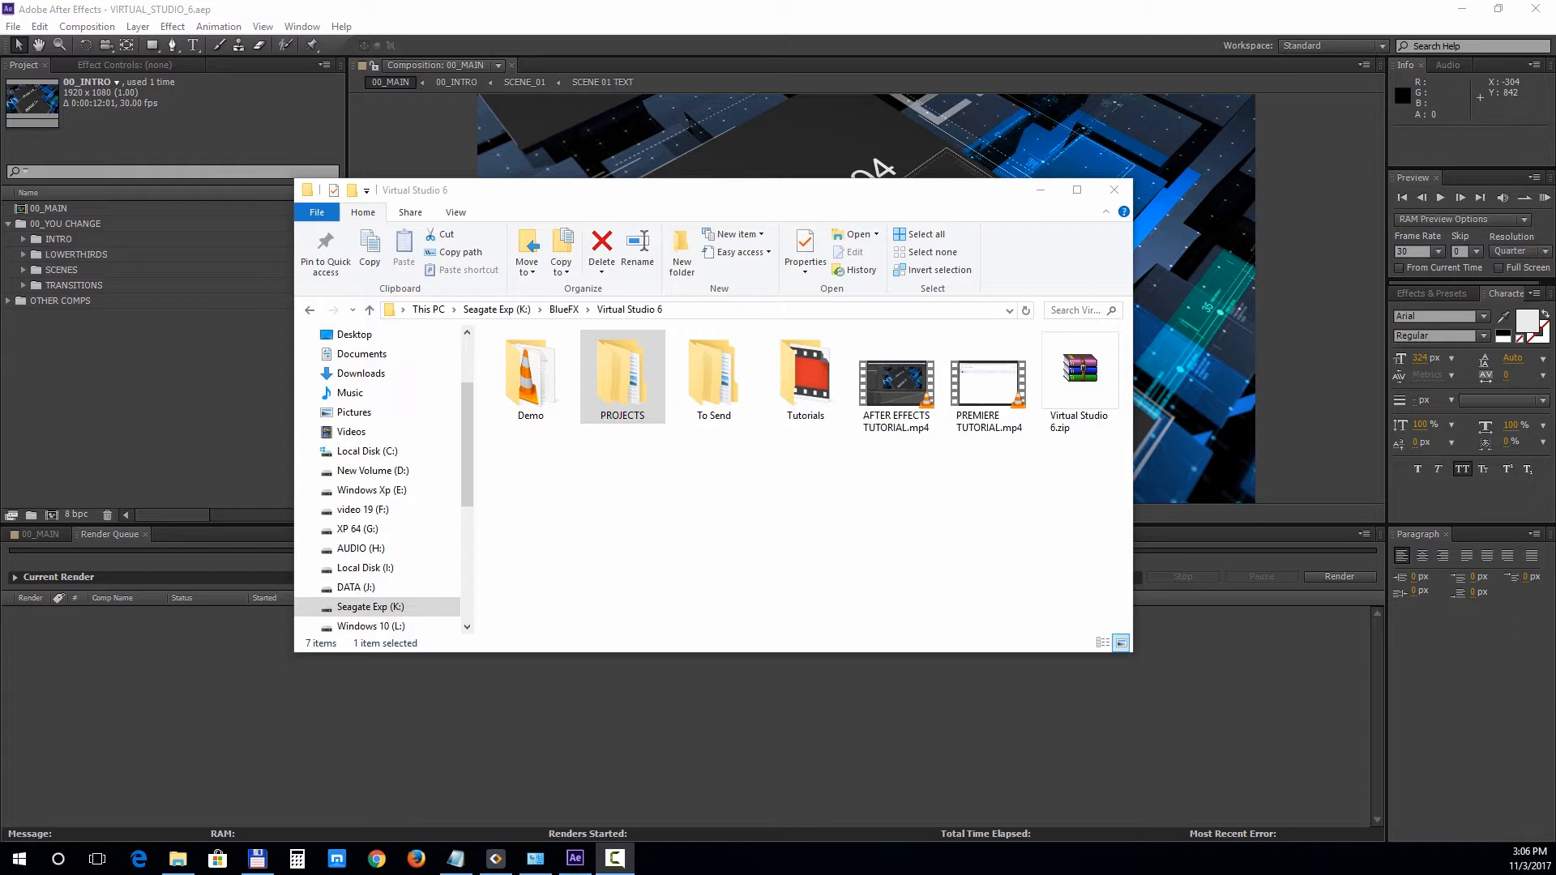
Step: Browse into Virtual Studio 6 > PROJECTS > AFTER EFFECTS_PROJECT in File Explorer
right_click(1079, 373)
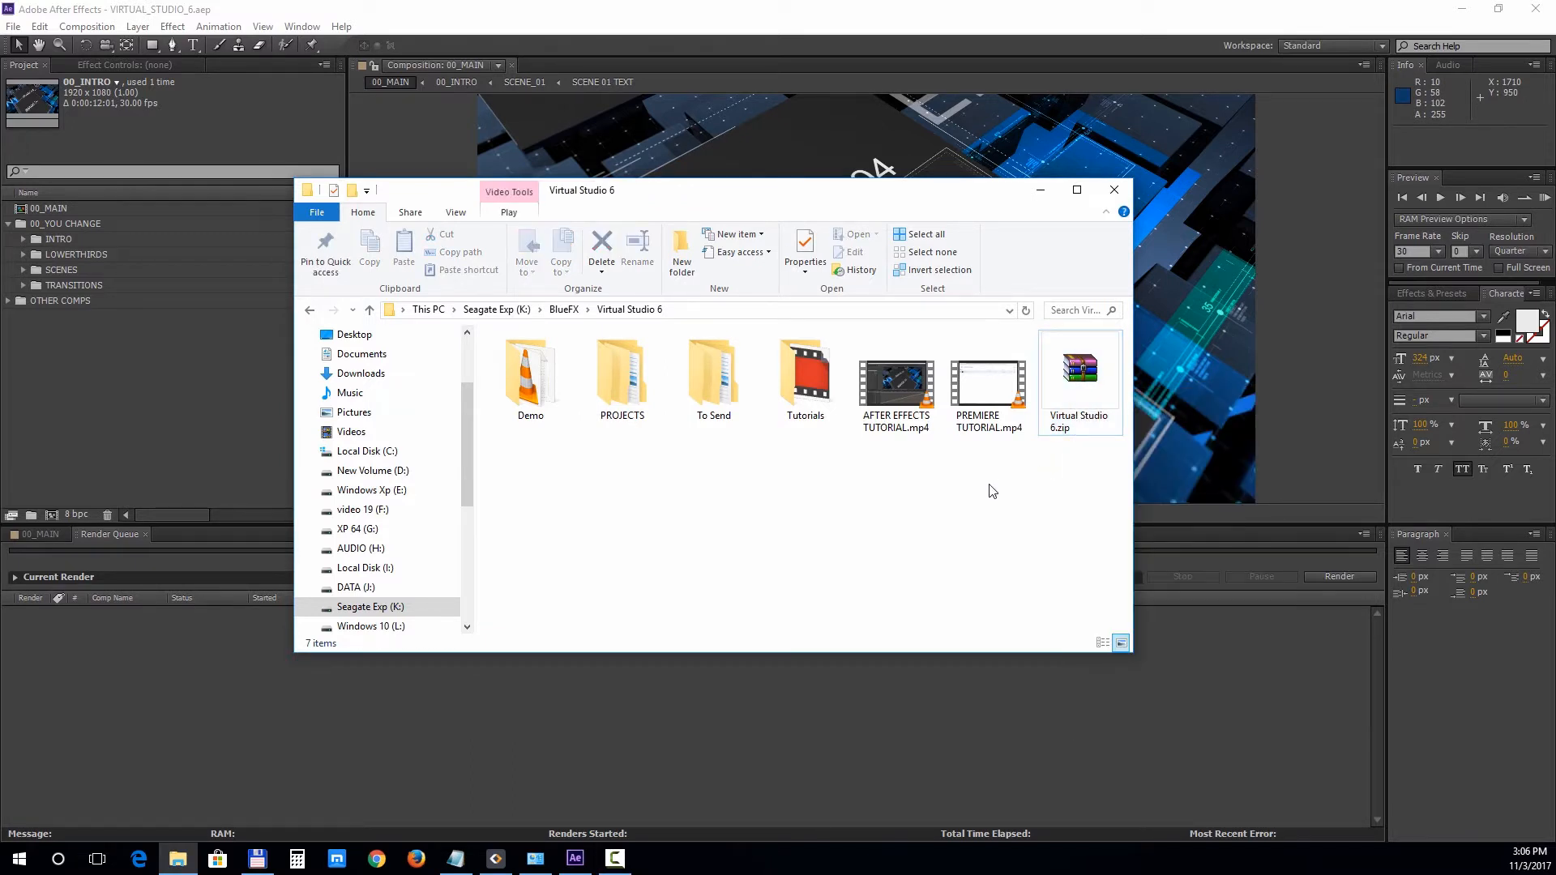
click(713, 378)
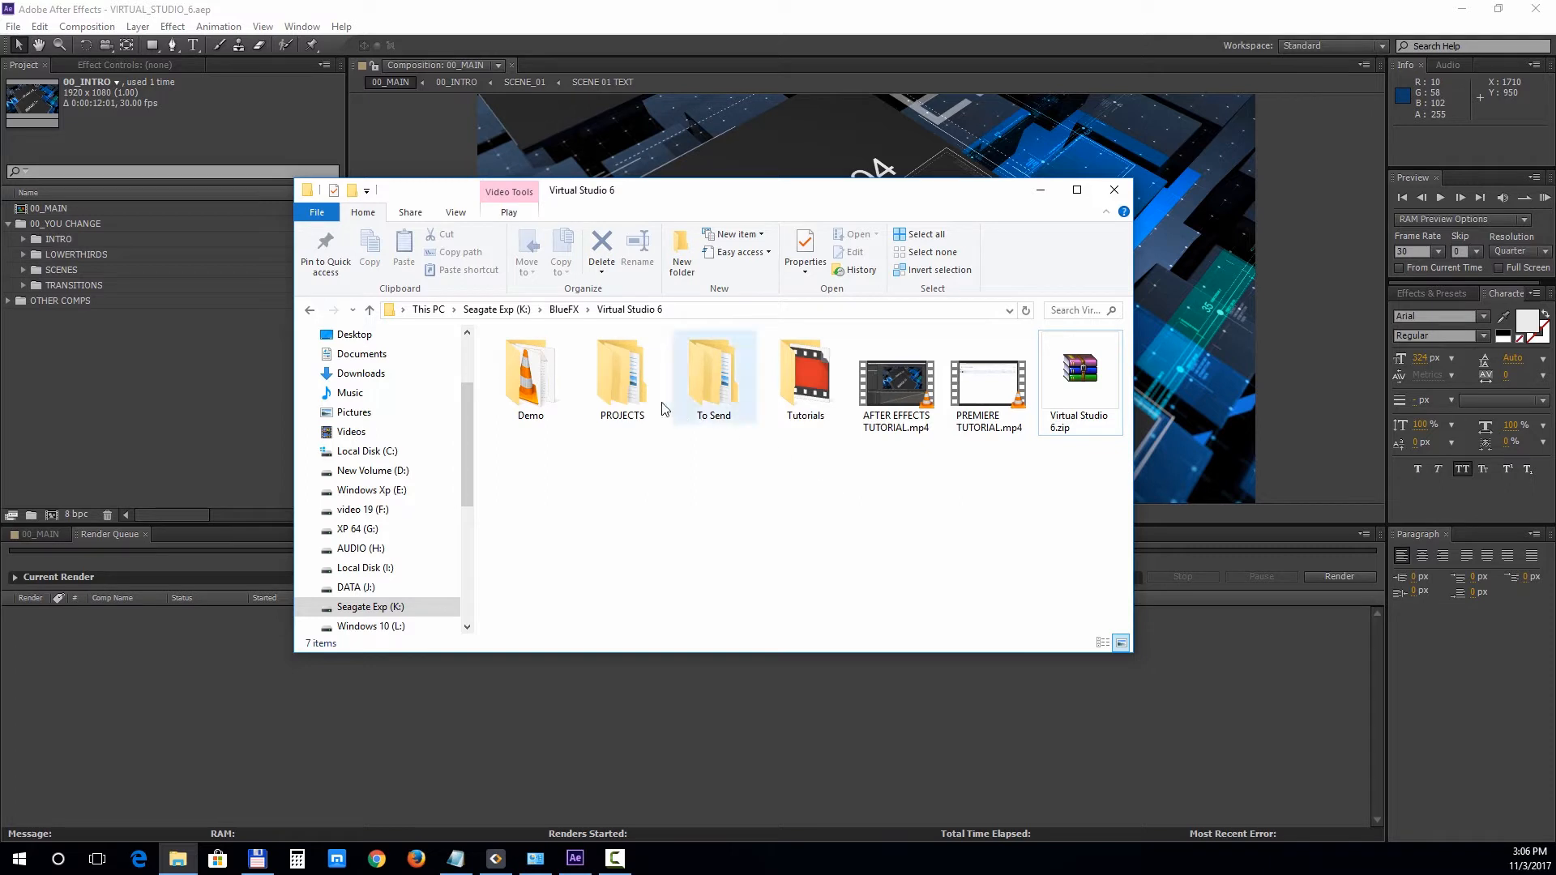
double_click(621, 372)
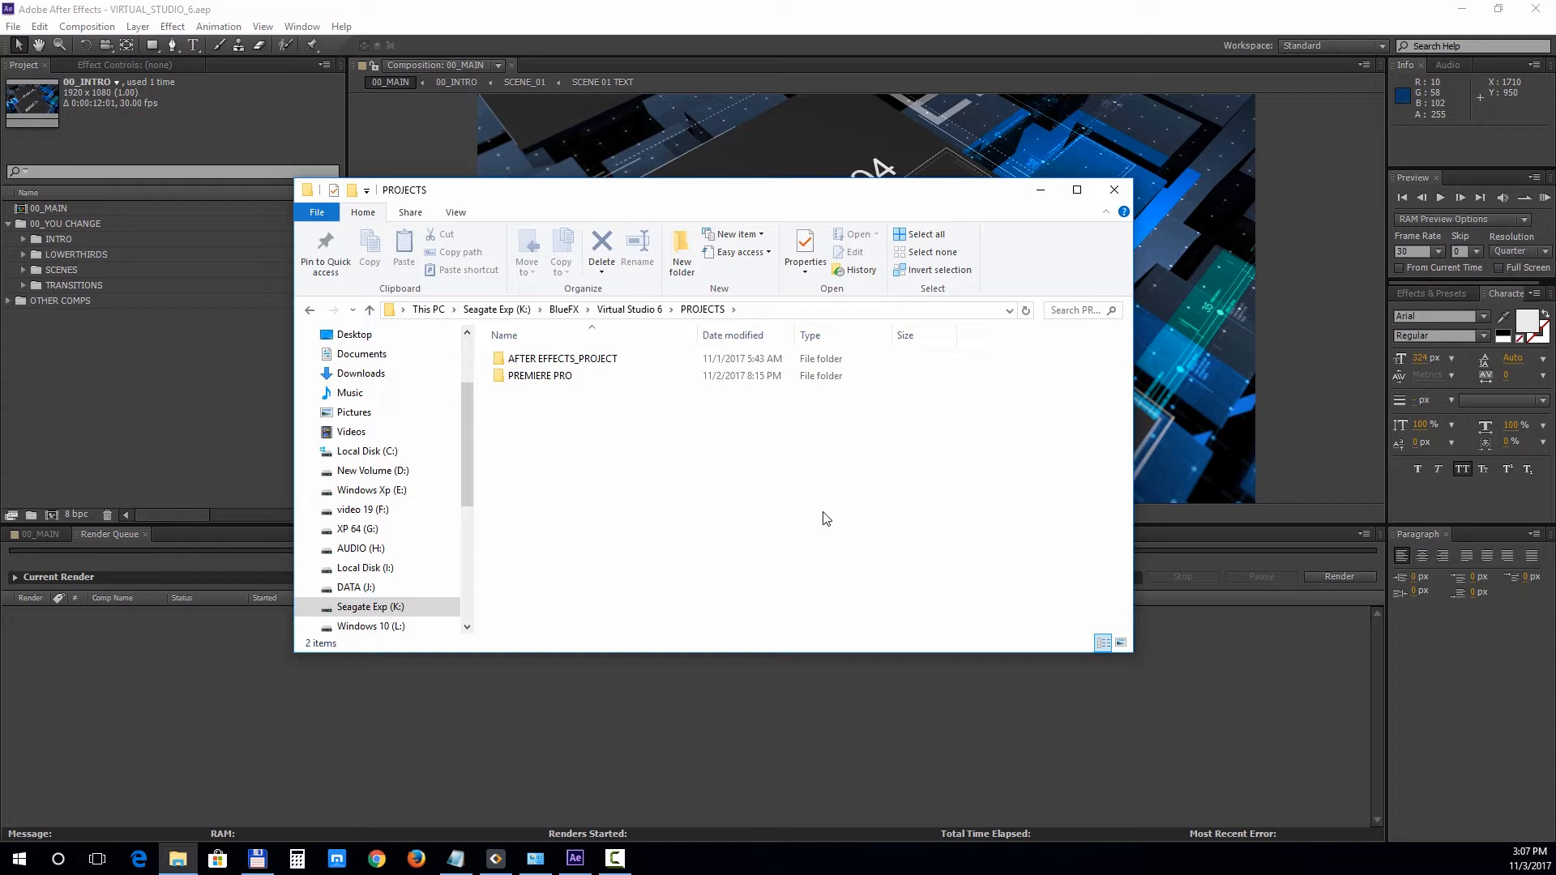
double_click(562, 358)
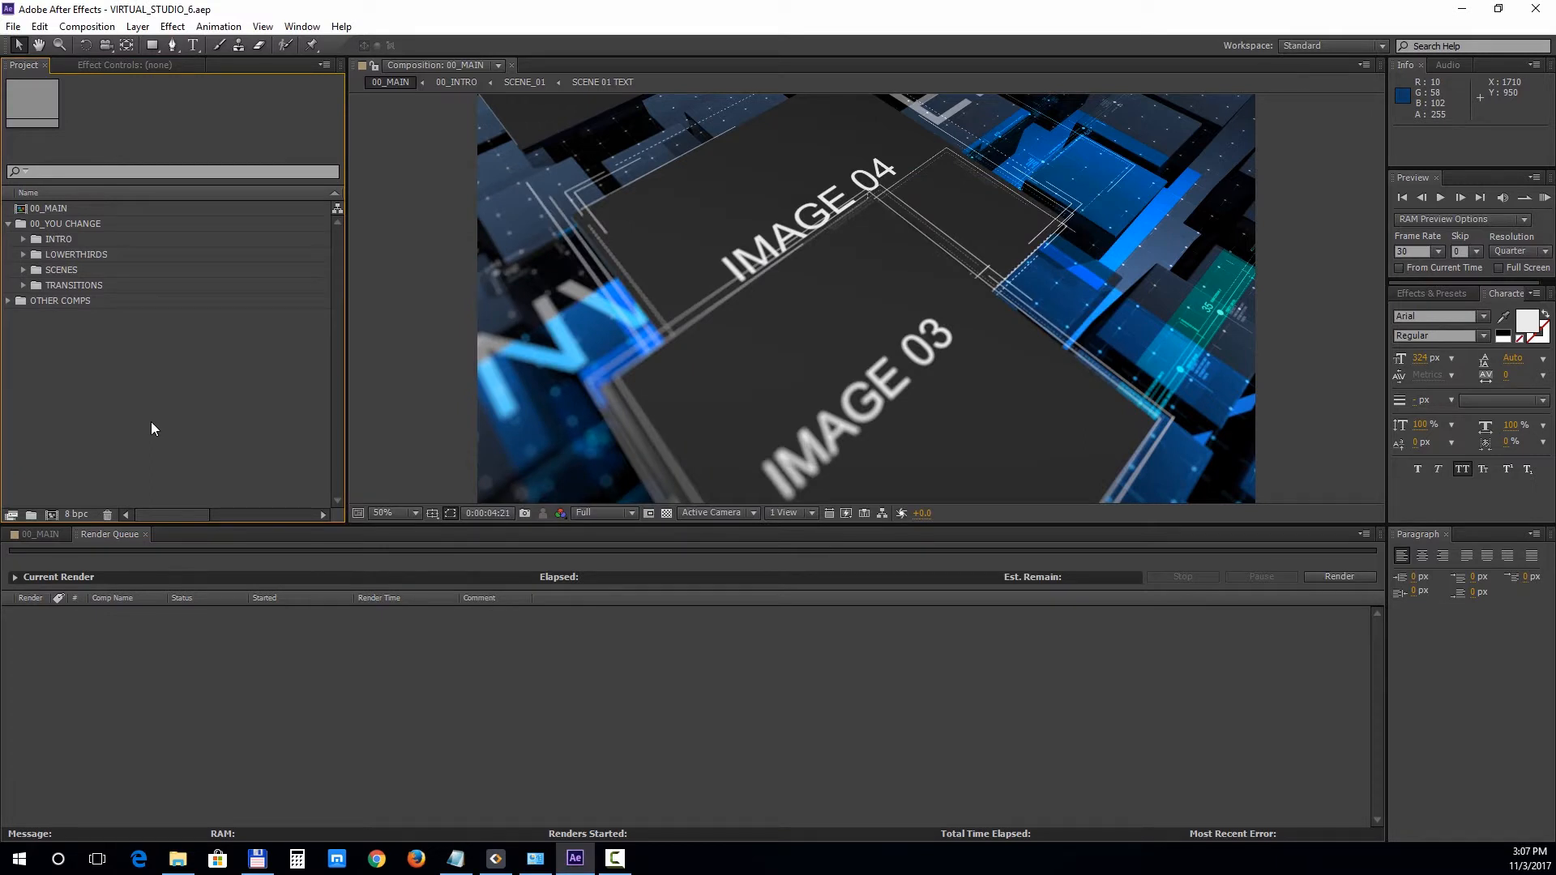
mouse_move(61, 250)
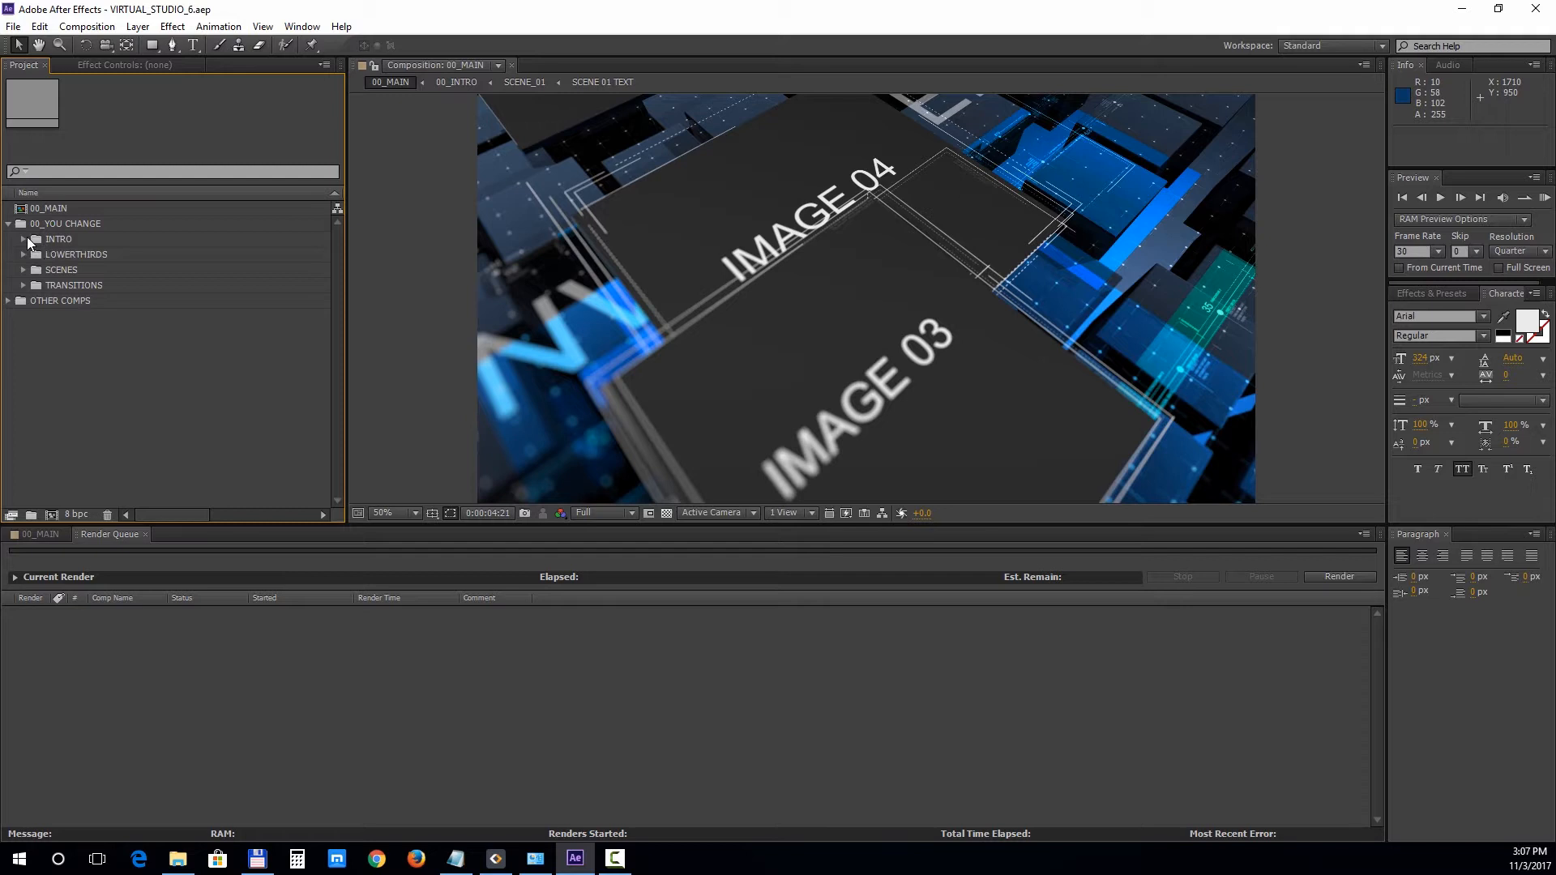
Step: Expand the INTRO folder and open the 00_INTRO composition in the timeline
click(25, 240)
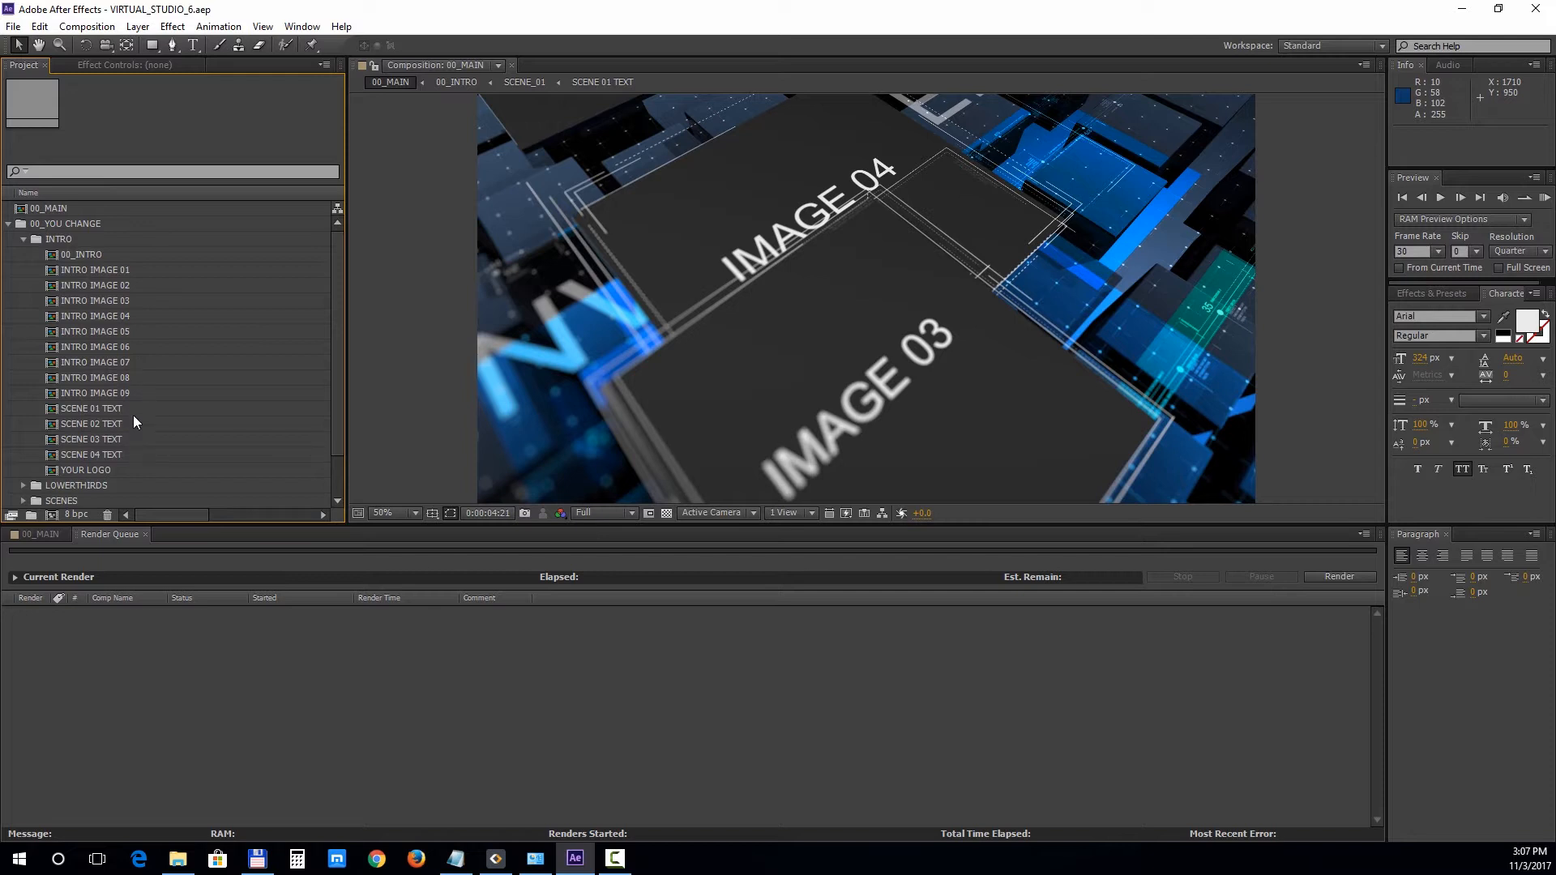
double_click(82, 255)
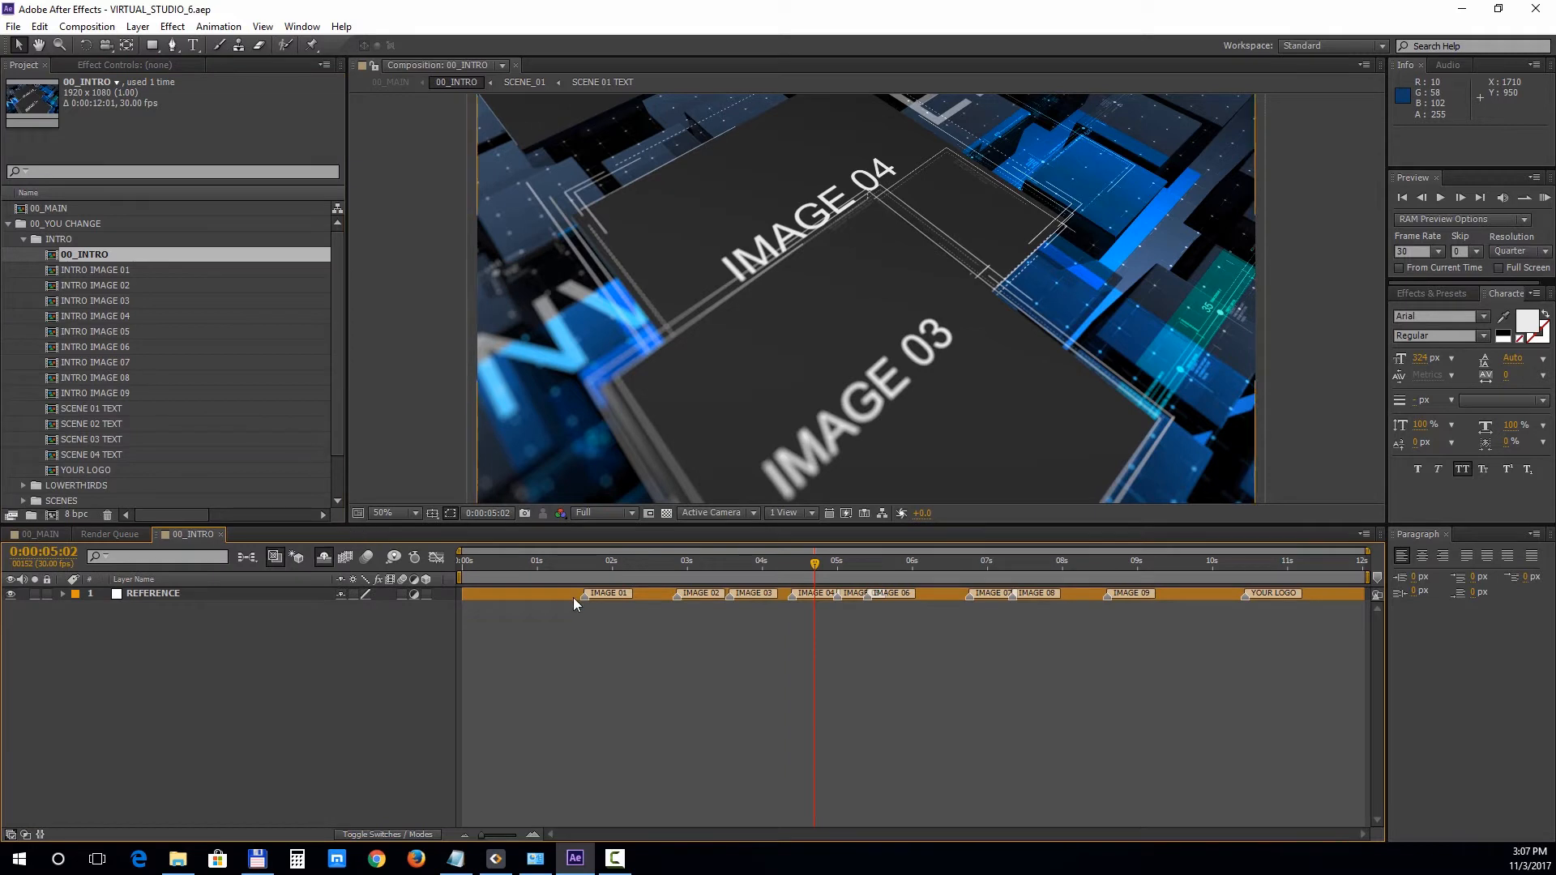
mouse_move(670, 702)
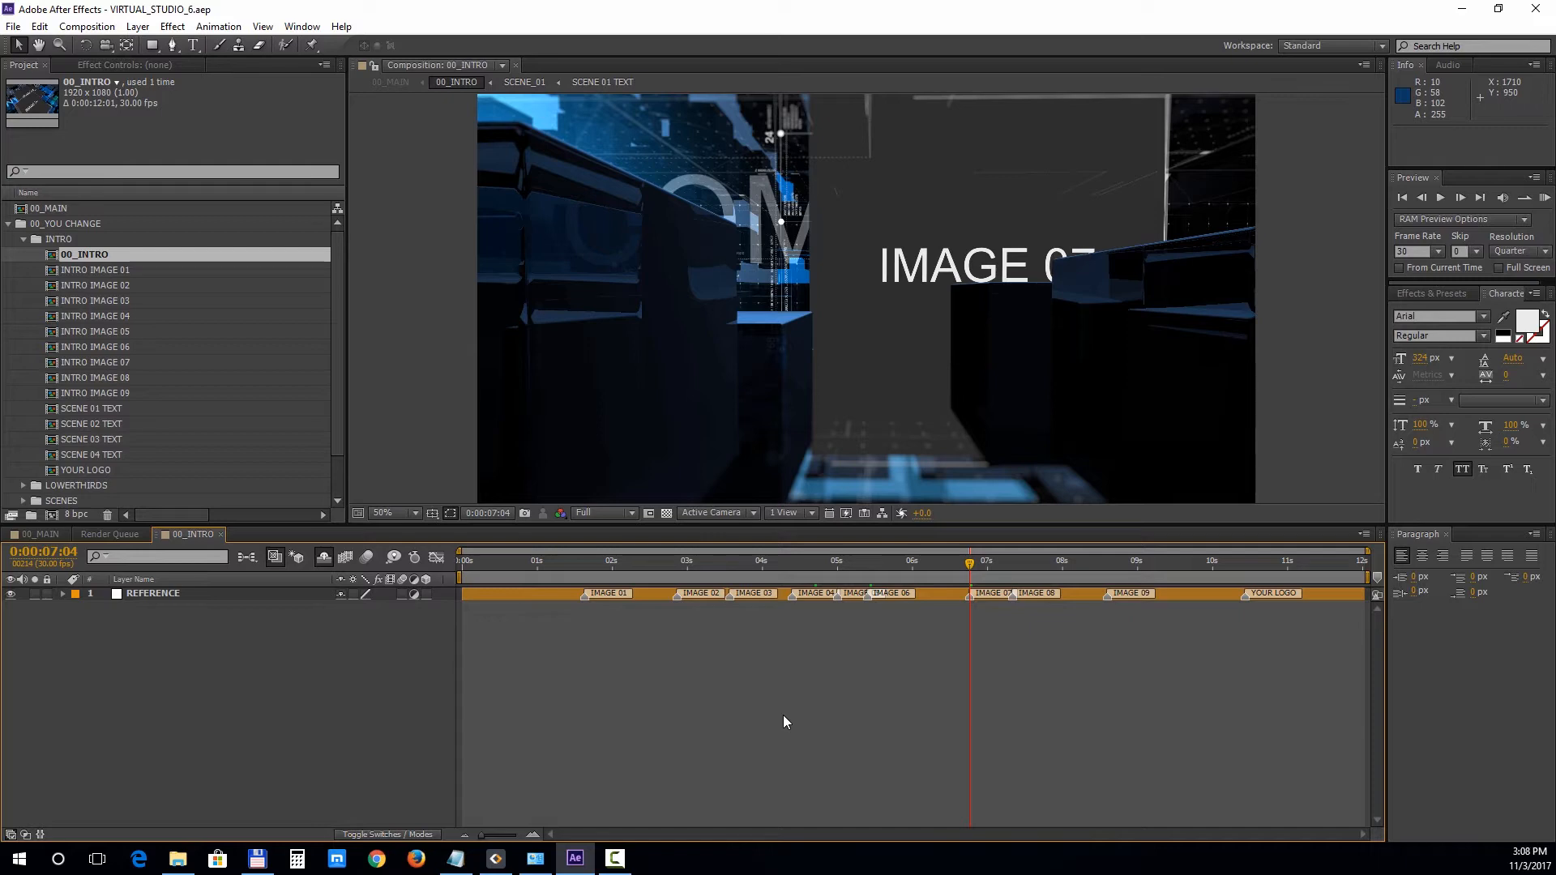
click(52, 207)
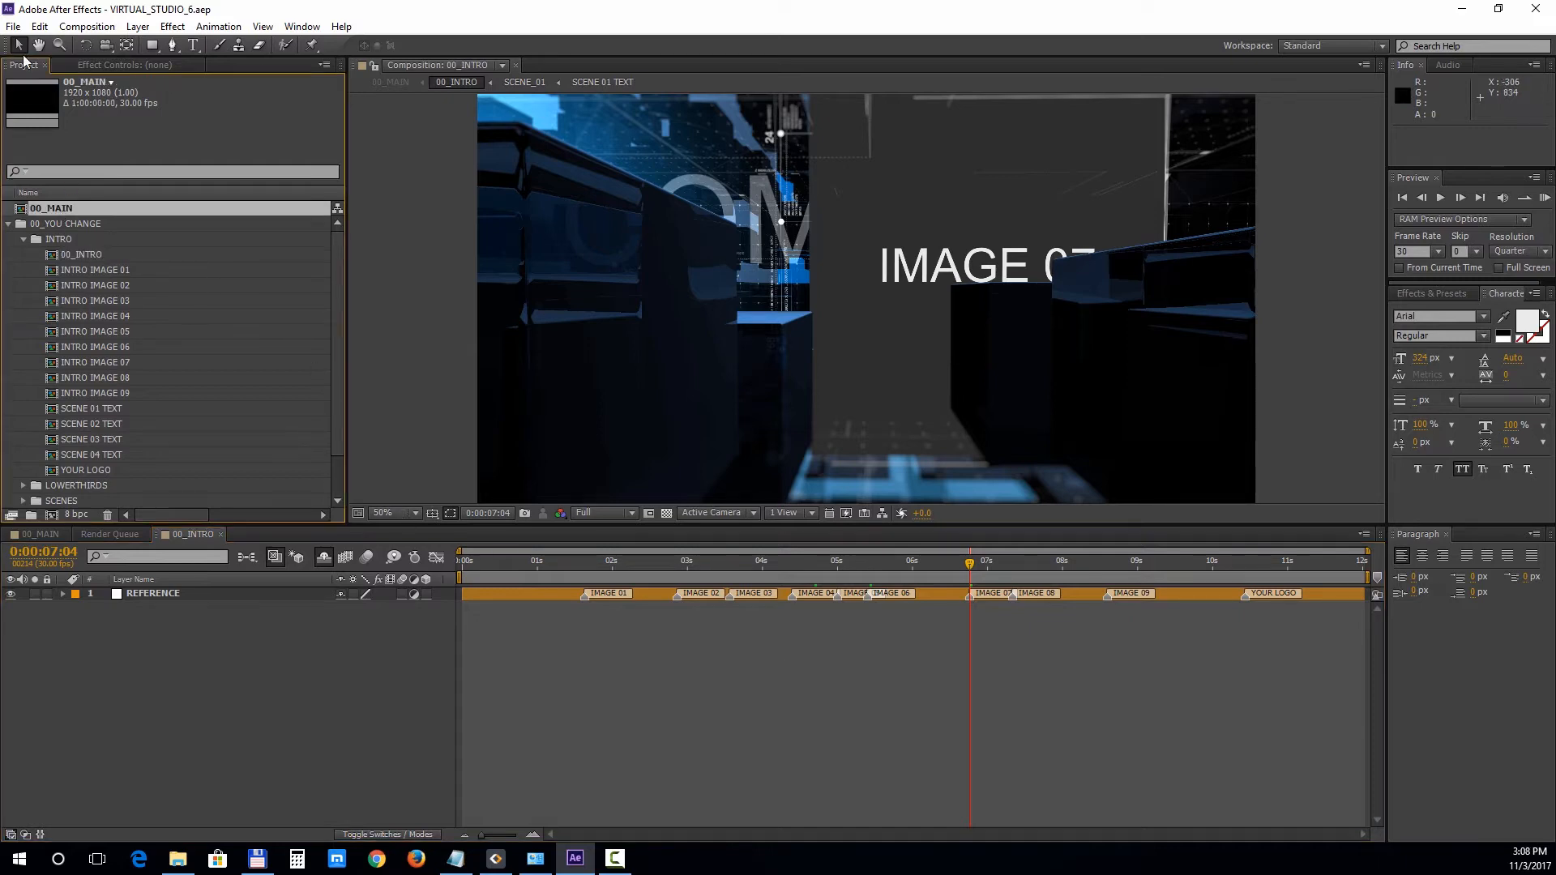
Step: Import image01, image02, image03 and logo.png from the Demo folder via File > Import
click(13, 26)
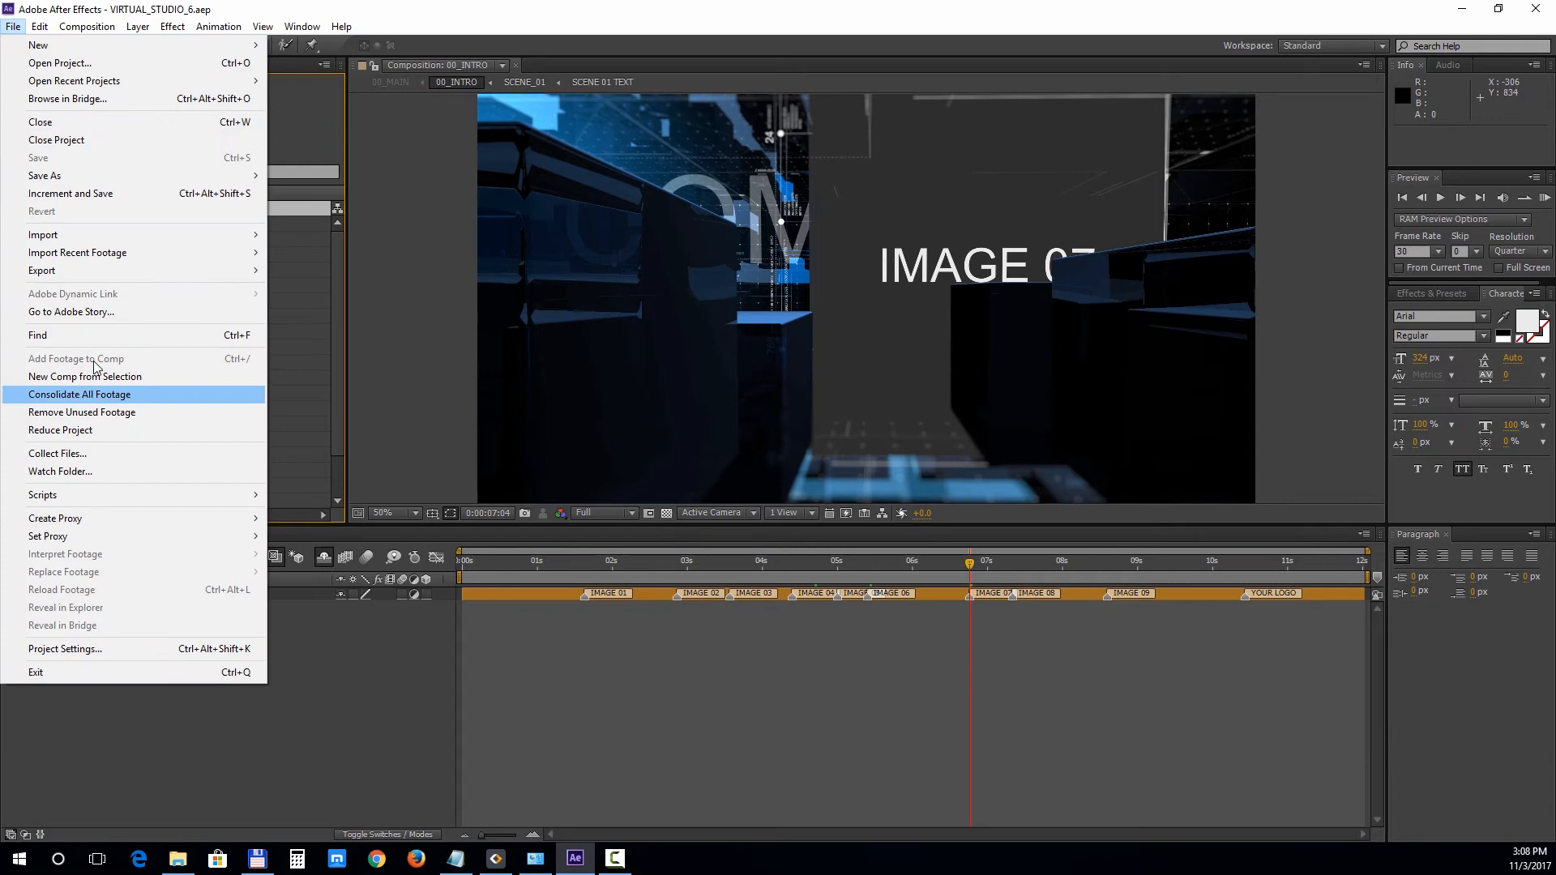
click(42, 233)
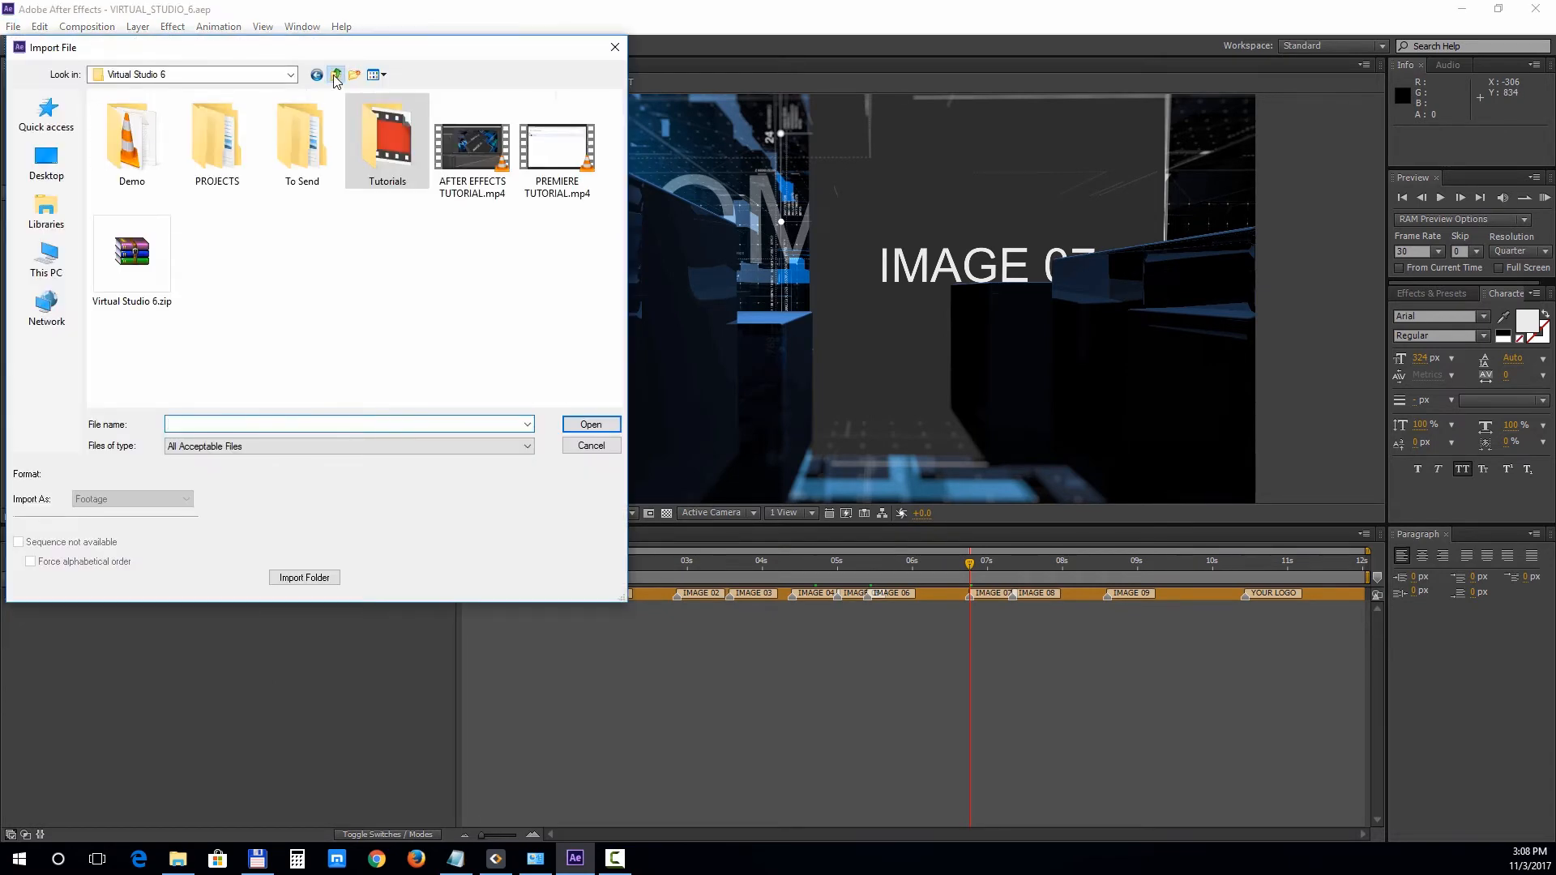
double_click(132, 136)
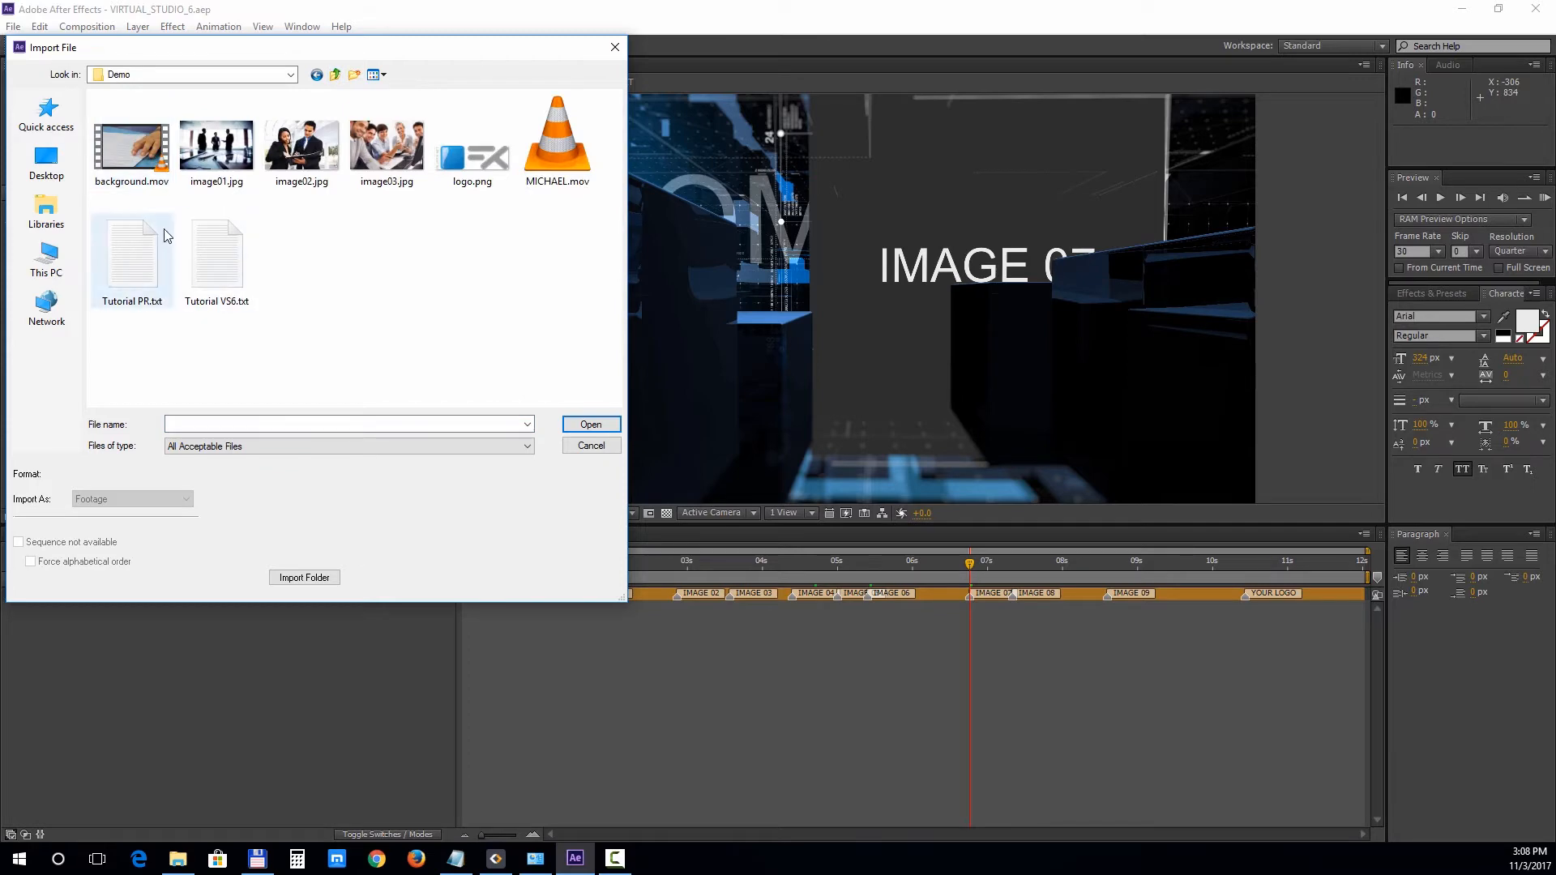
click(301, 140)
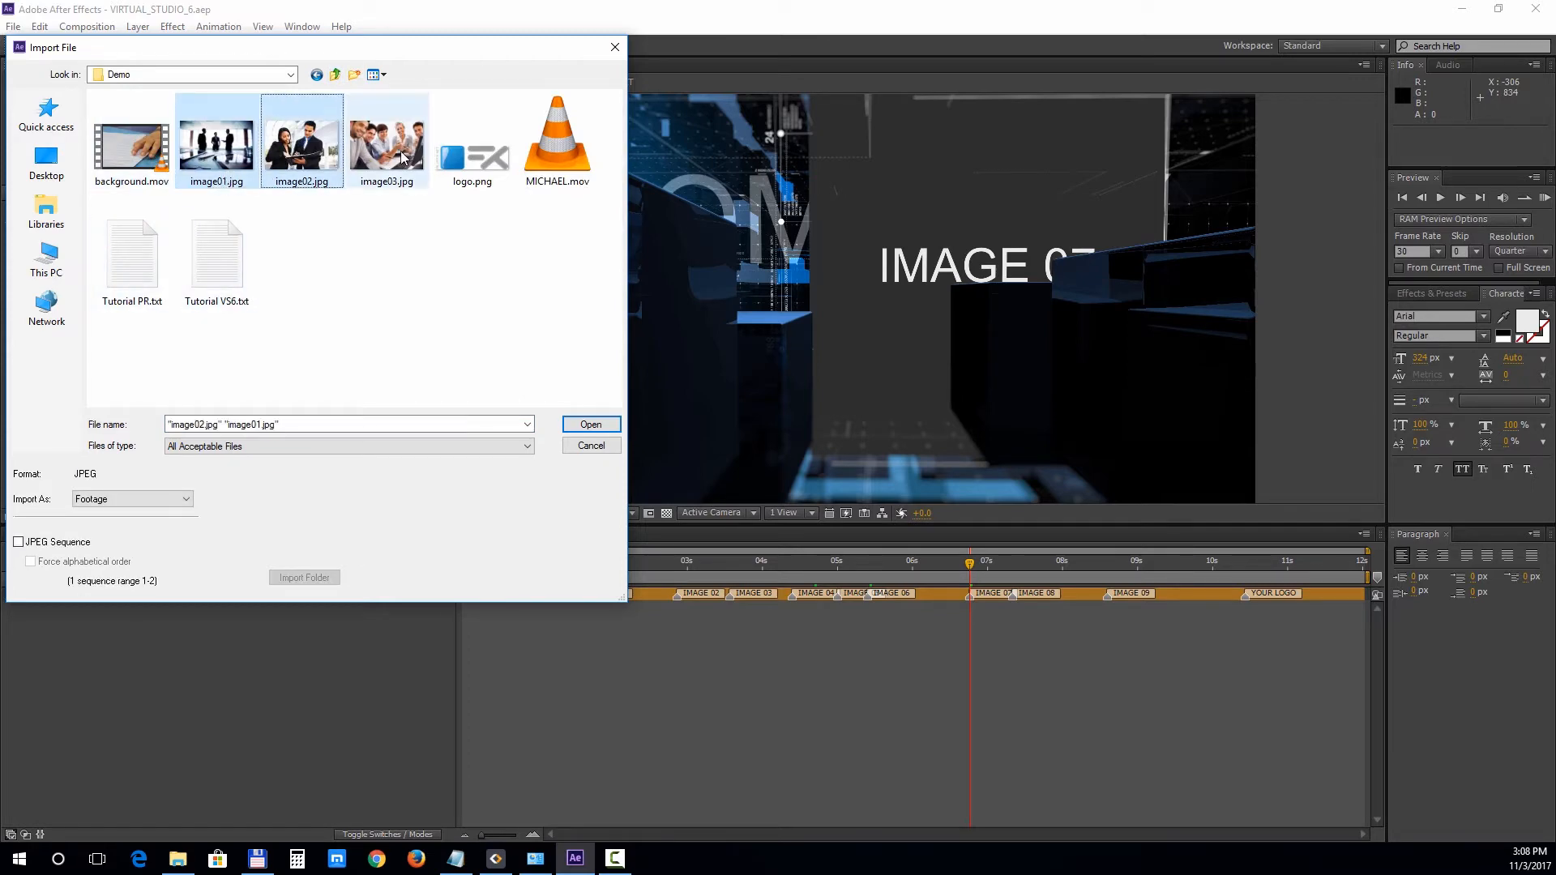
click(471, 134)
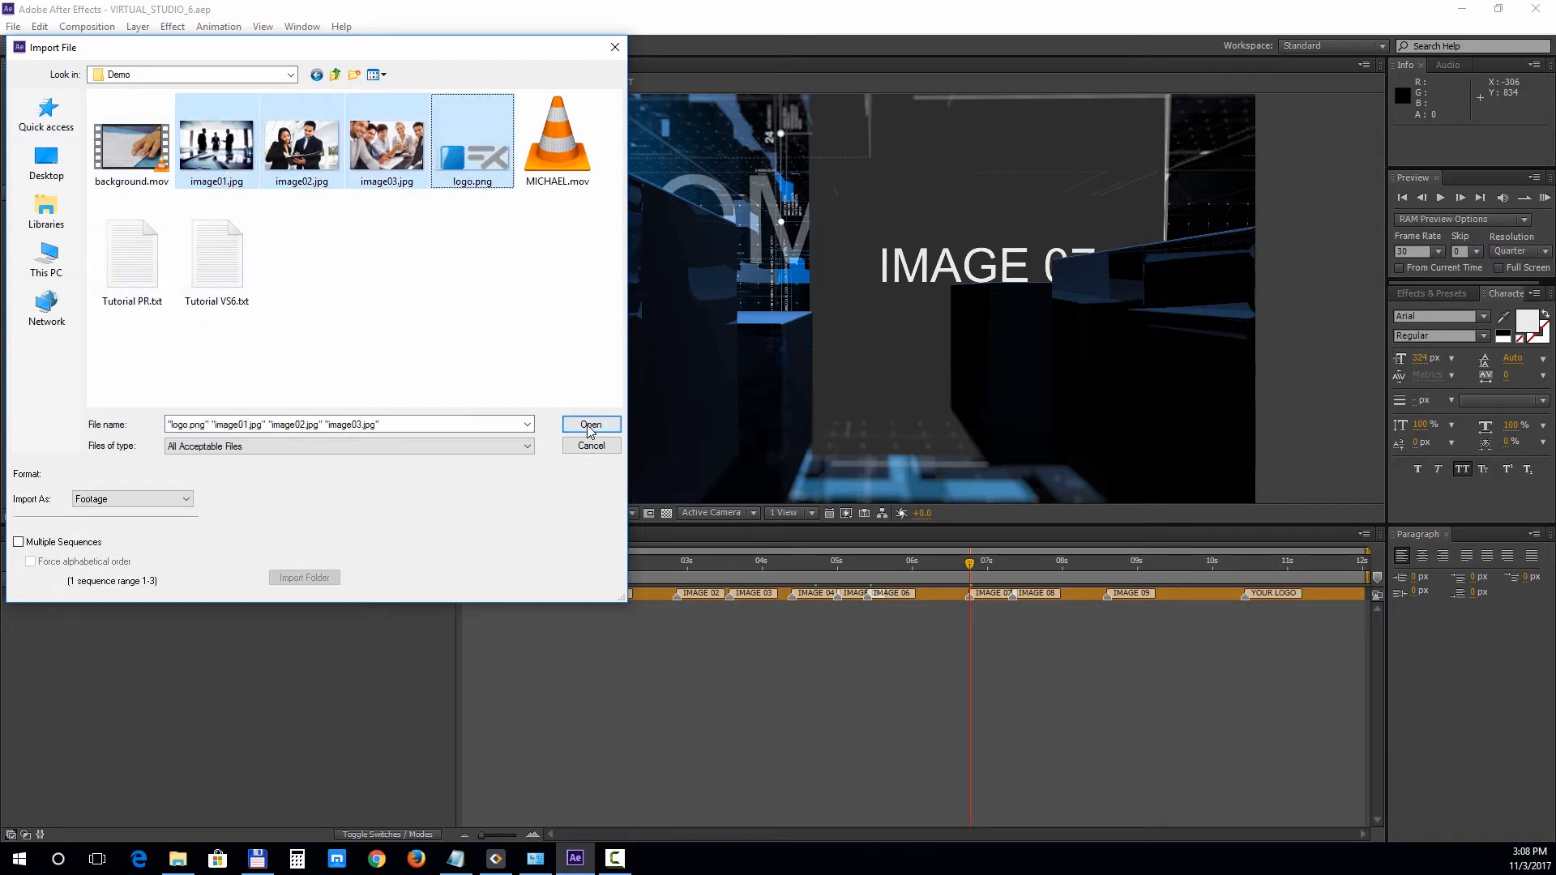
click(590, 424)
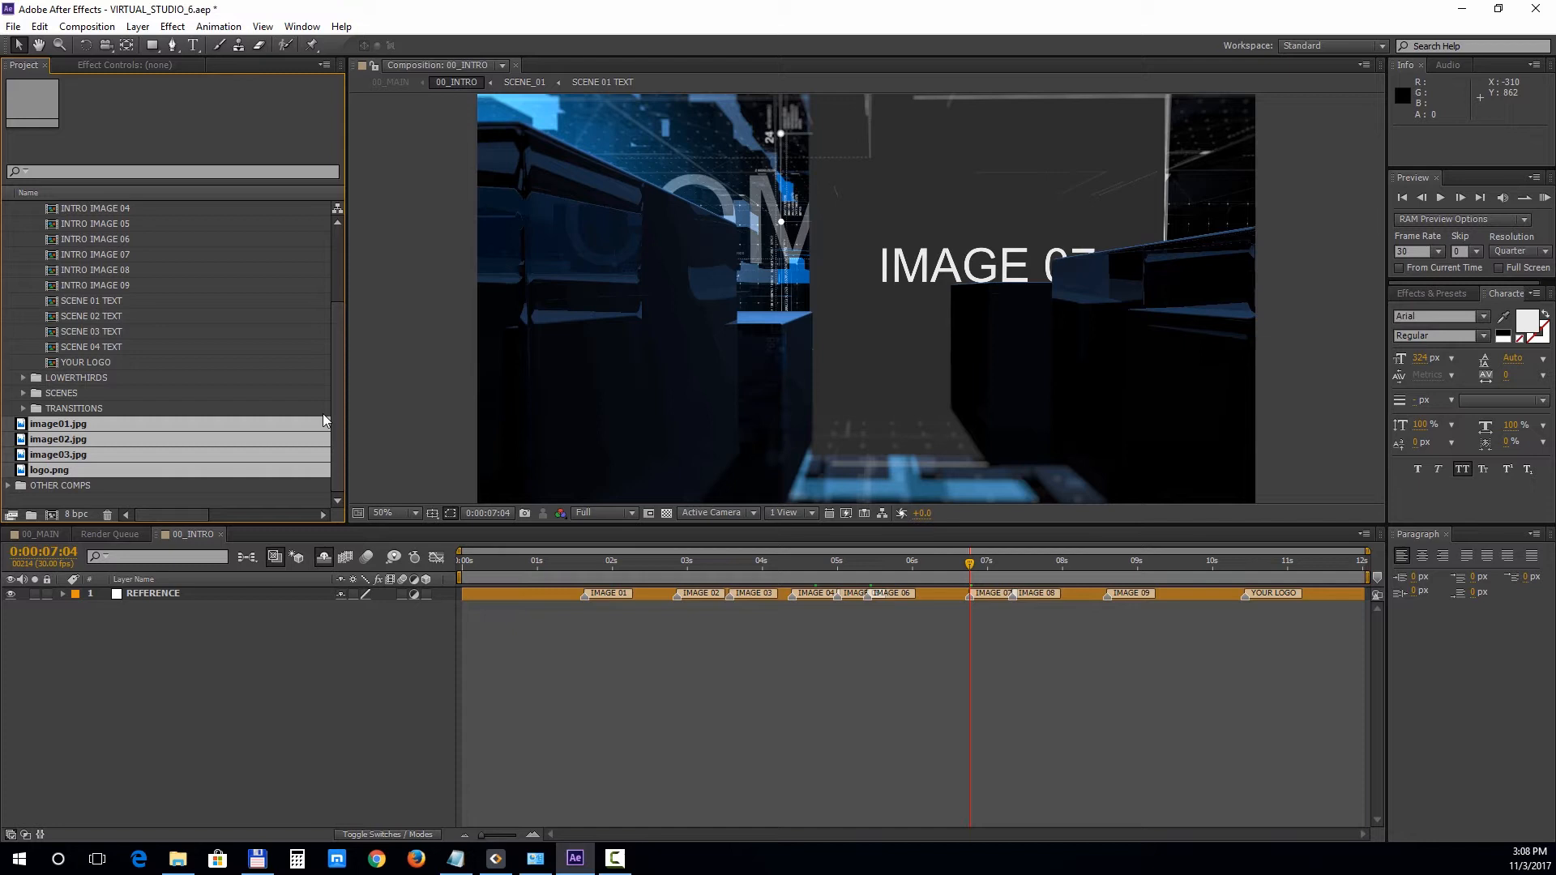
mouse_move(113, 337)
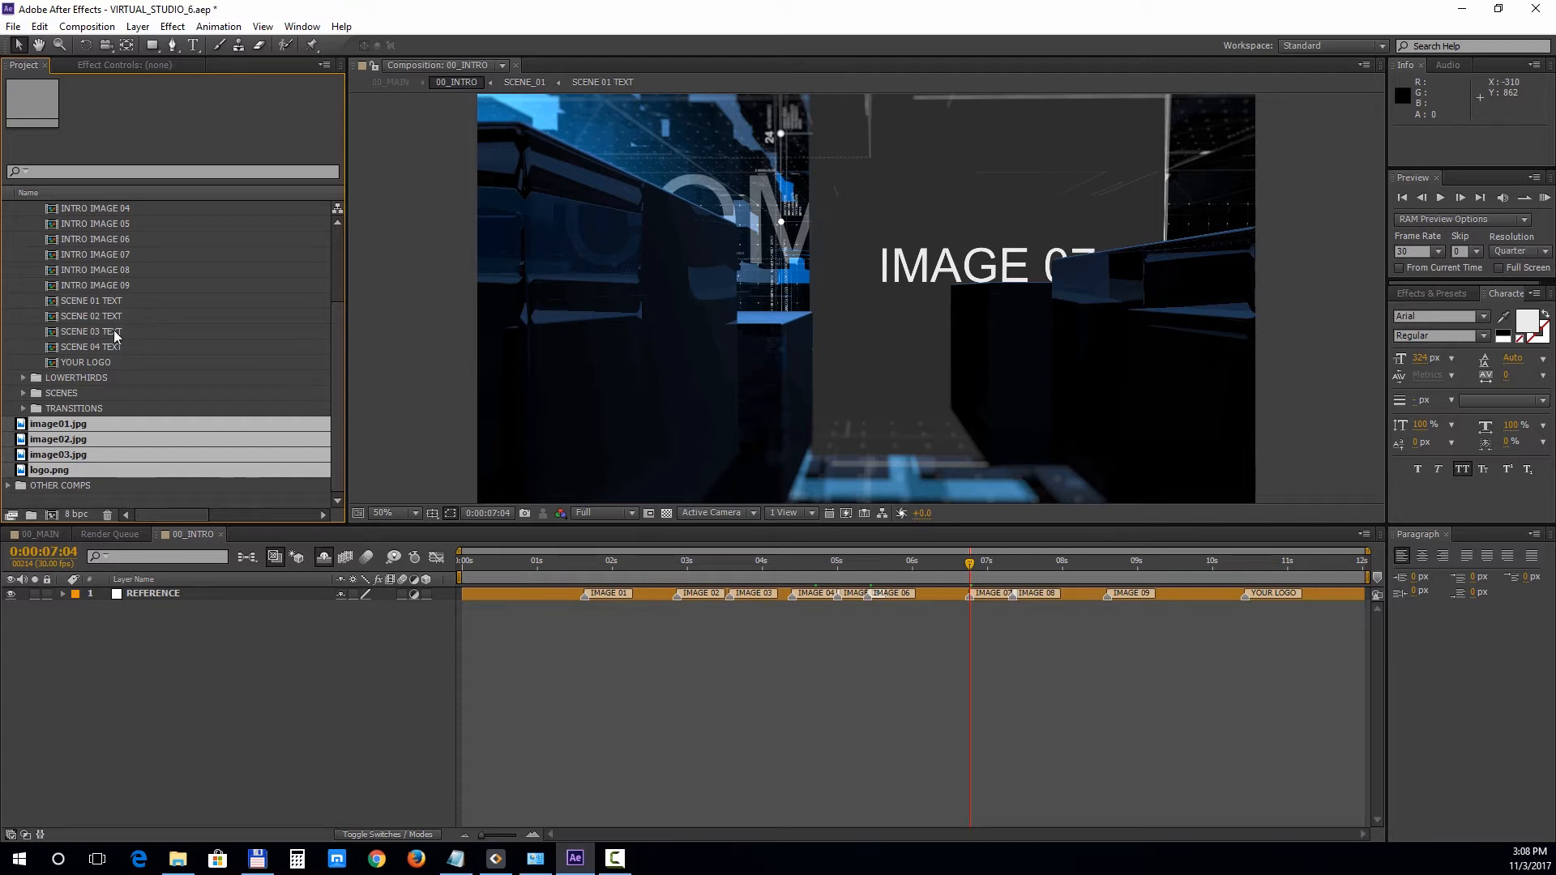
Step: Open INTRO IMAGE 01 and add image01.jpg as a layer above the placeholder
click(79, 377)
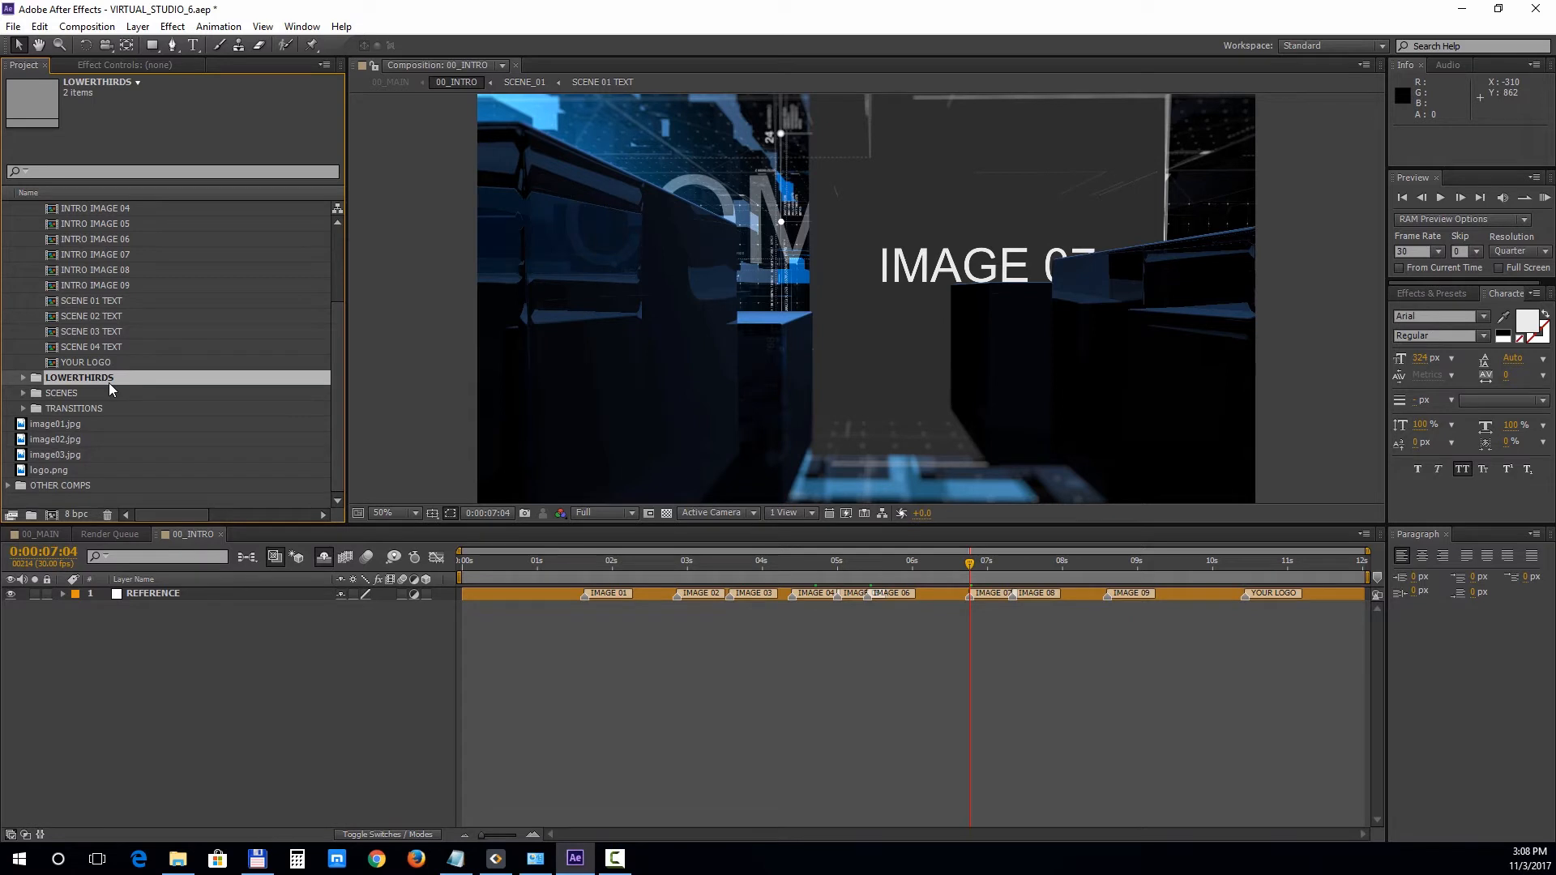
click(99, 269)
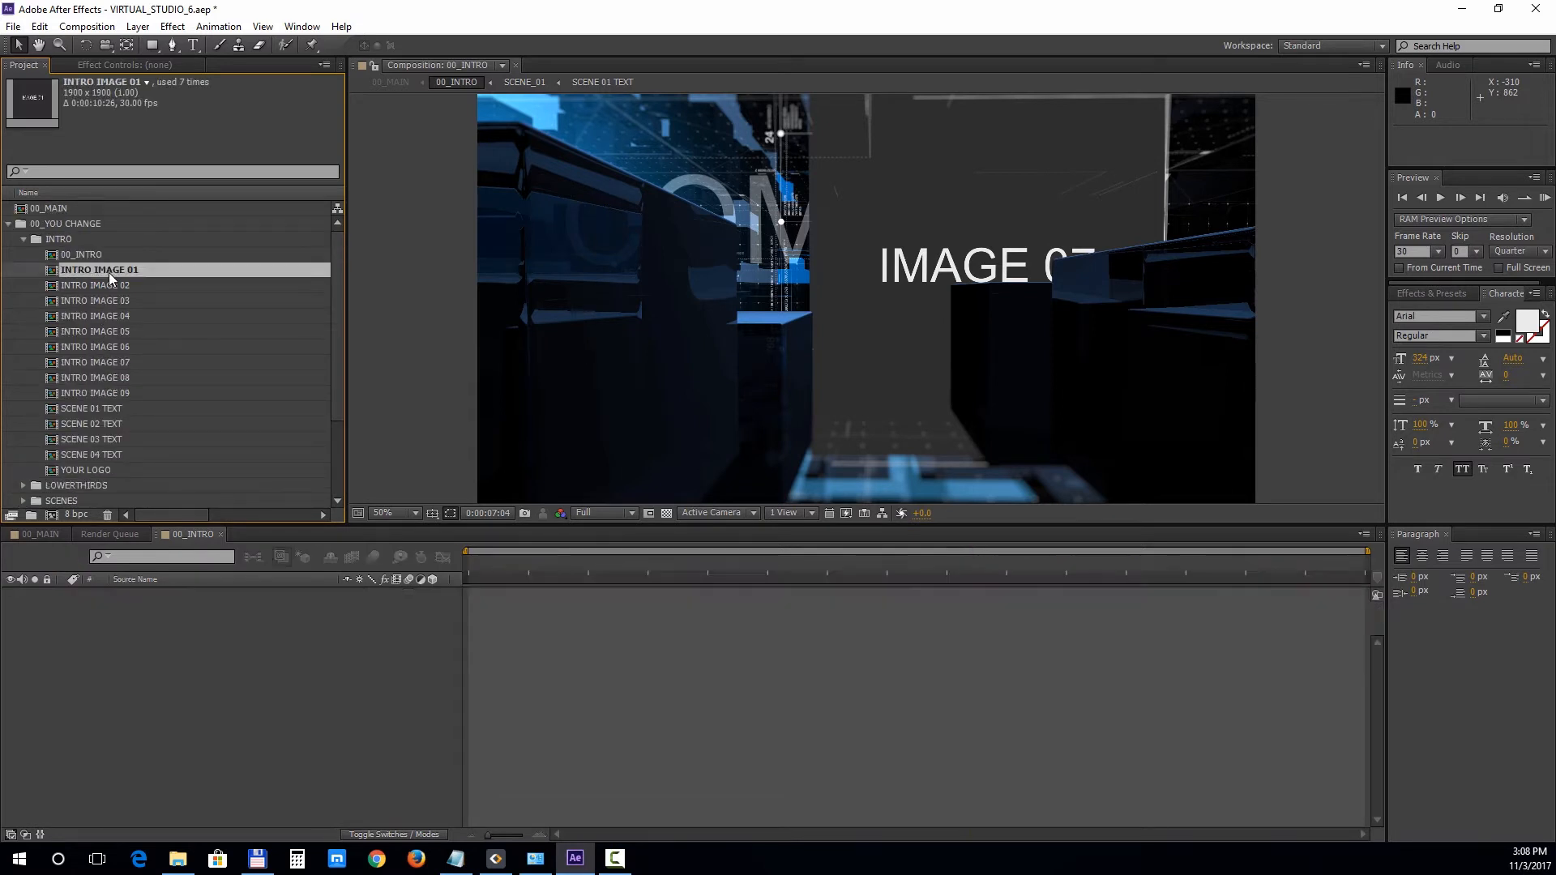
double_click(99, 269)
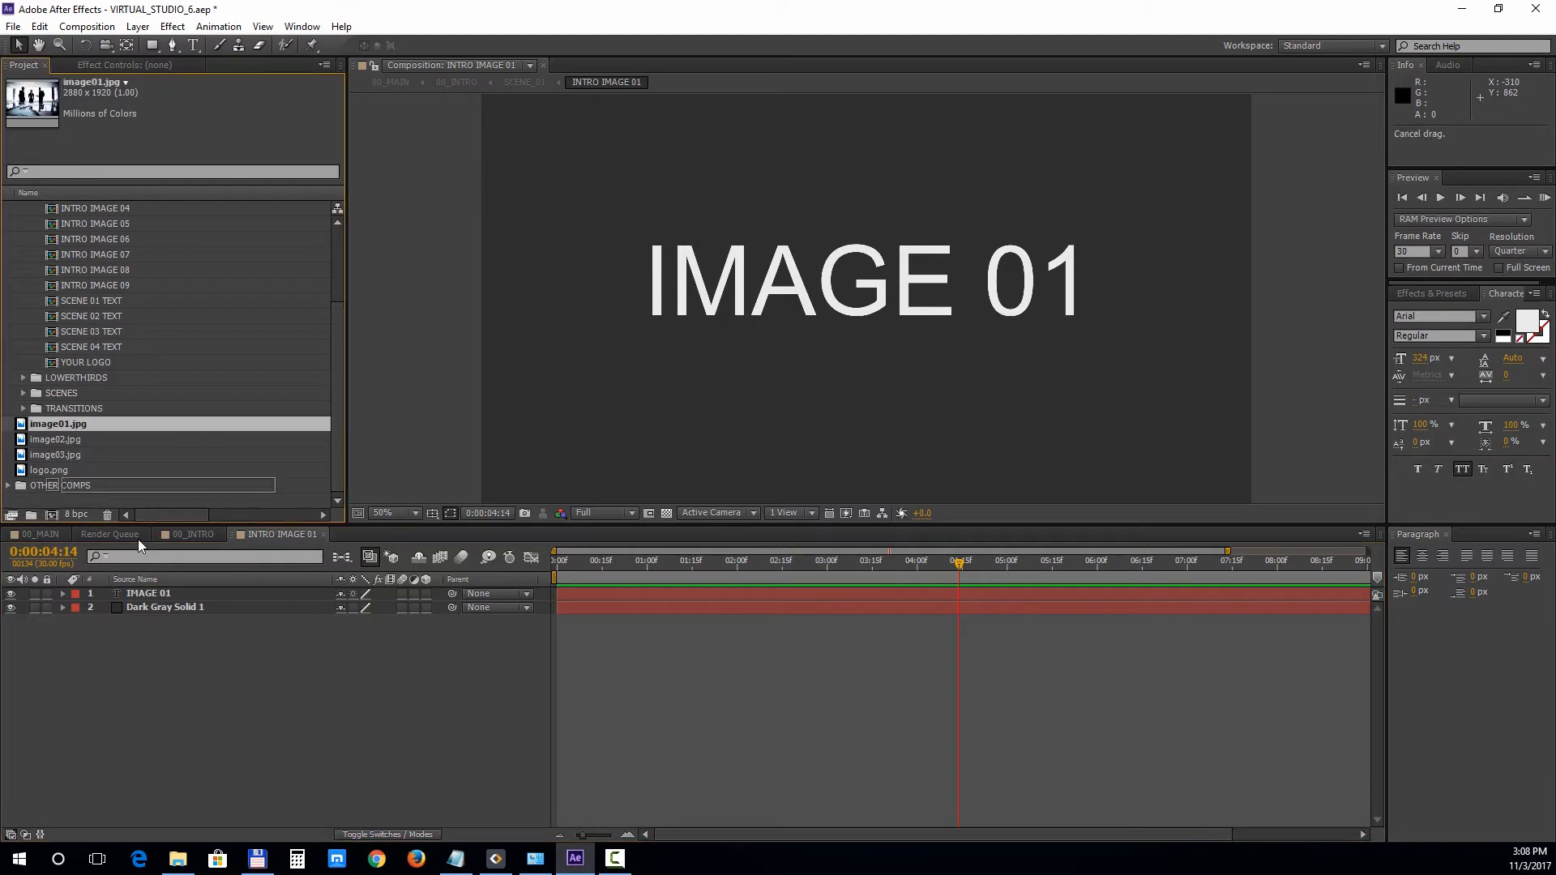
drag(58, 424, 198, 593)
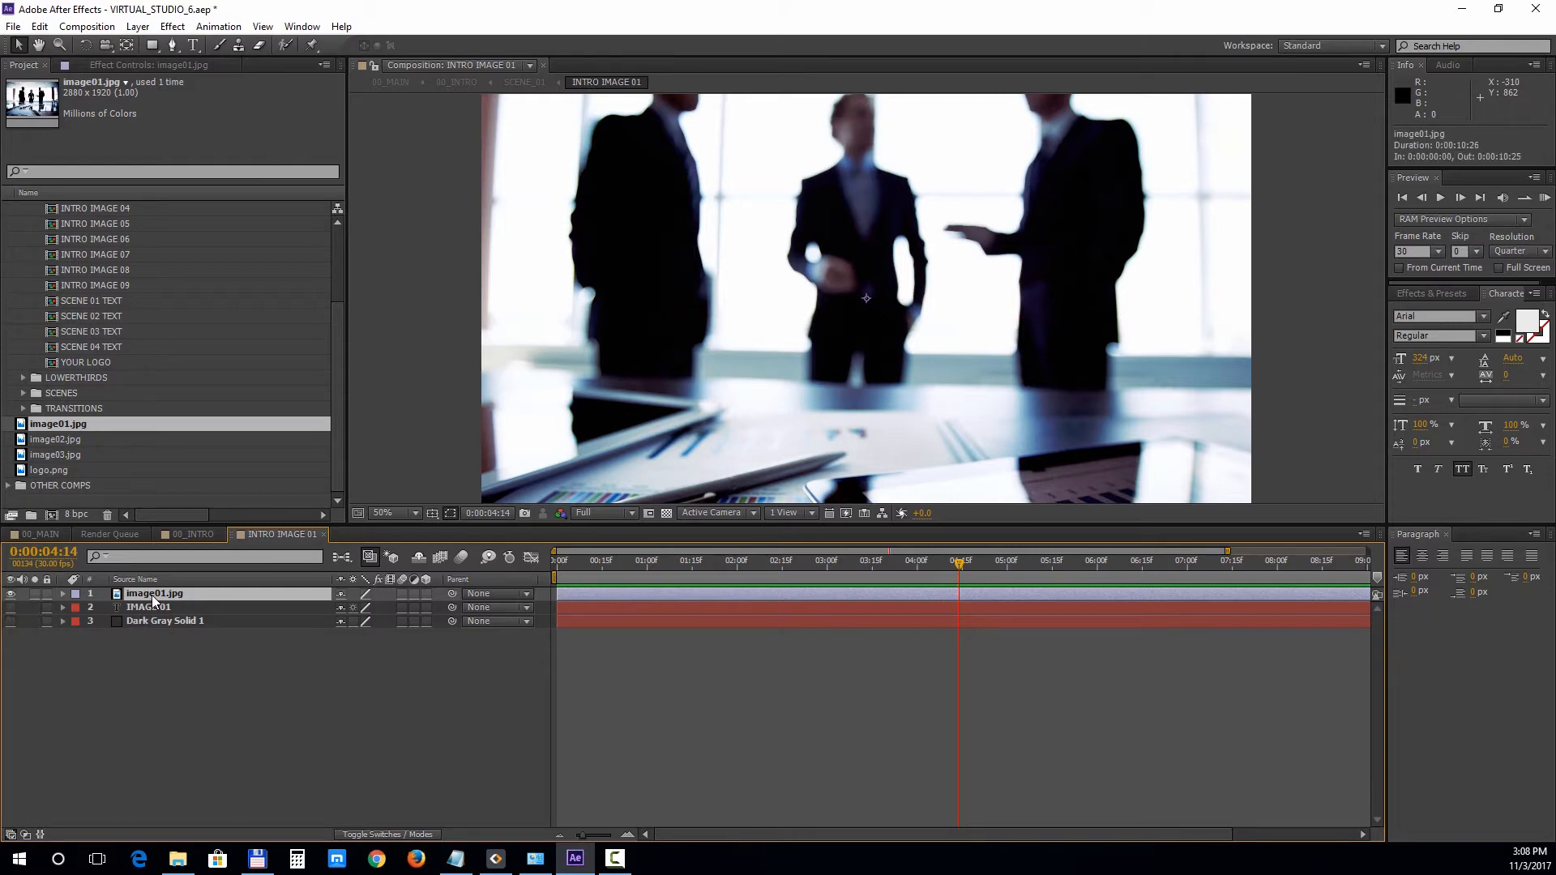
click(62, 593)
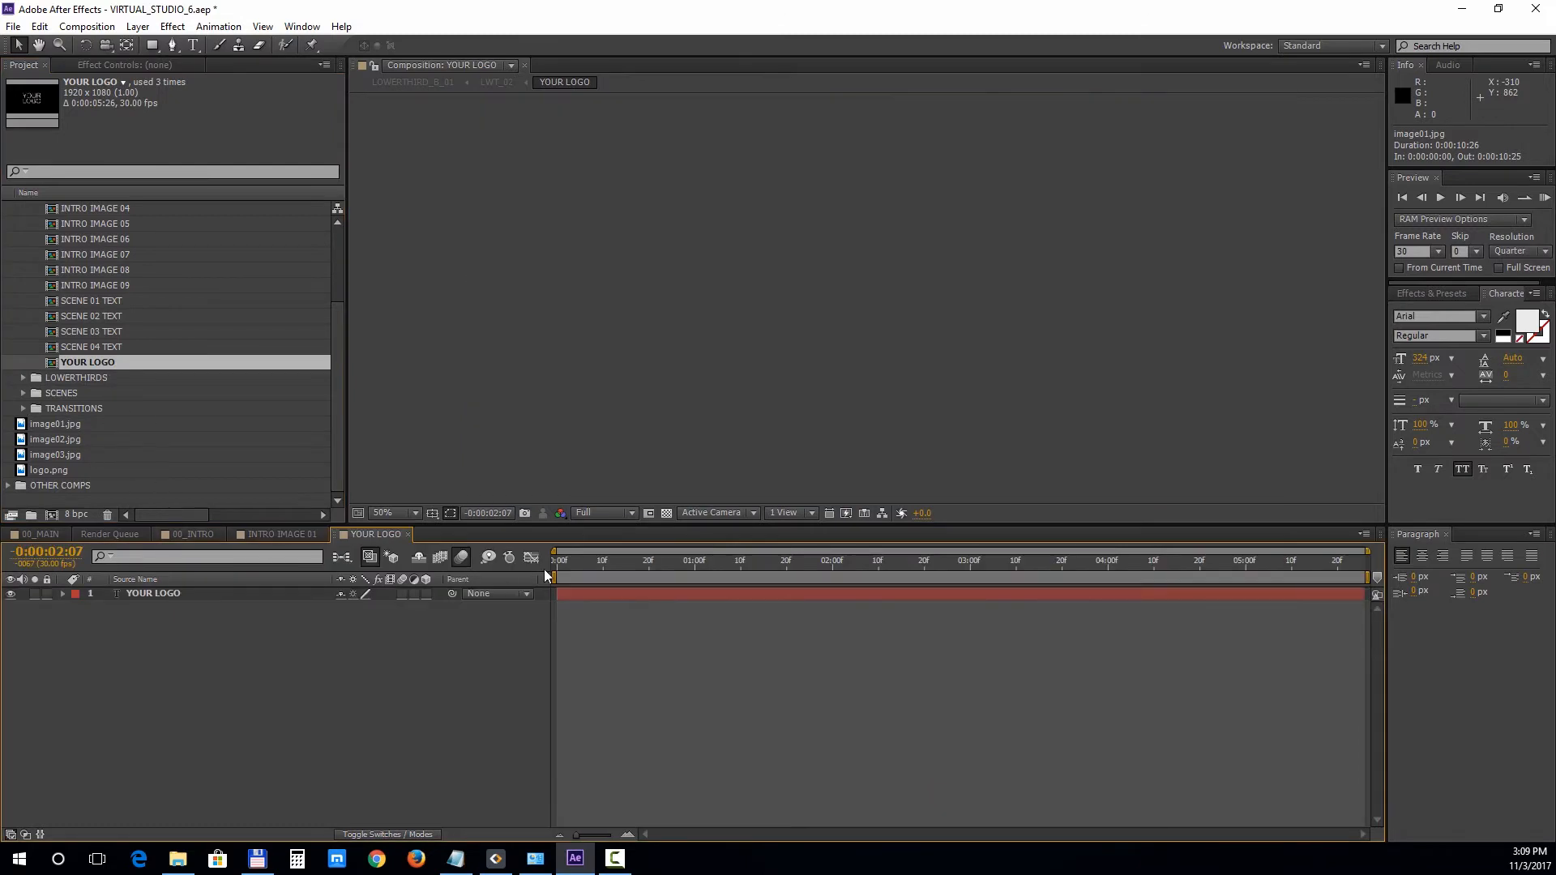
Step: Pick logo.png in the Project panel for the YOUR LOGO composition
click(49, 470)
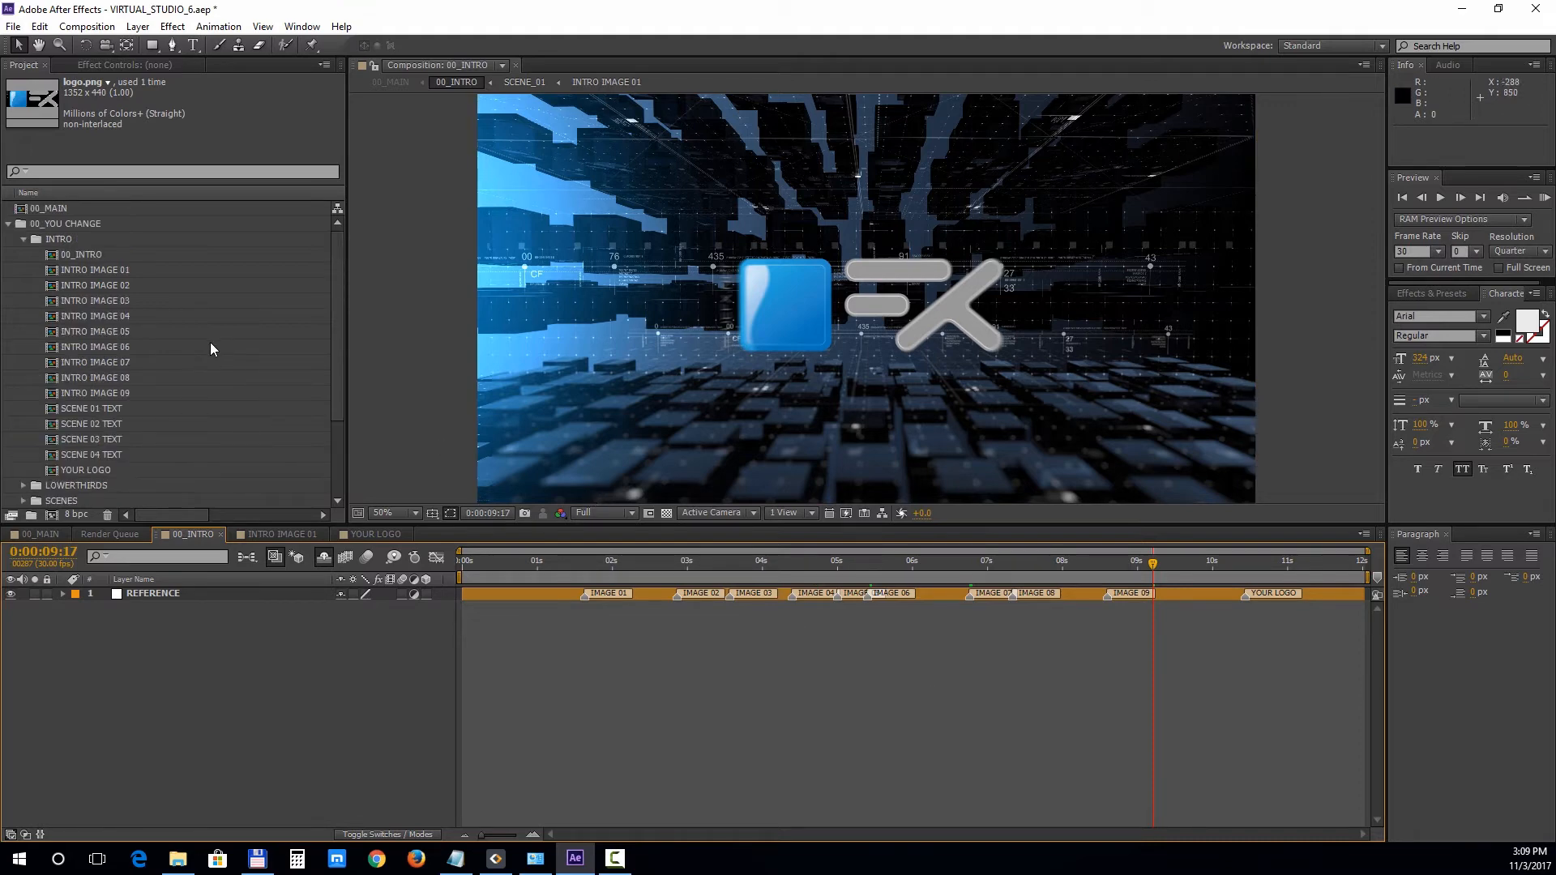
Step: Retype the SCENE 01 TEXT title as YOUR TEXT, then expand the LOWERTHIRDS folder
double_click(94, 409)
text(YOUR)
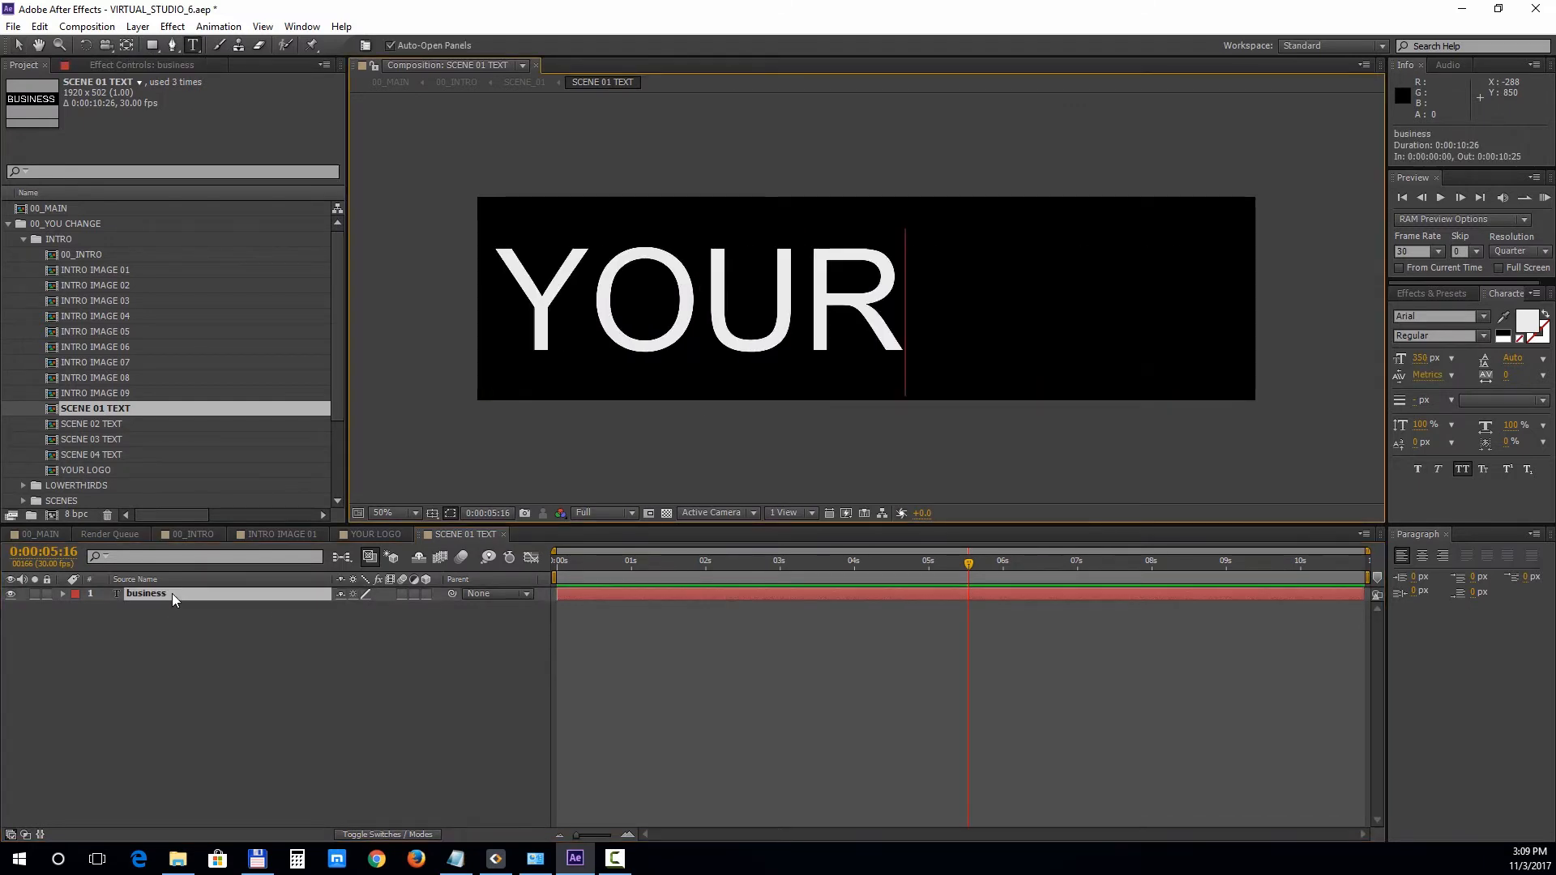
text(T)
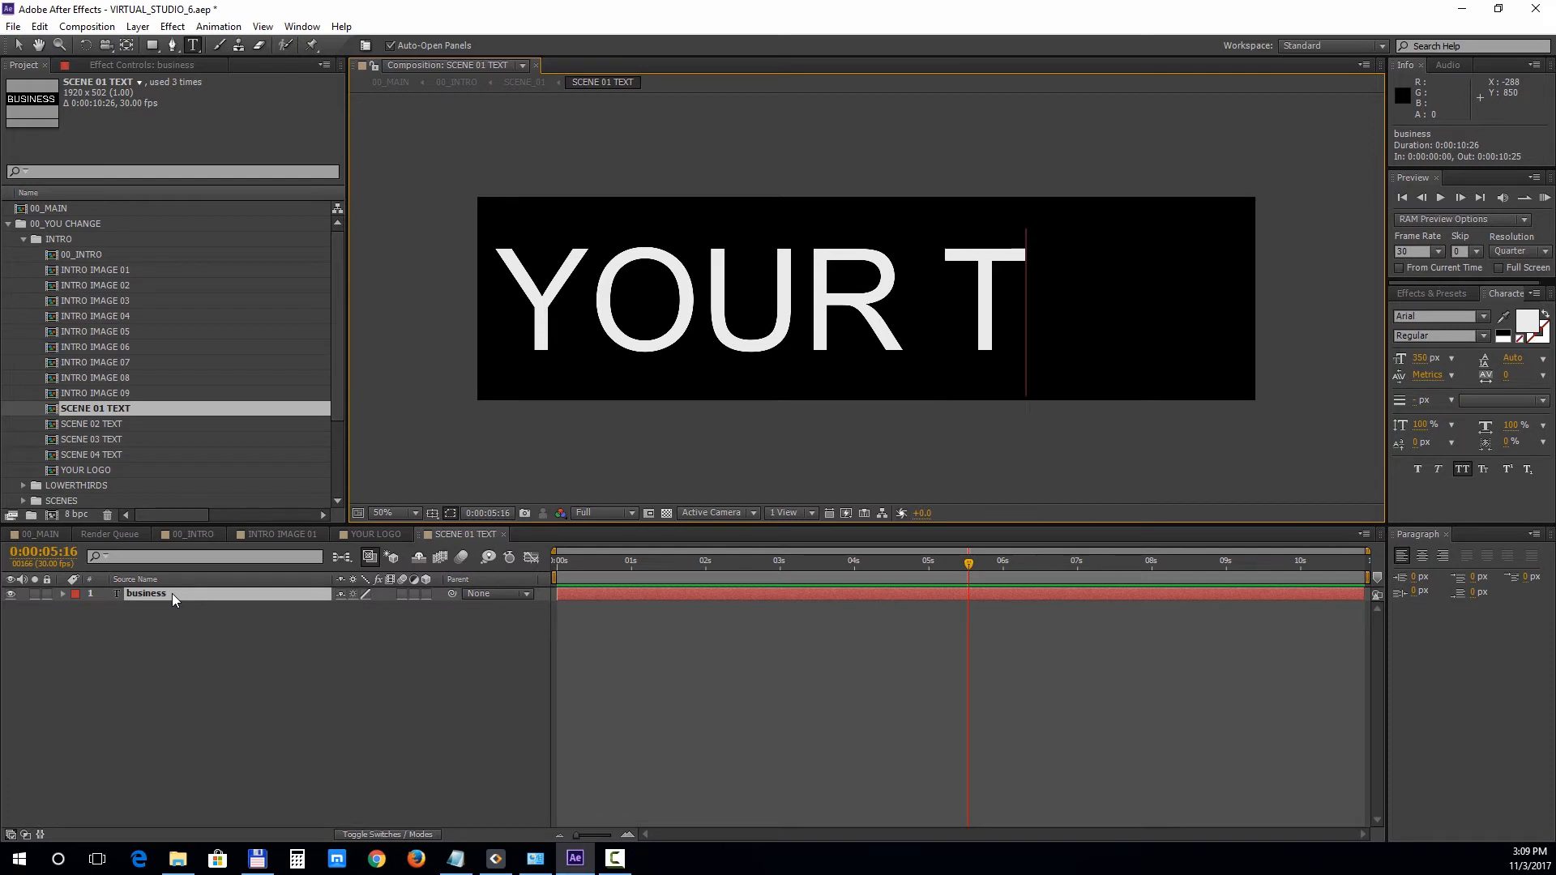
text(EXT)
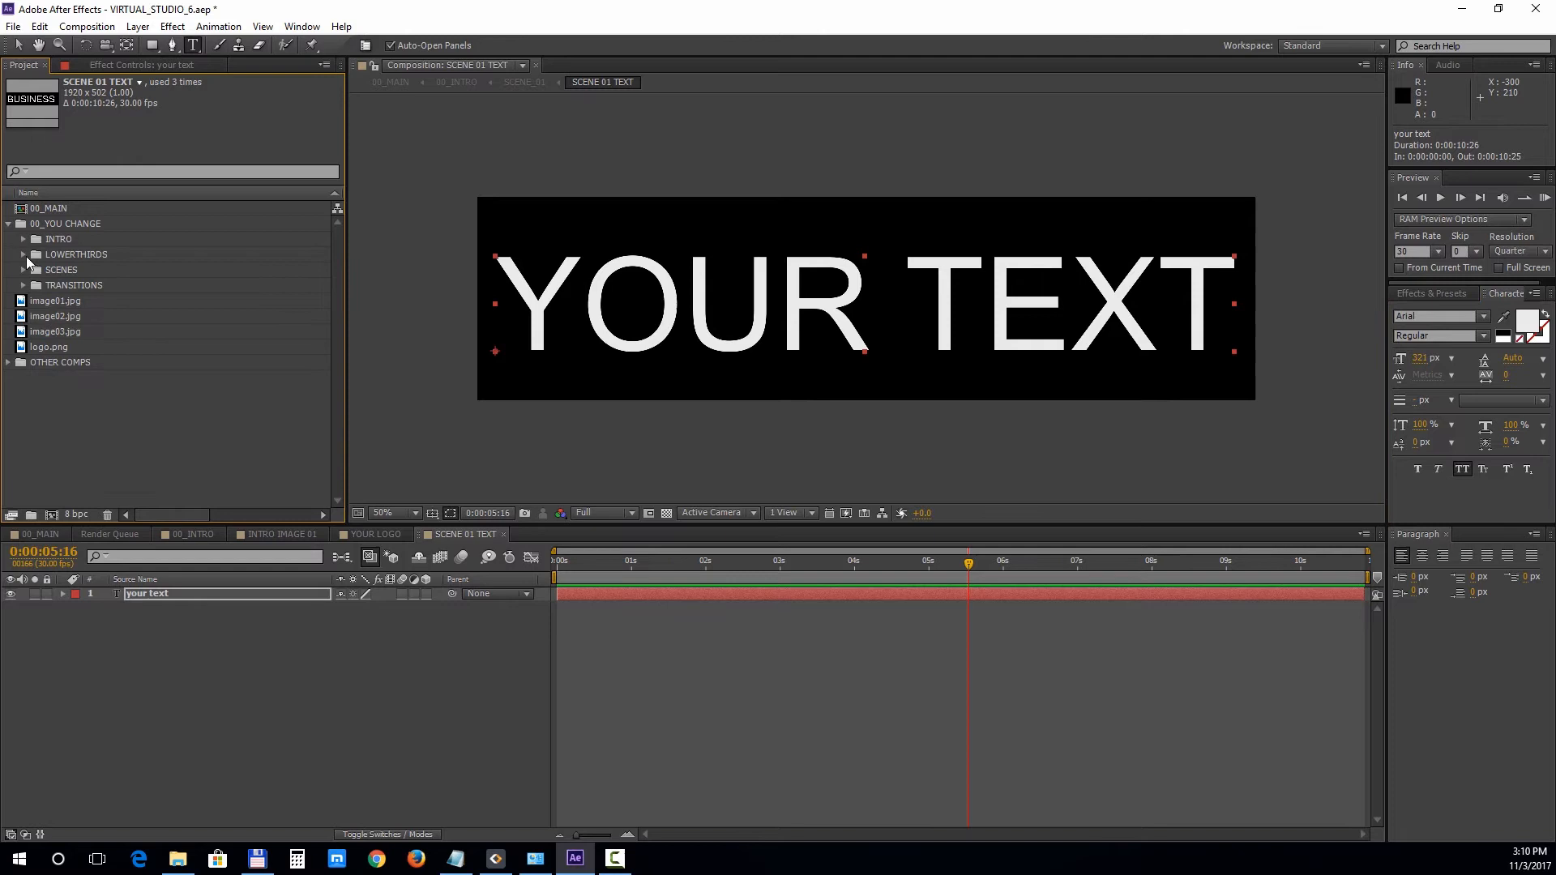
click(24, 254)
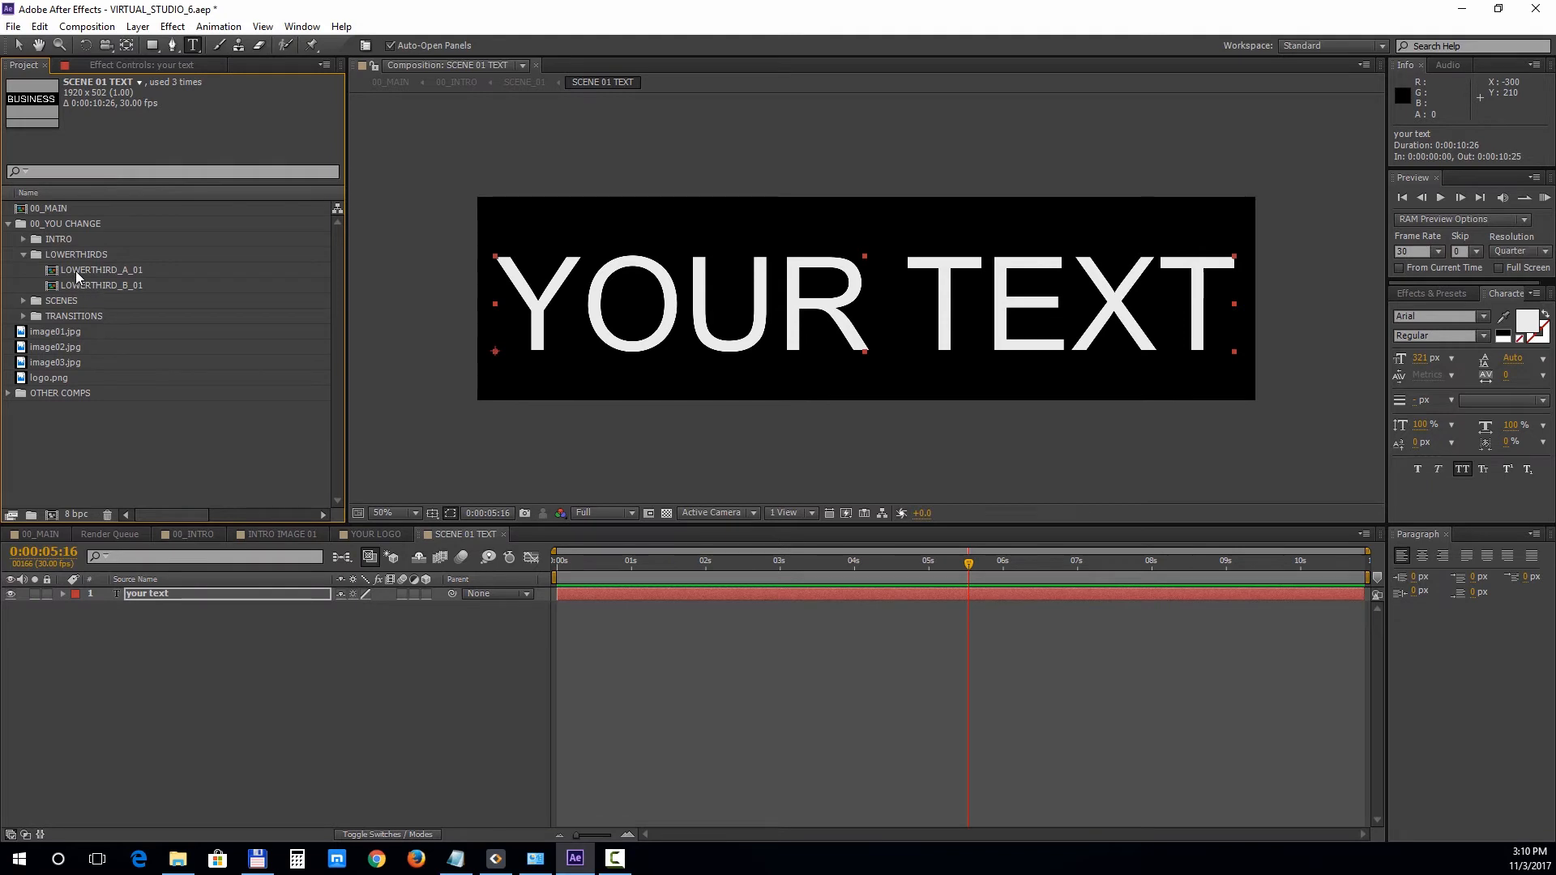
Step: Inside LOWERTHIRD_A_01 > LWT_01, replace the NAME HERE line with YOUR TEXT
double_click(107, 269)
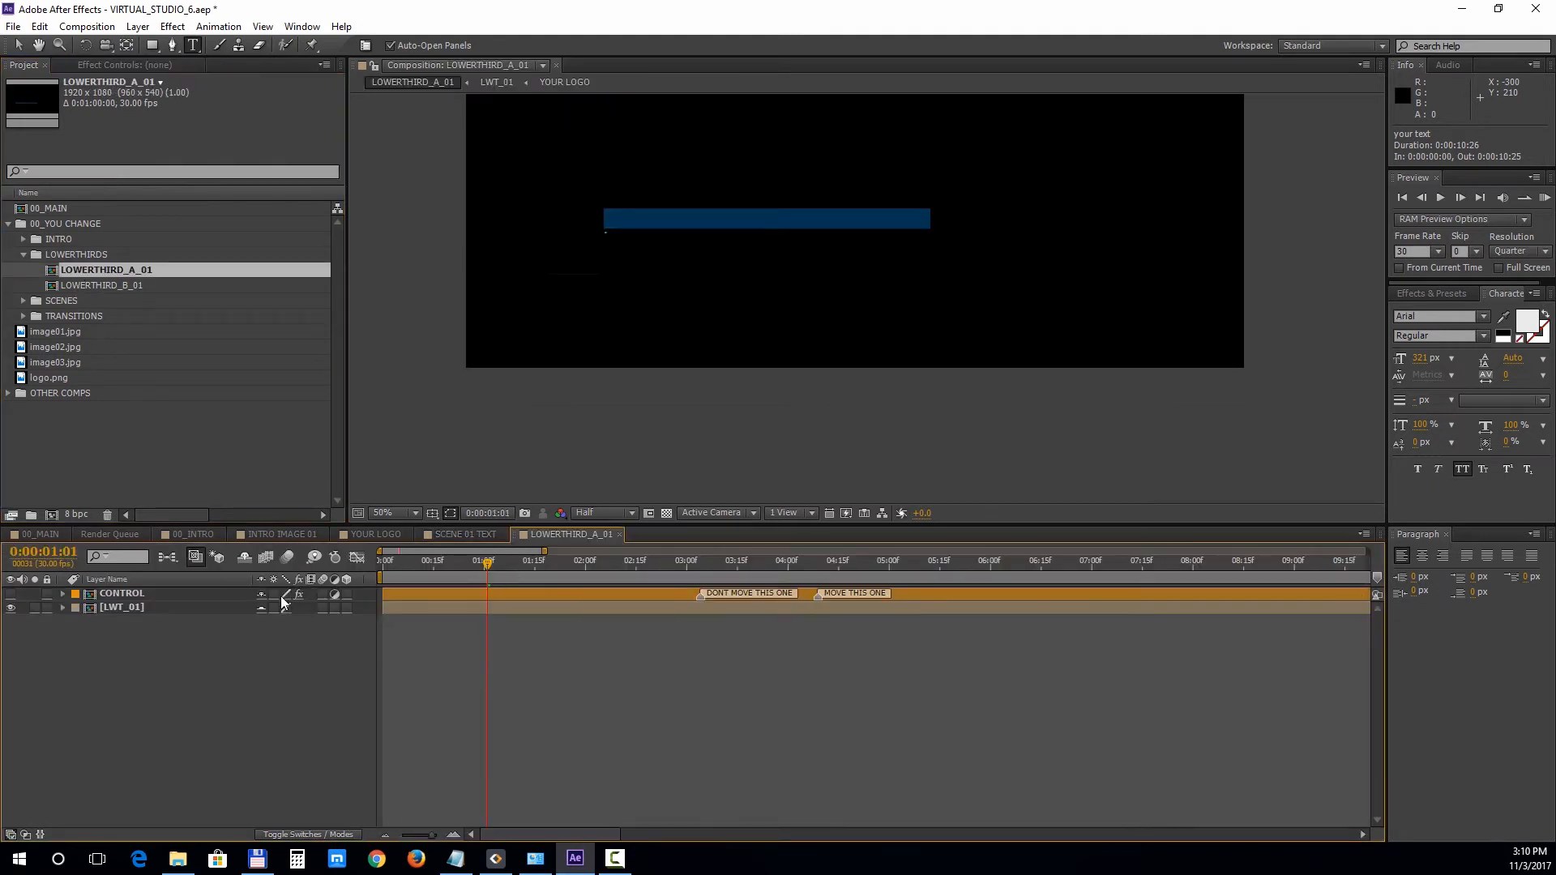
click(121, 606)
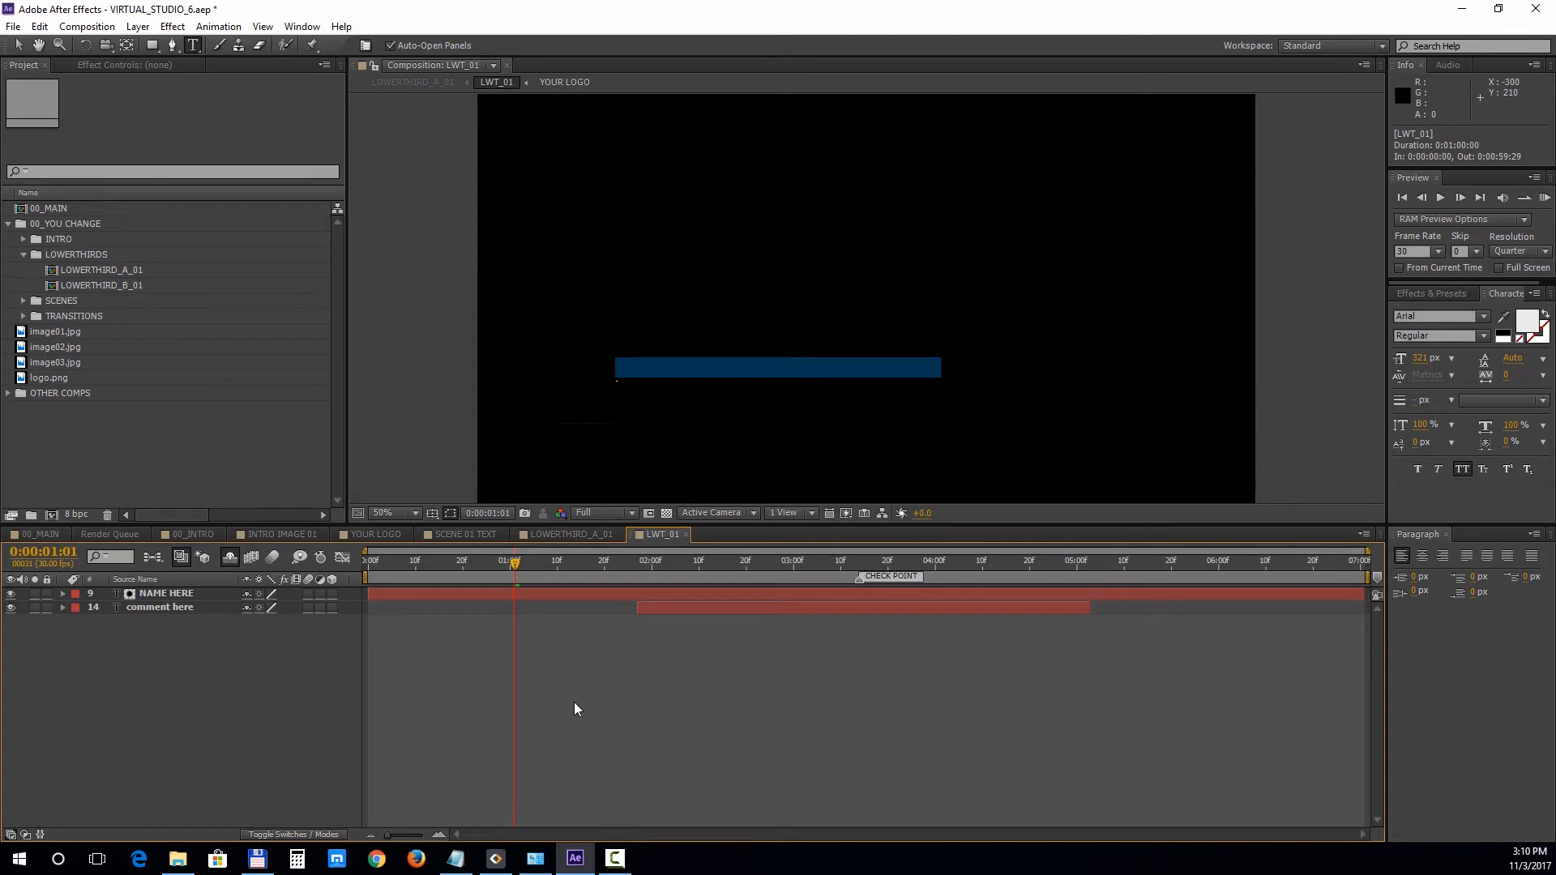
click(854, 561)
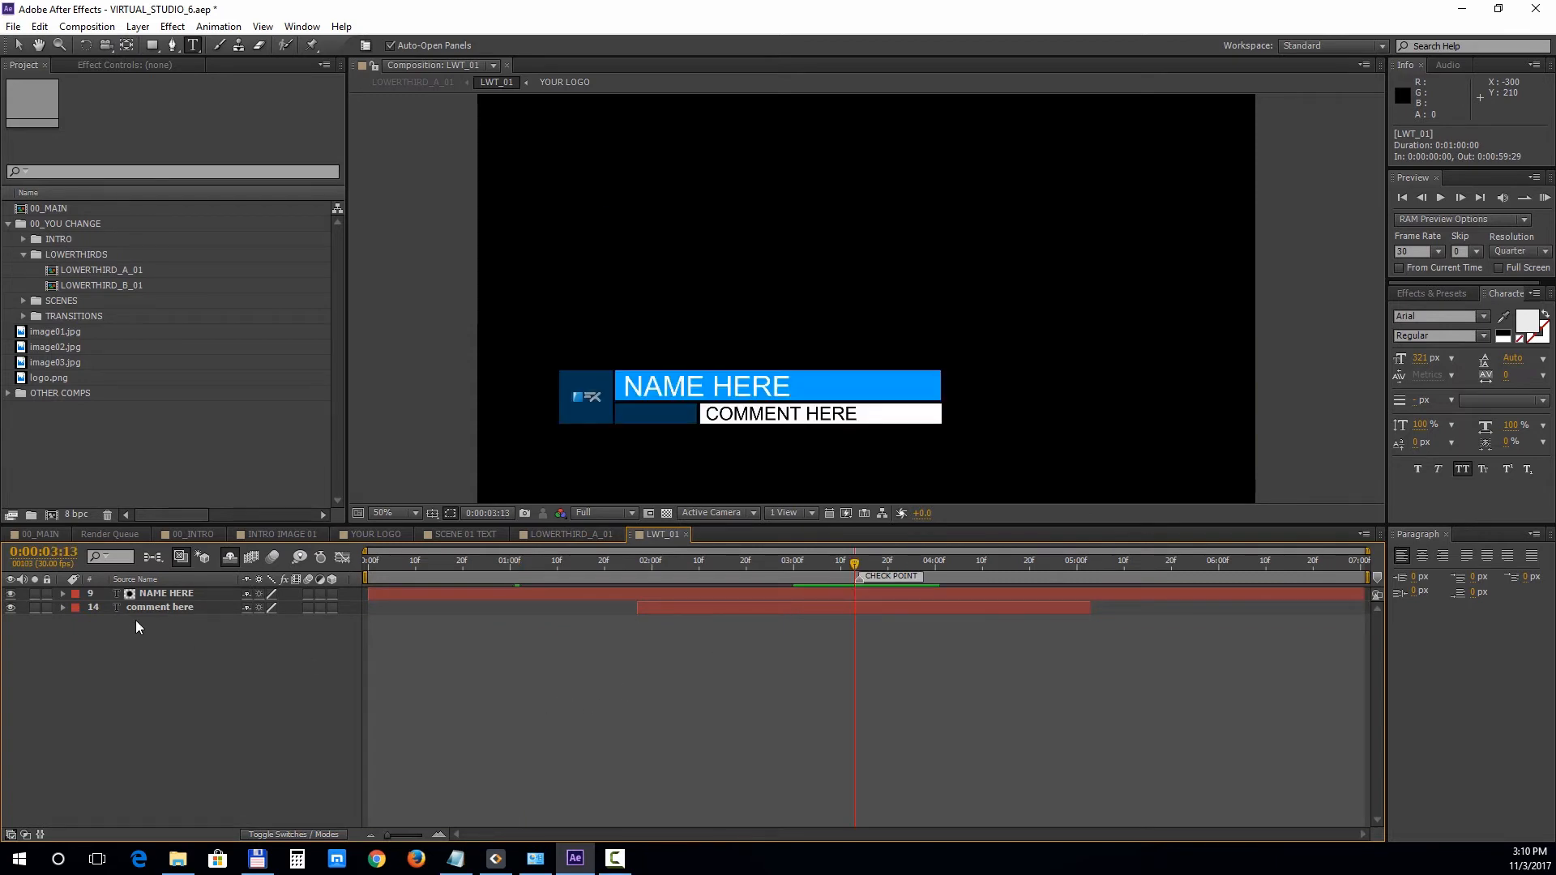
click(165, 593)
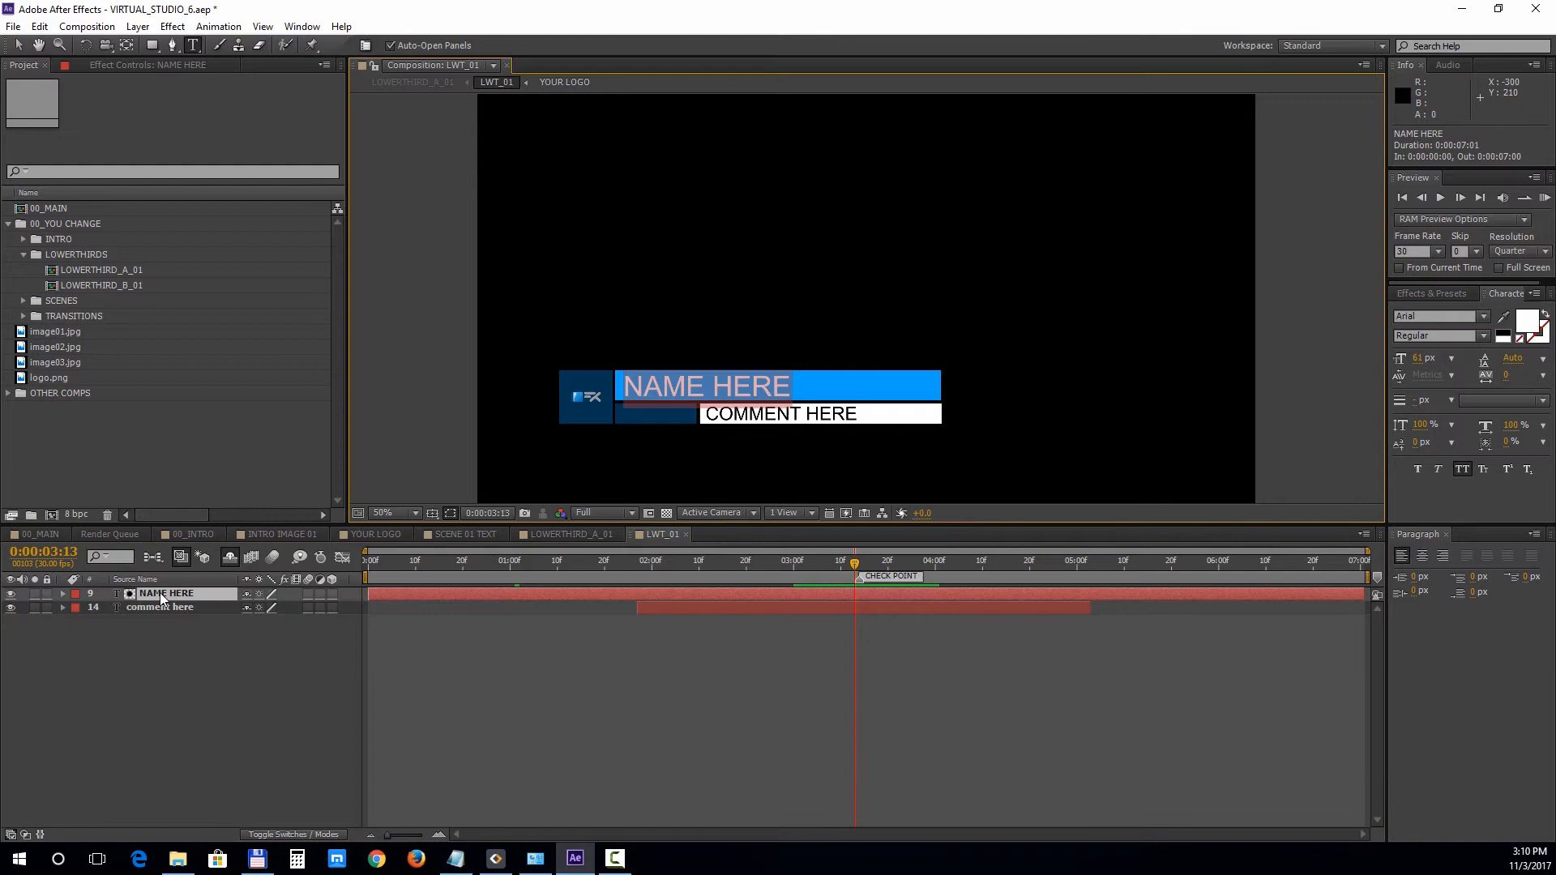
text(YOUR TEX)
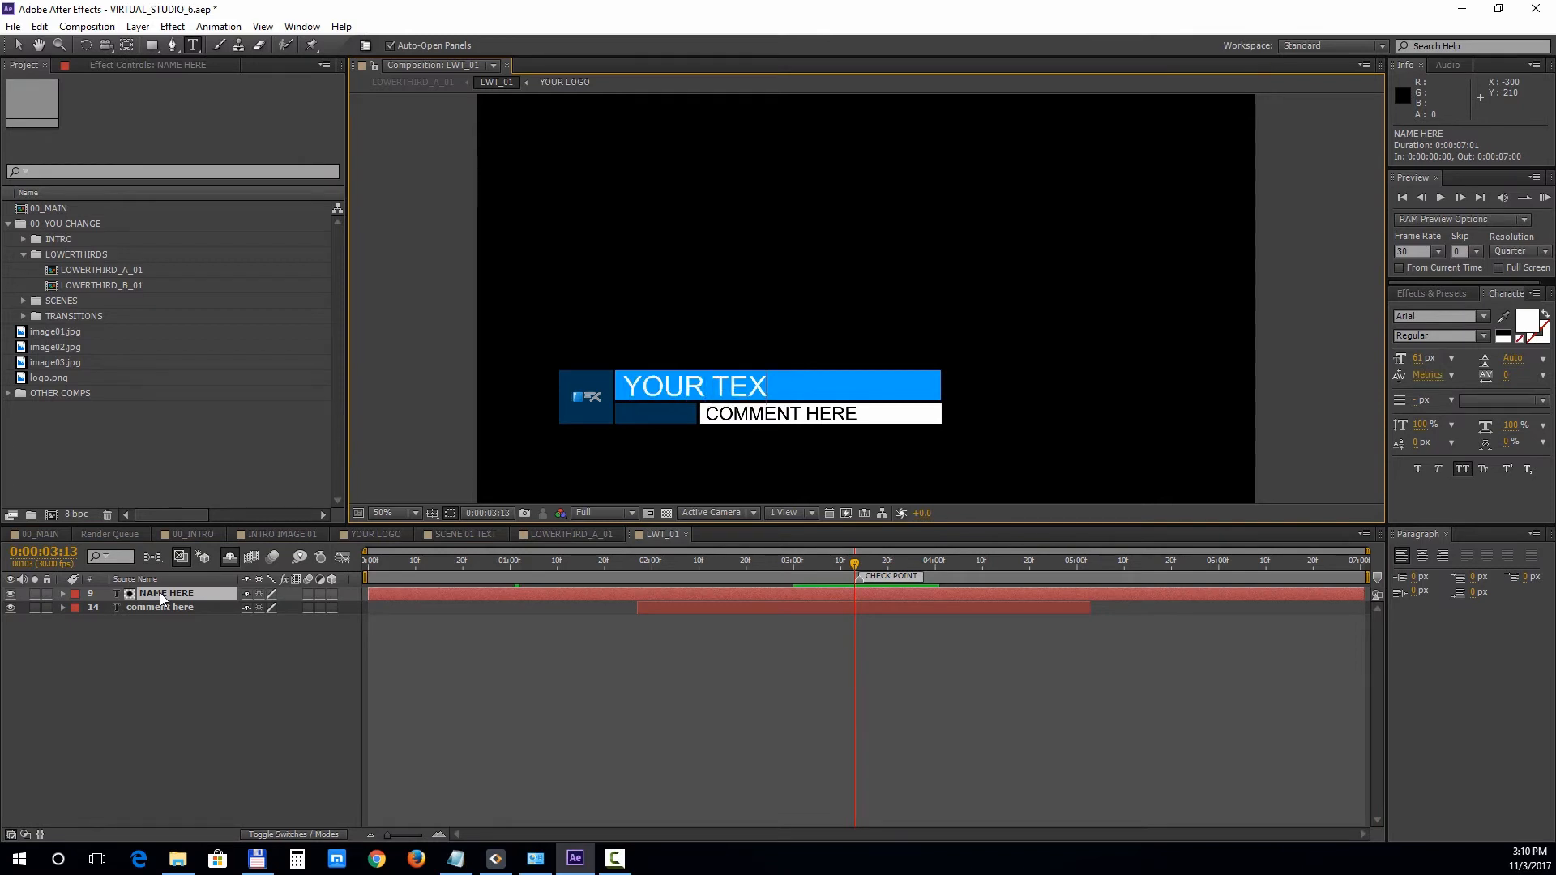
click(159, 606)
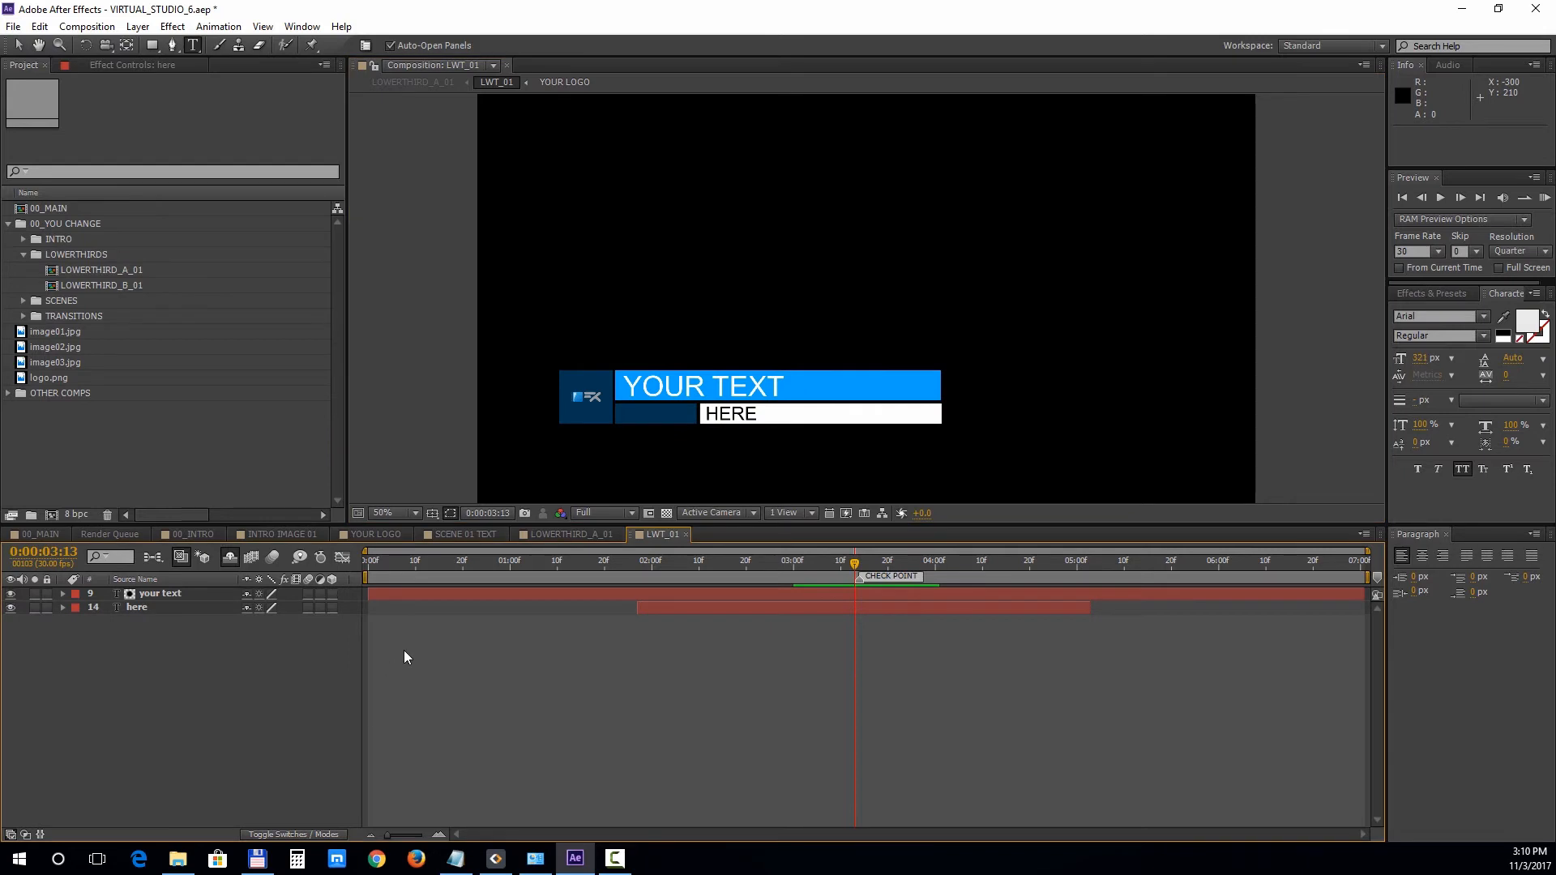
mouse_move(561, 546)
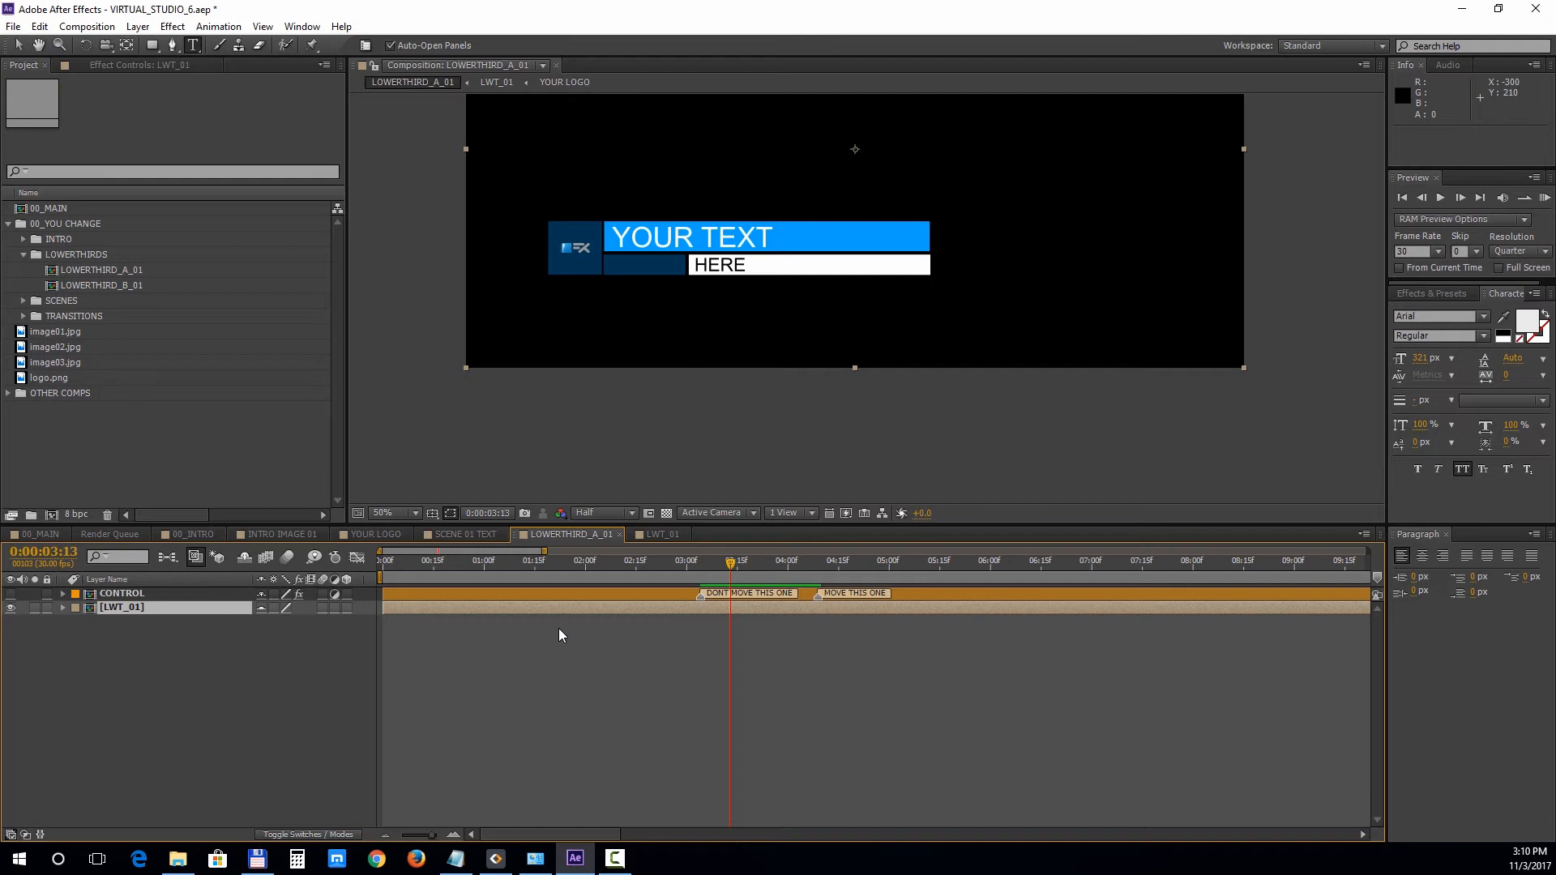
mouse_move(238, 690)
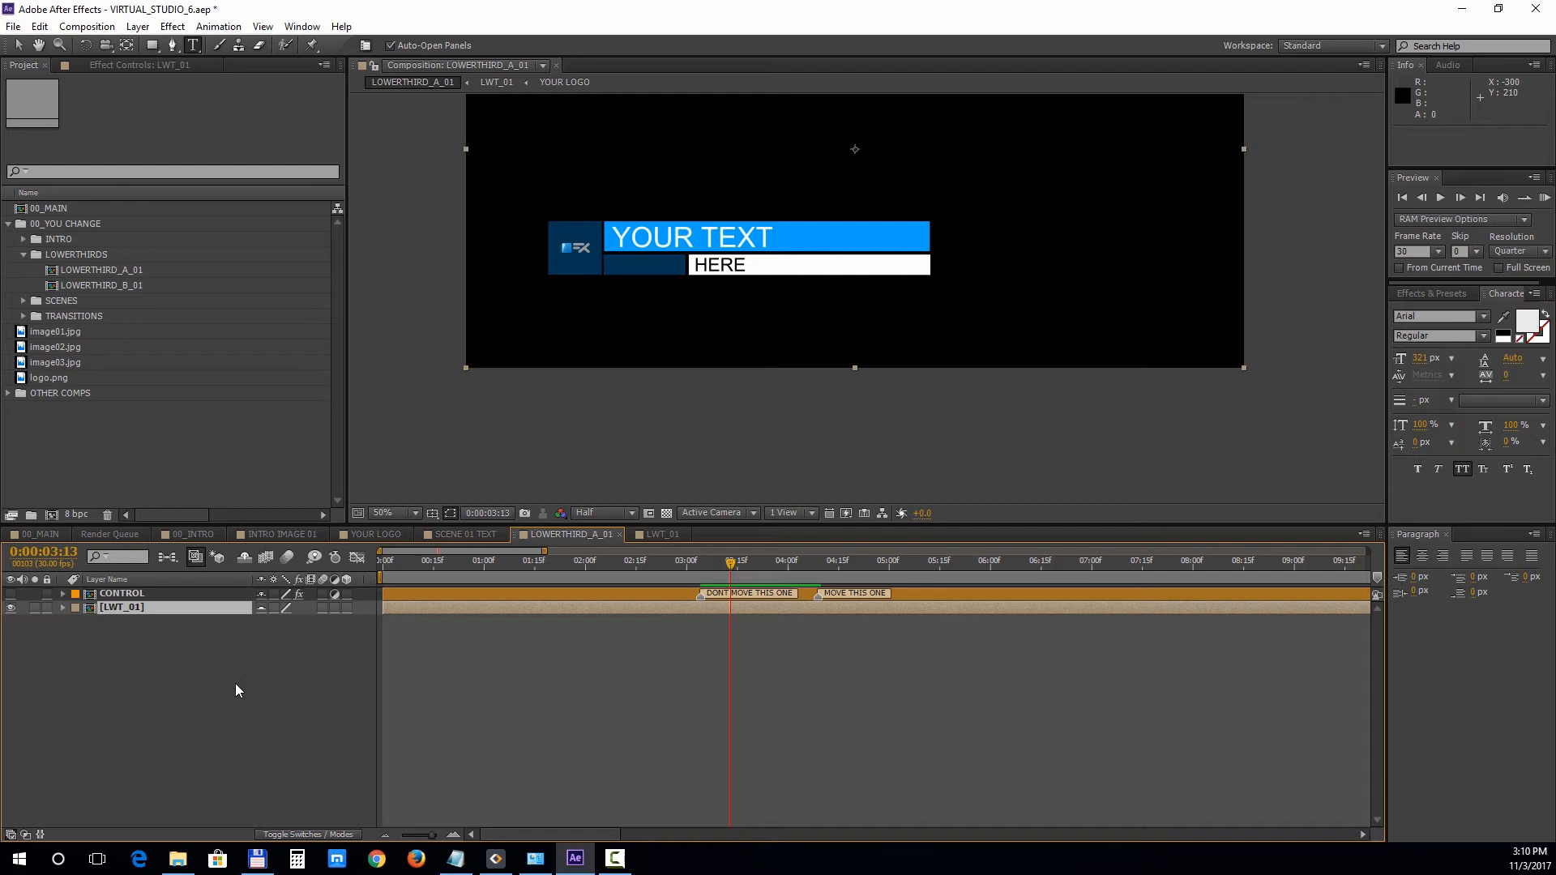
Step: Select the CONTROL layer of LOWERTHIRD_A_01 to reach its settings
click(121, 593)
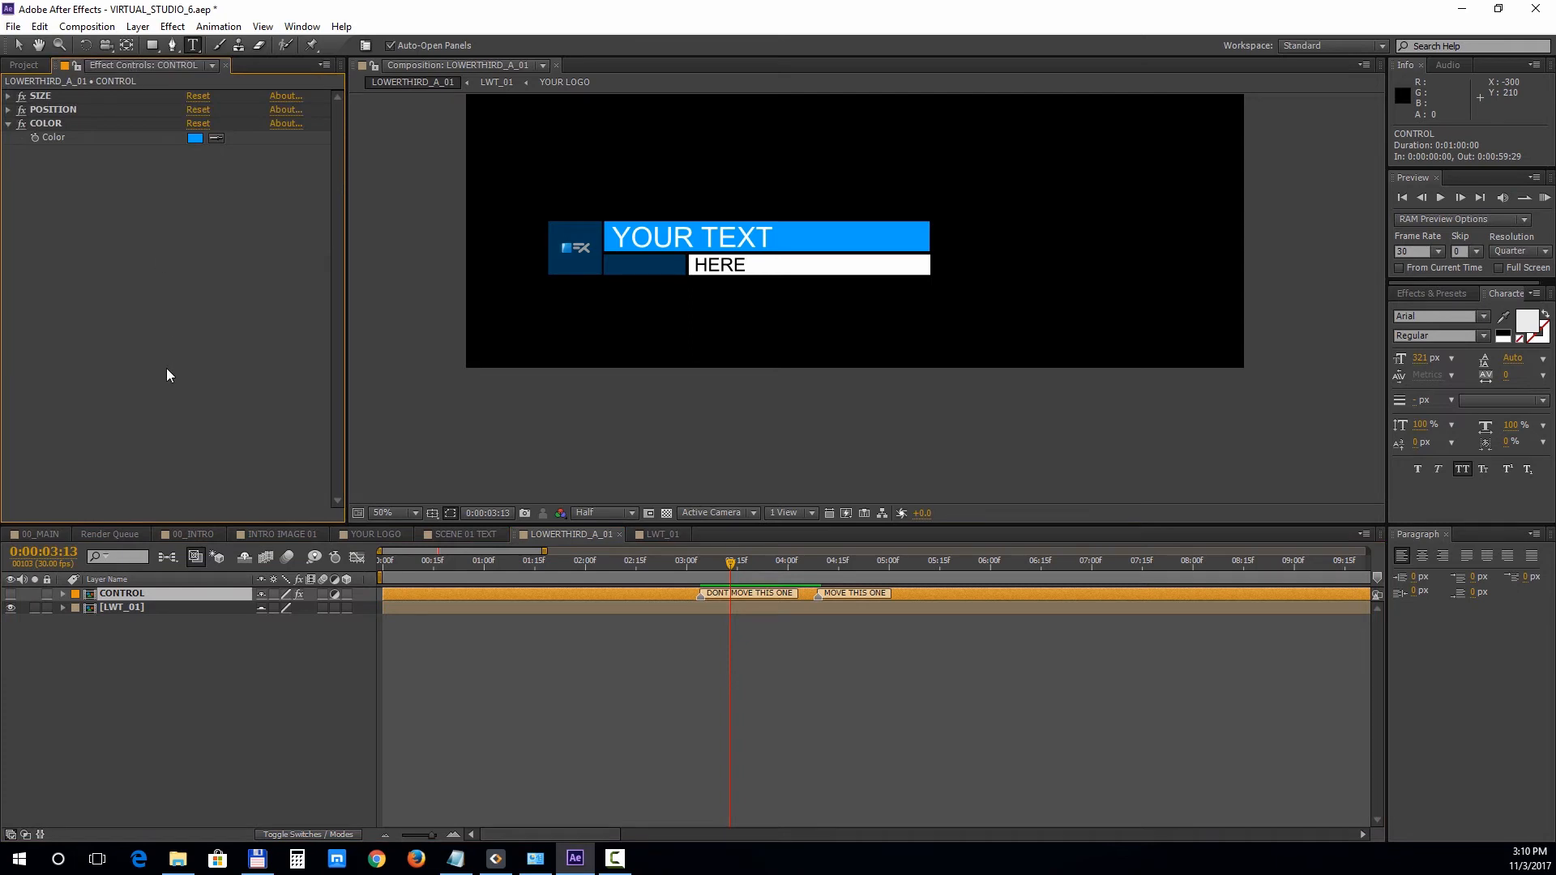
mouse_move(188, 358)
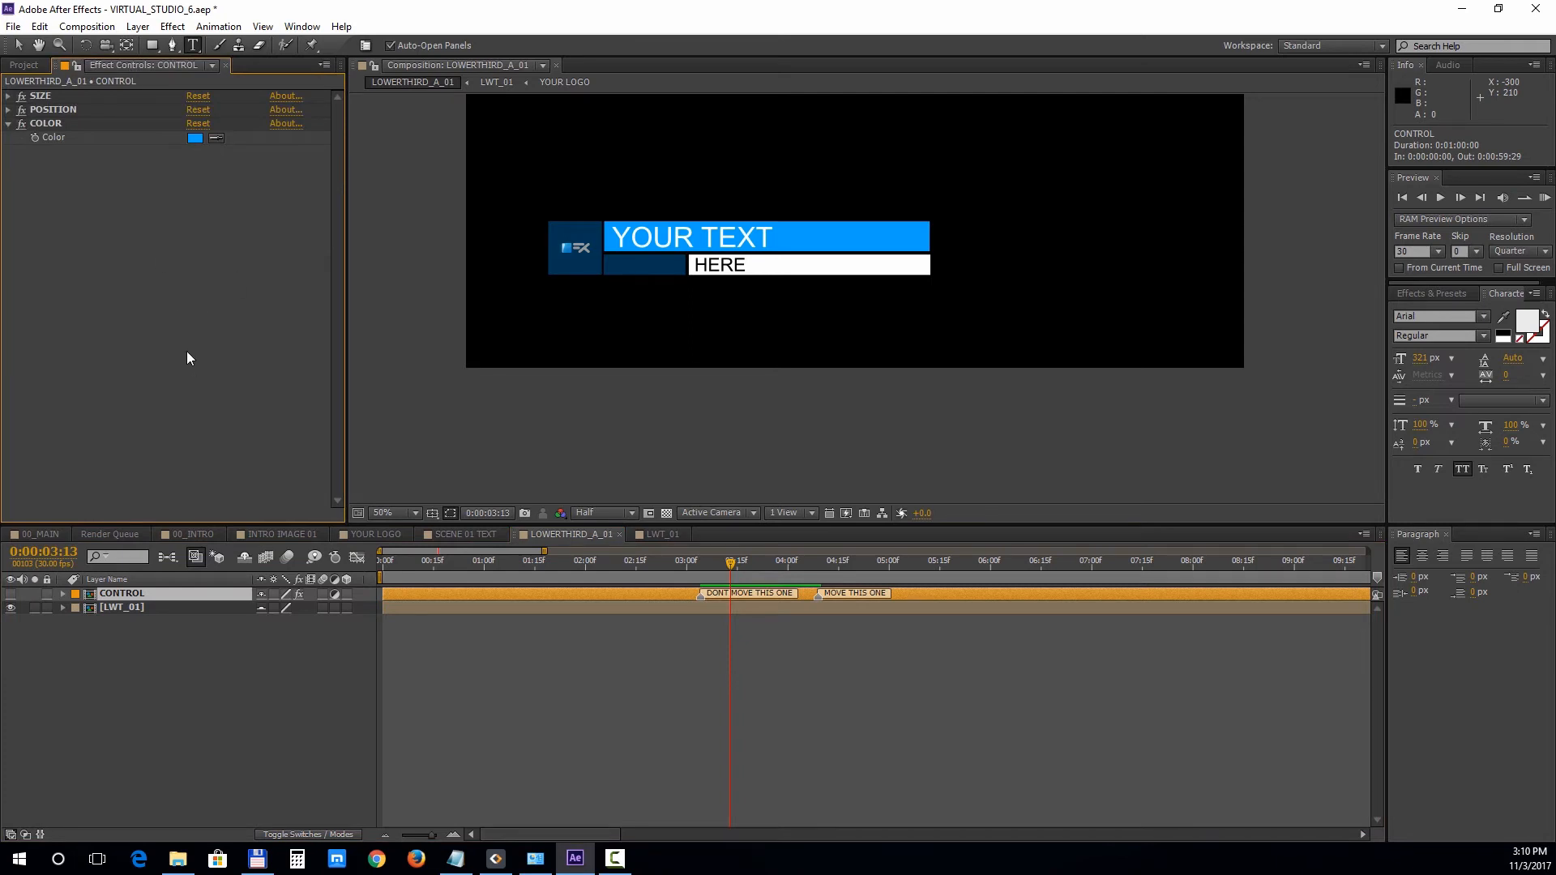
mouse_move(178, 246)
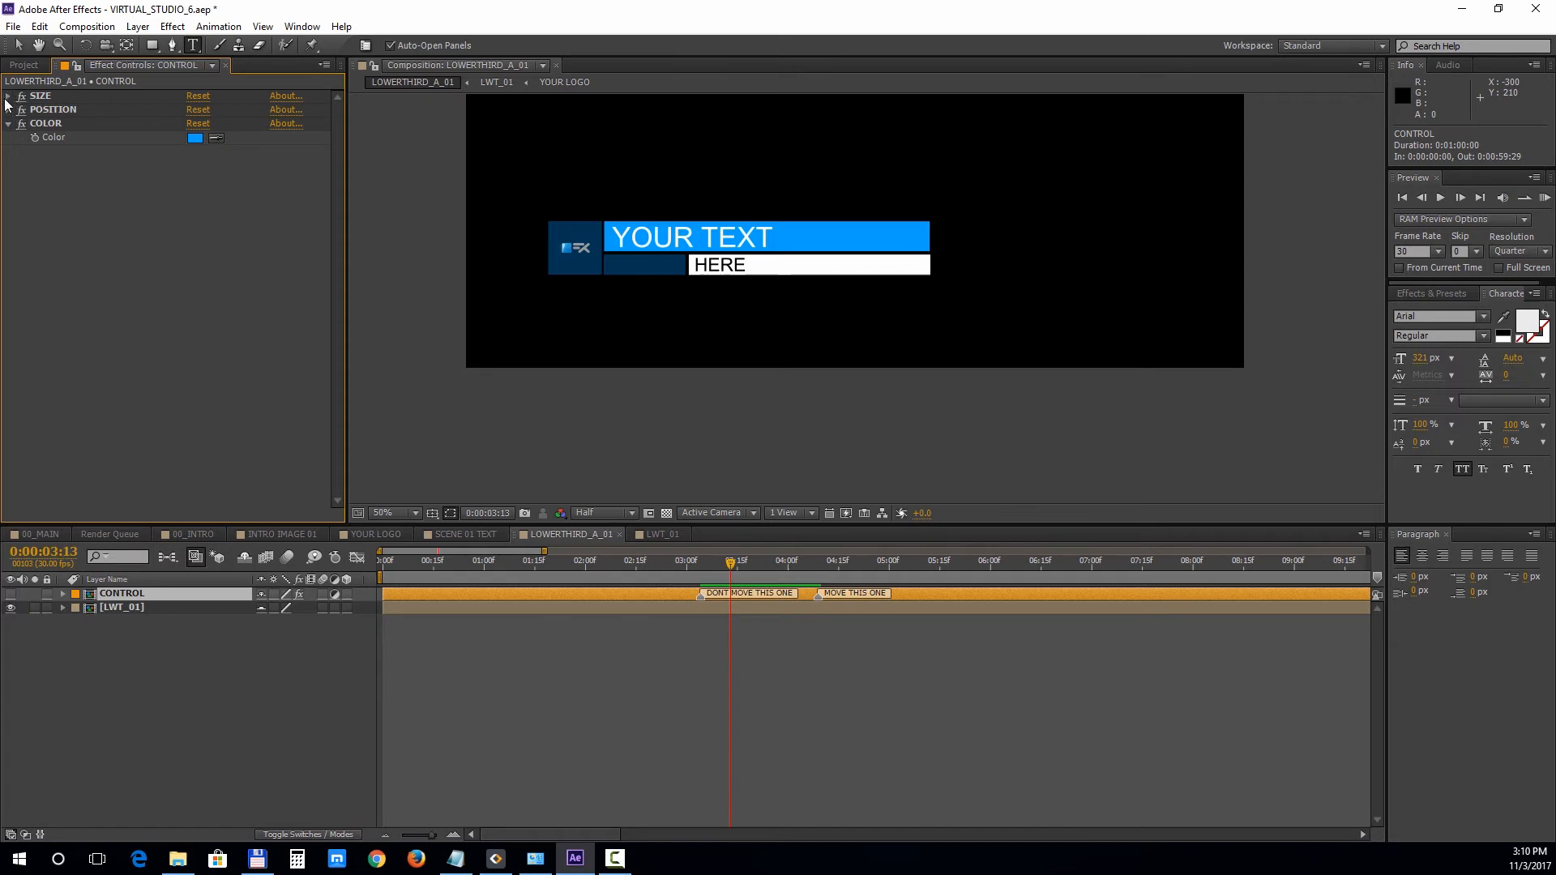
Step: Reveal the CONTROL Size and Position values and set the bar colour to a darker blue
click(8, 96)
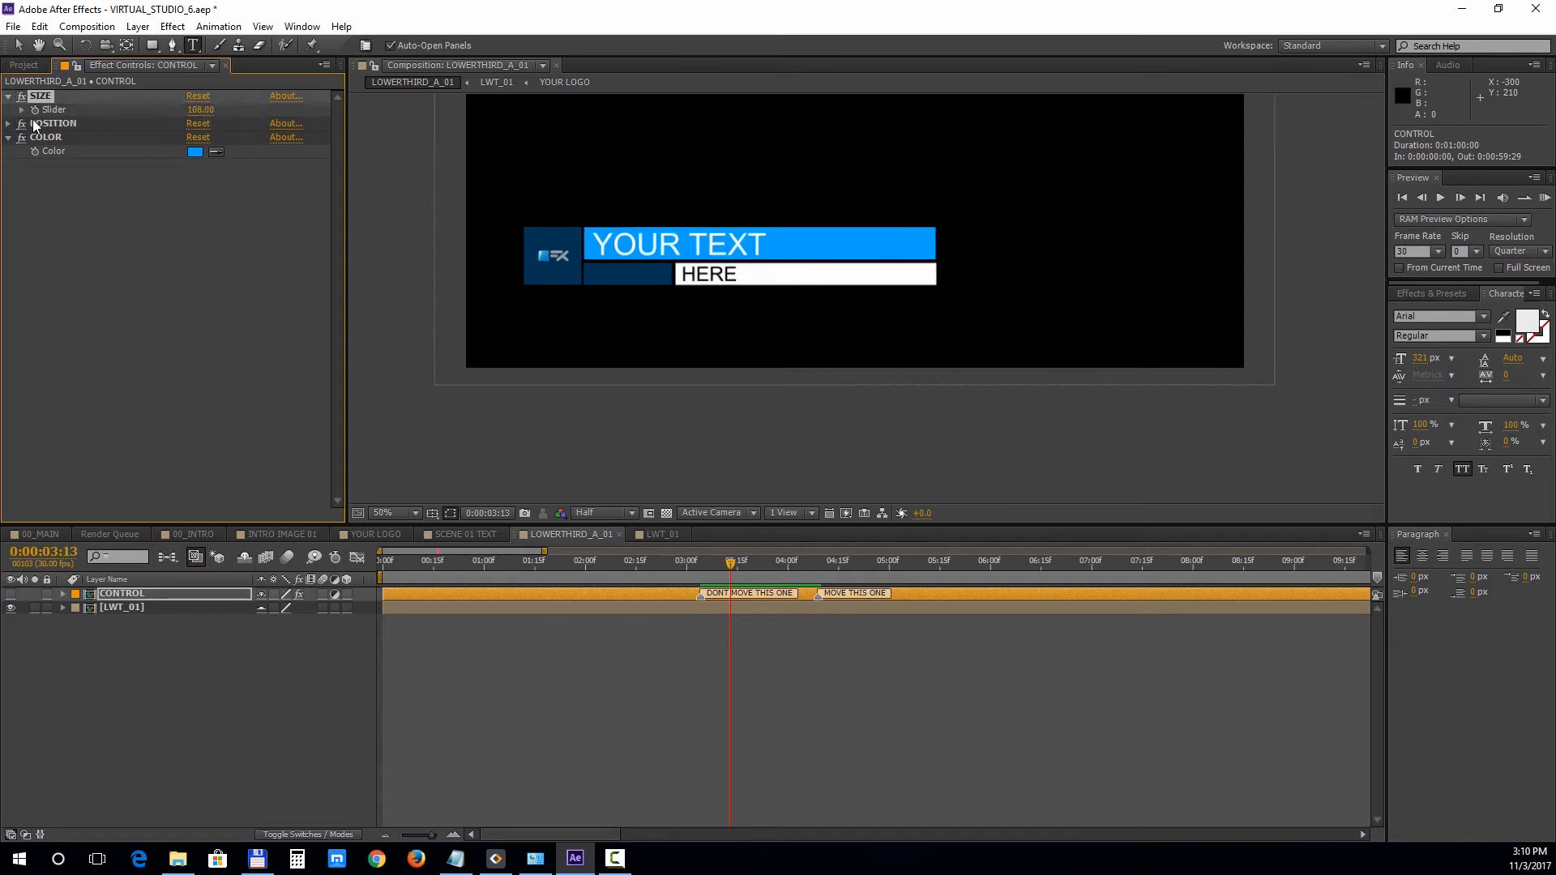
click(10, 124)
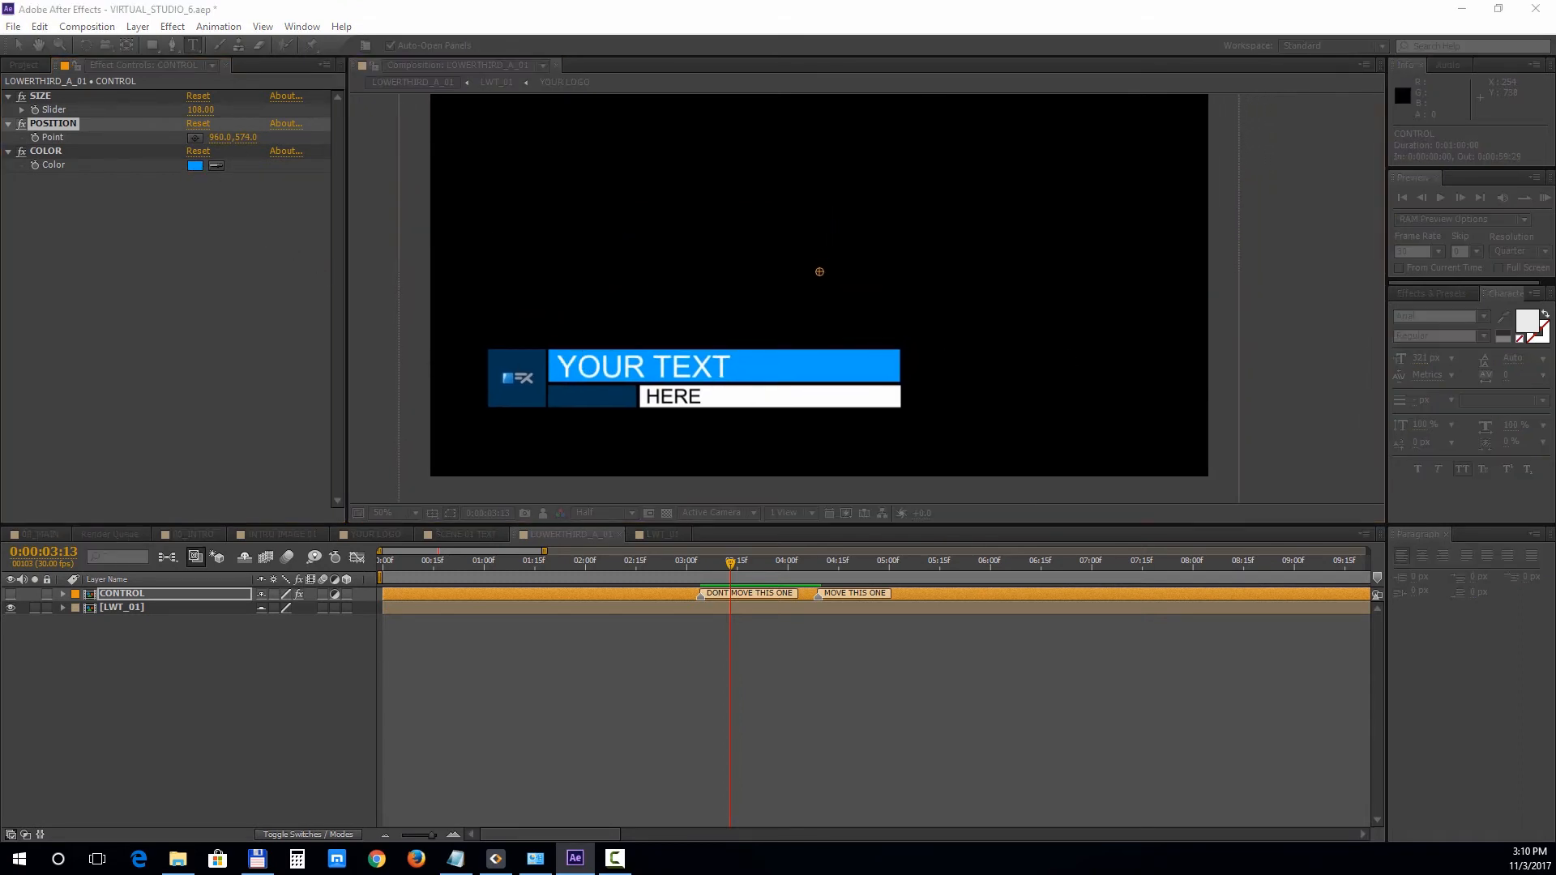
click(194, 165)
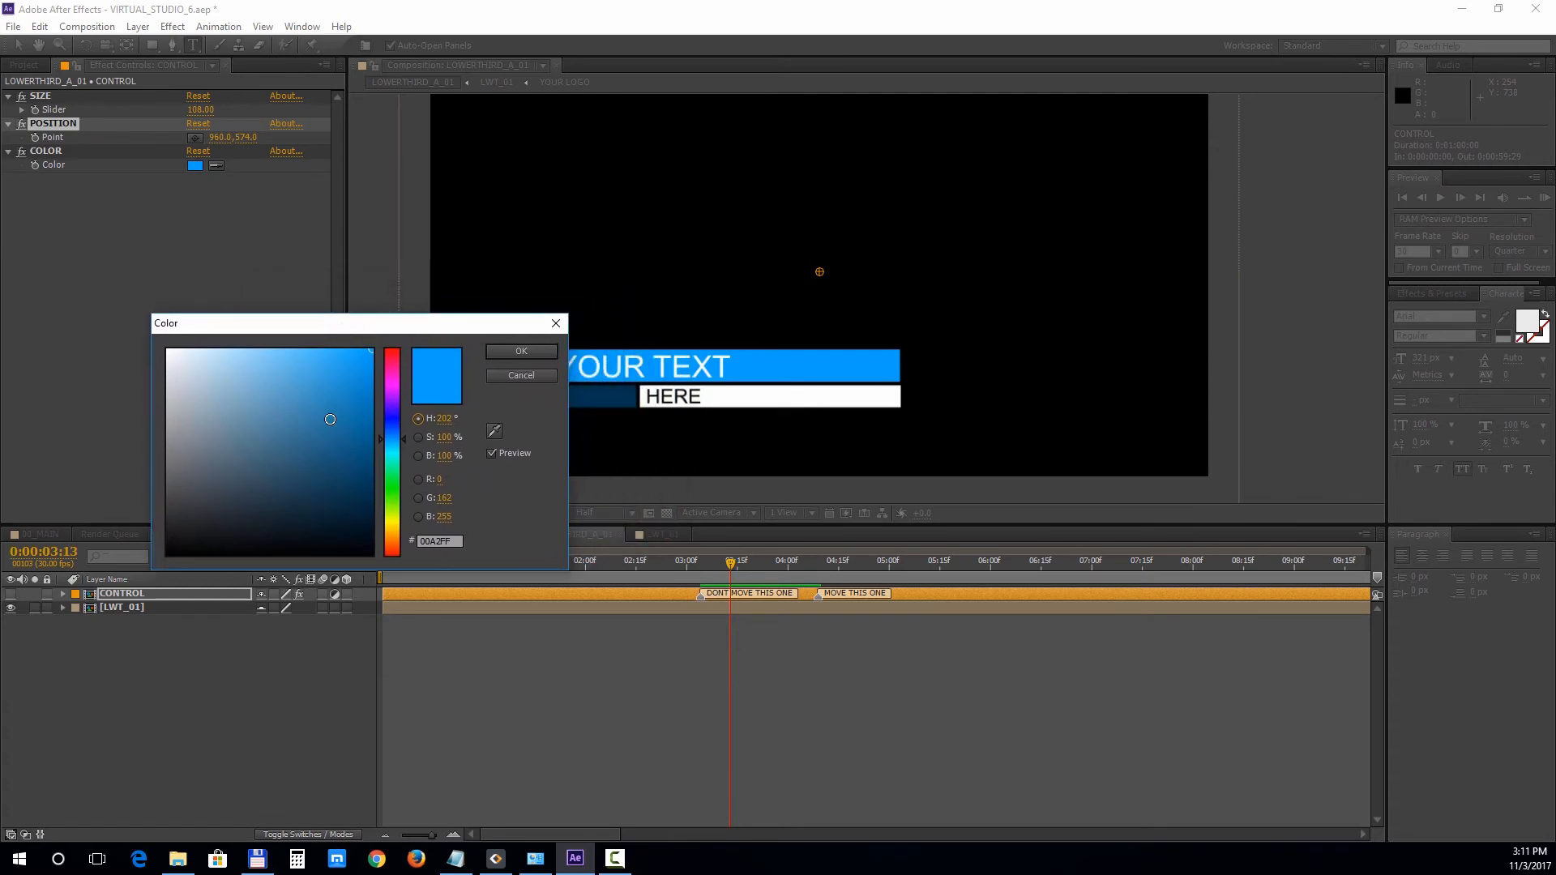
click(520, 351)
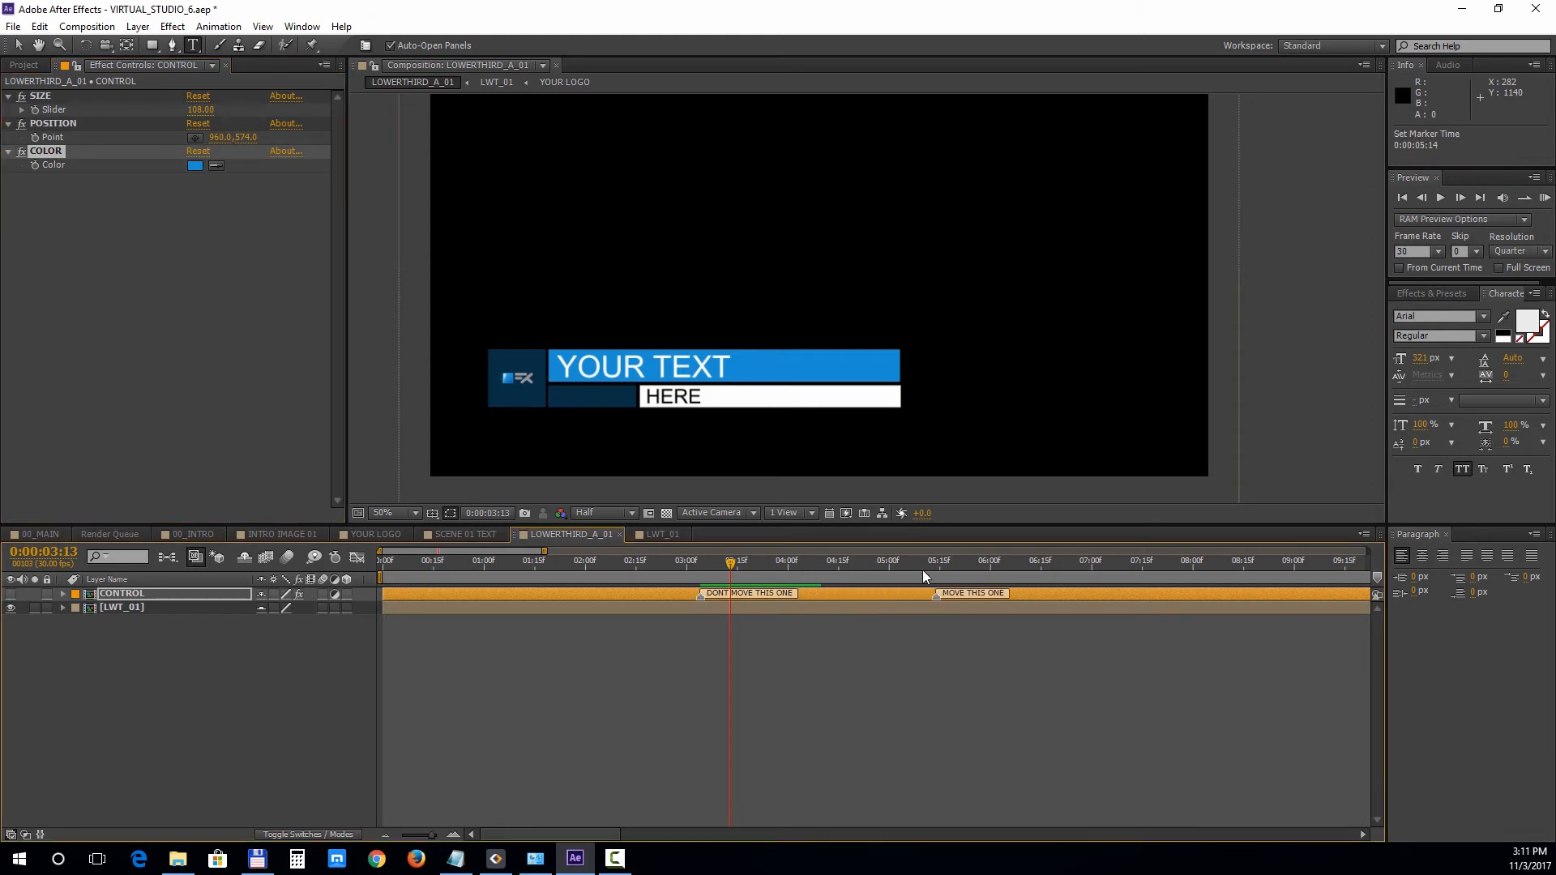
Step: Move the current time to about seven seconds for the MOVE THIS ONE marker
click(1099, 561)
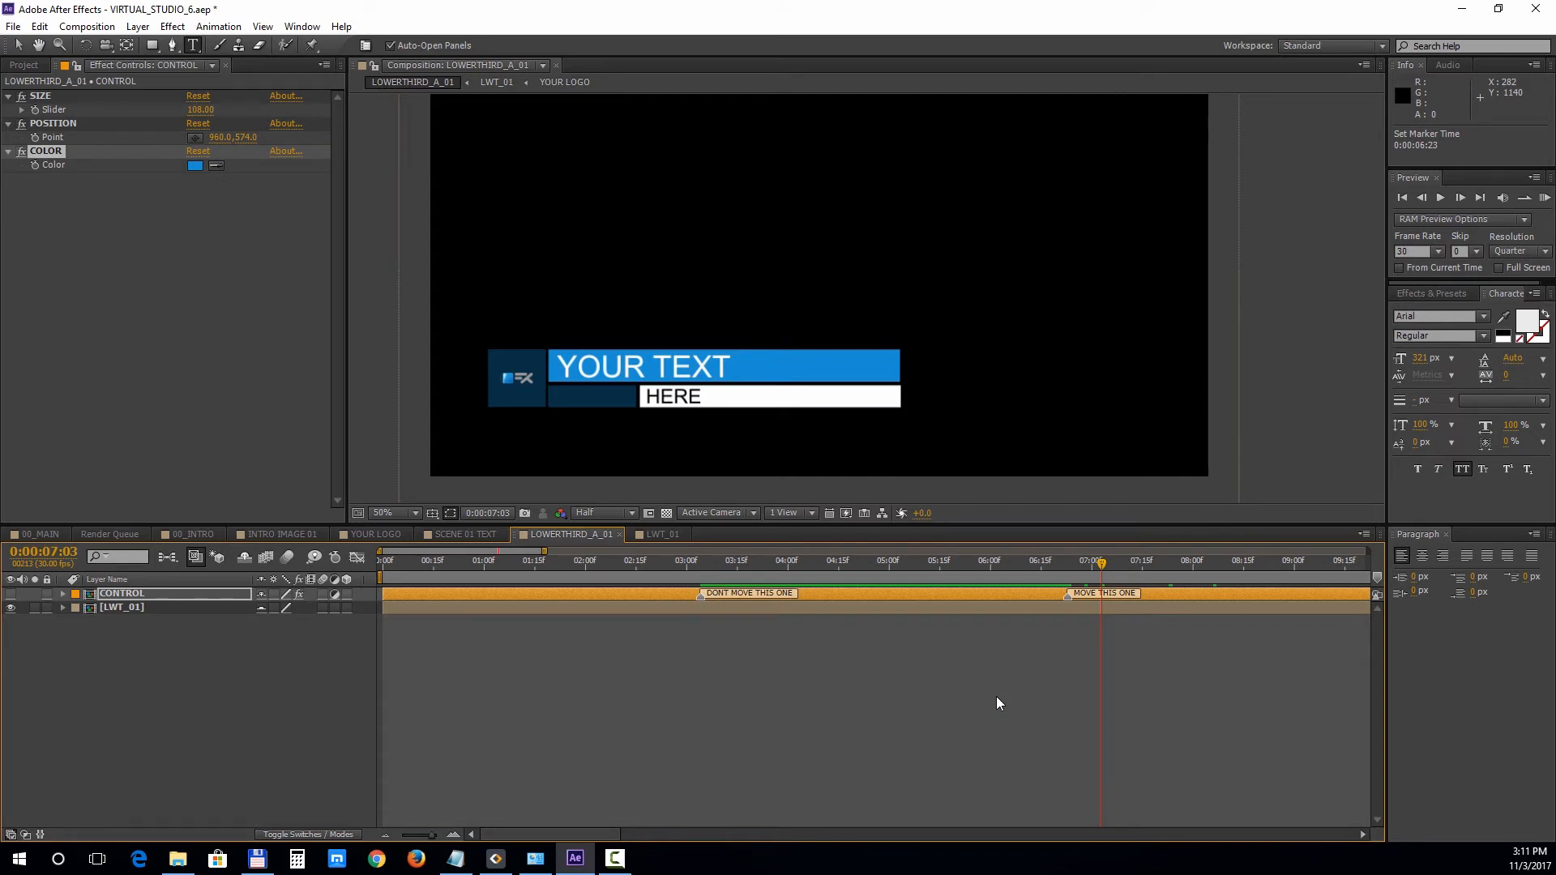
mouse_move(32, 65)
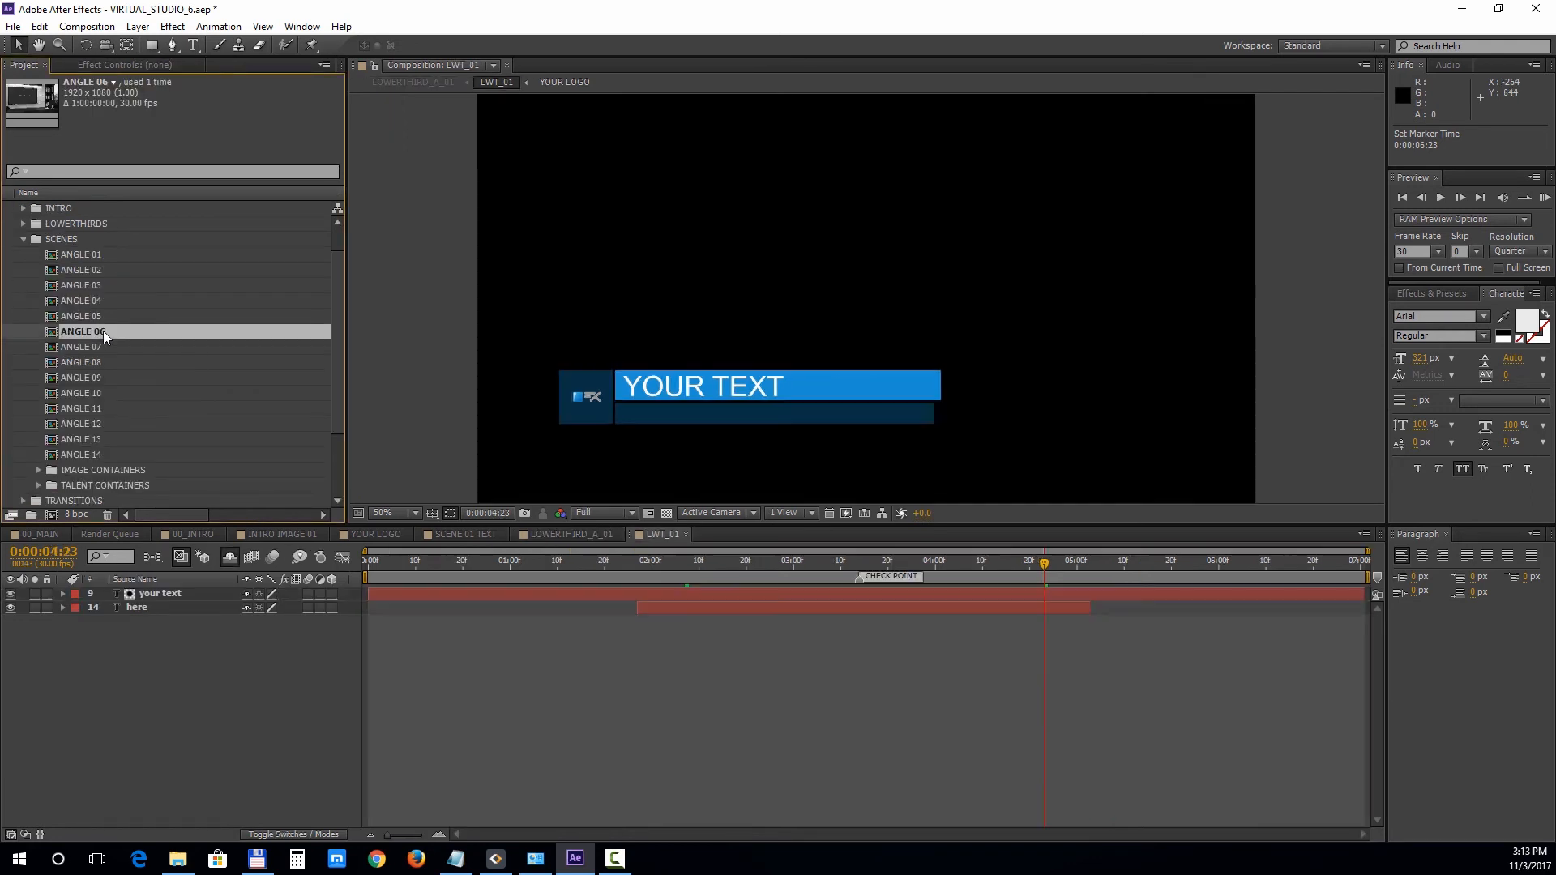
Step: Show the ANGLE 09 TABLE layer and select the TALENT ANGLE 09 layer
click(81, 378)
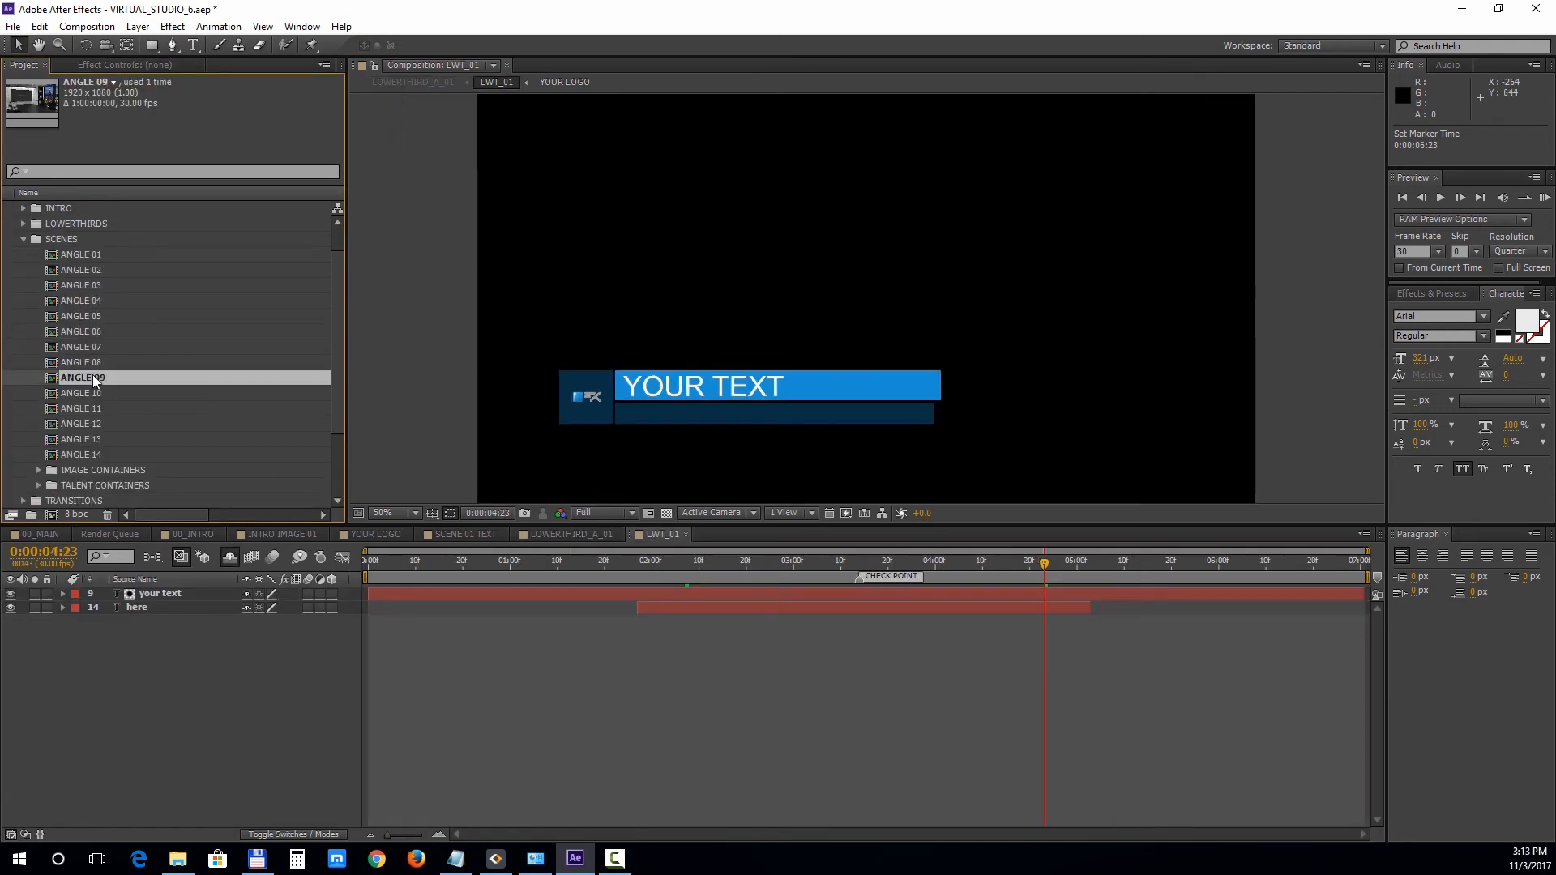
double_click(83, 378)
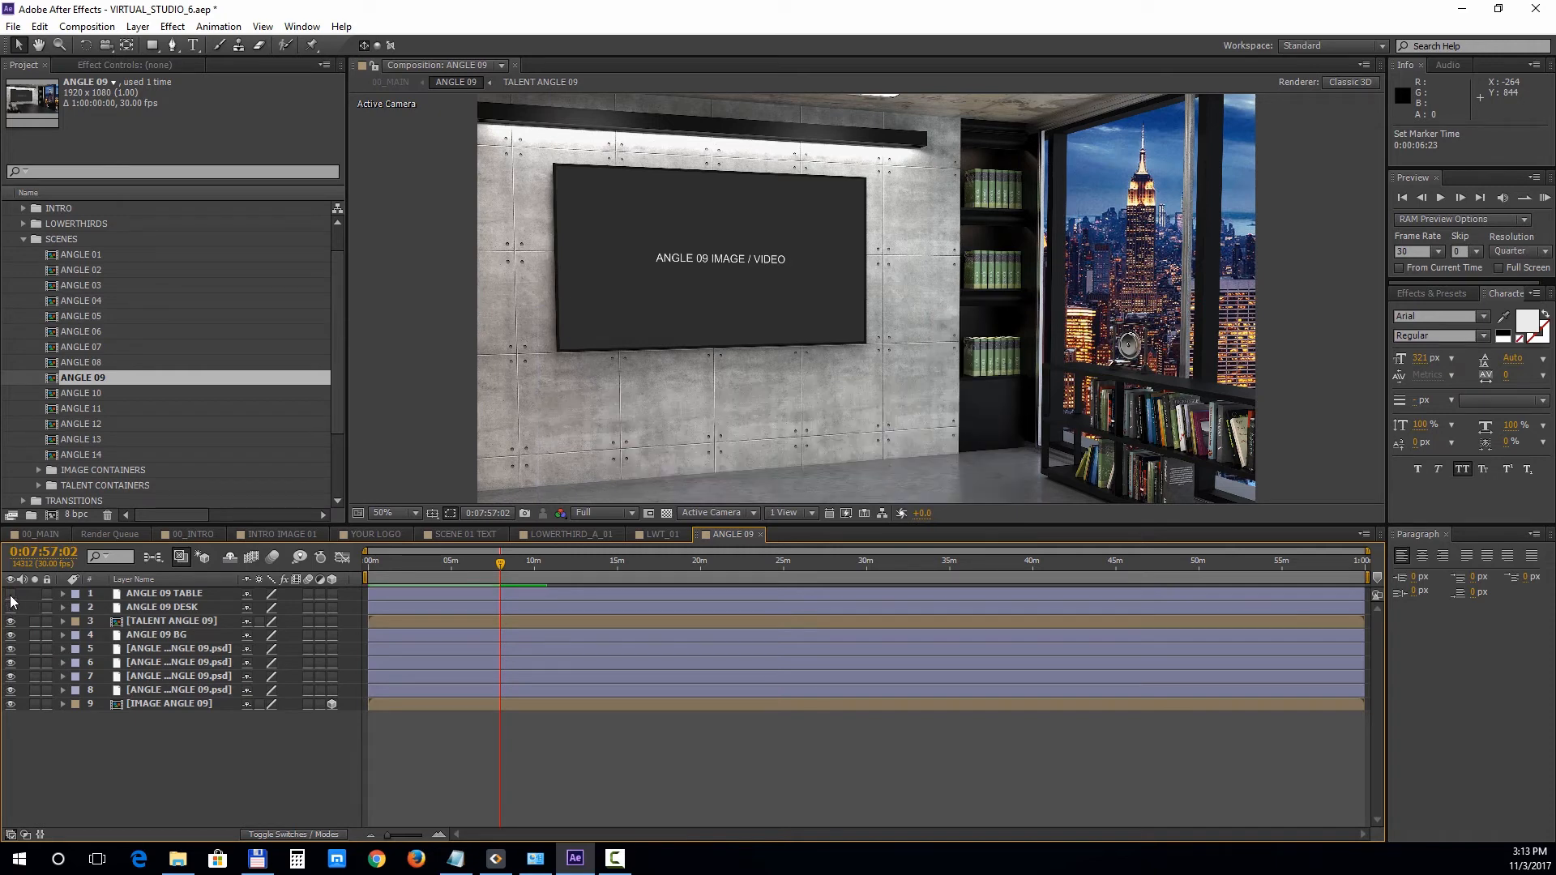
click(12, 606)
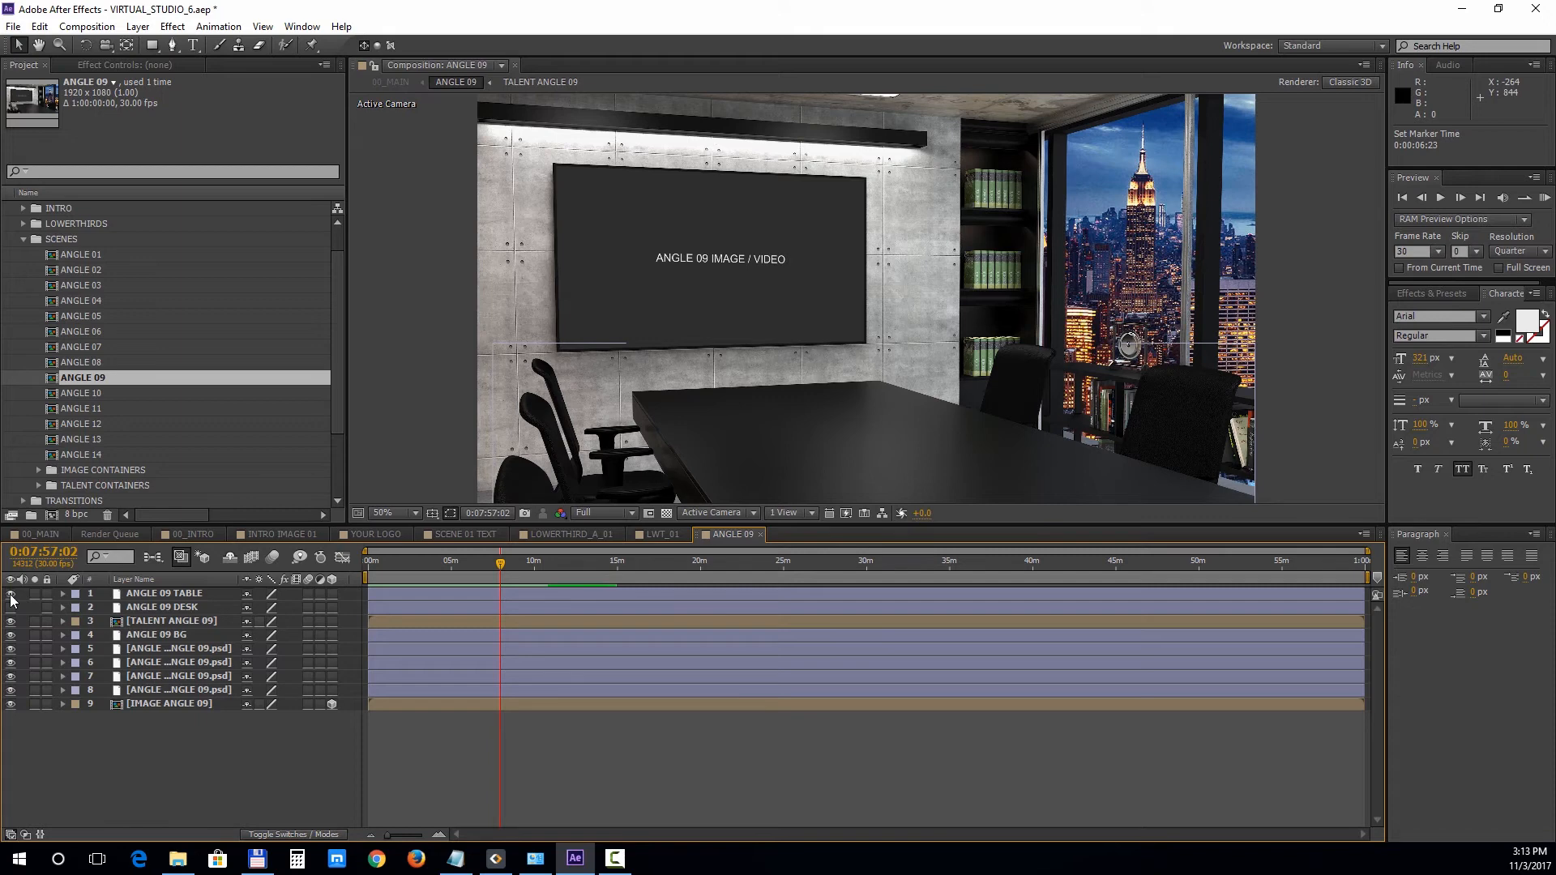
click(171, 621)
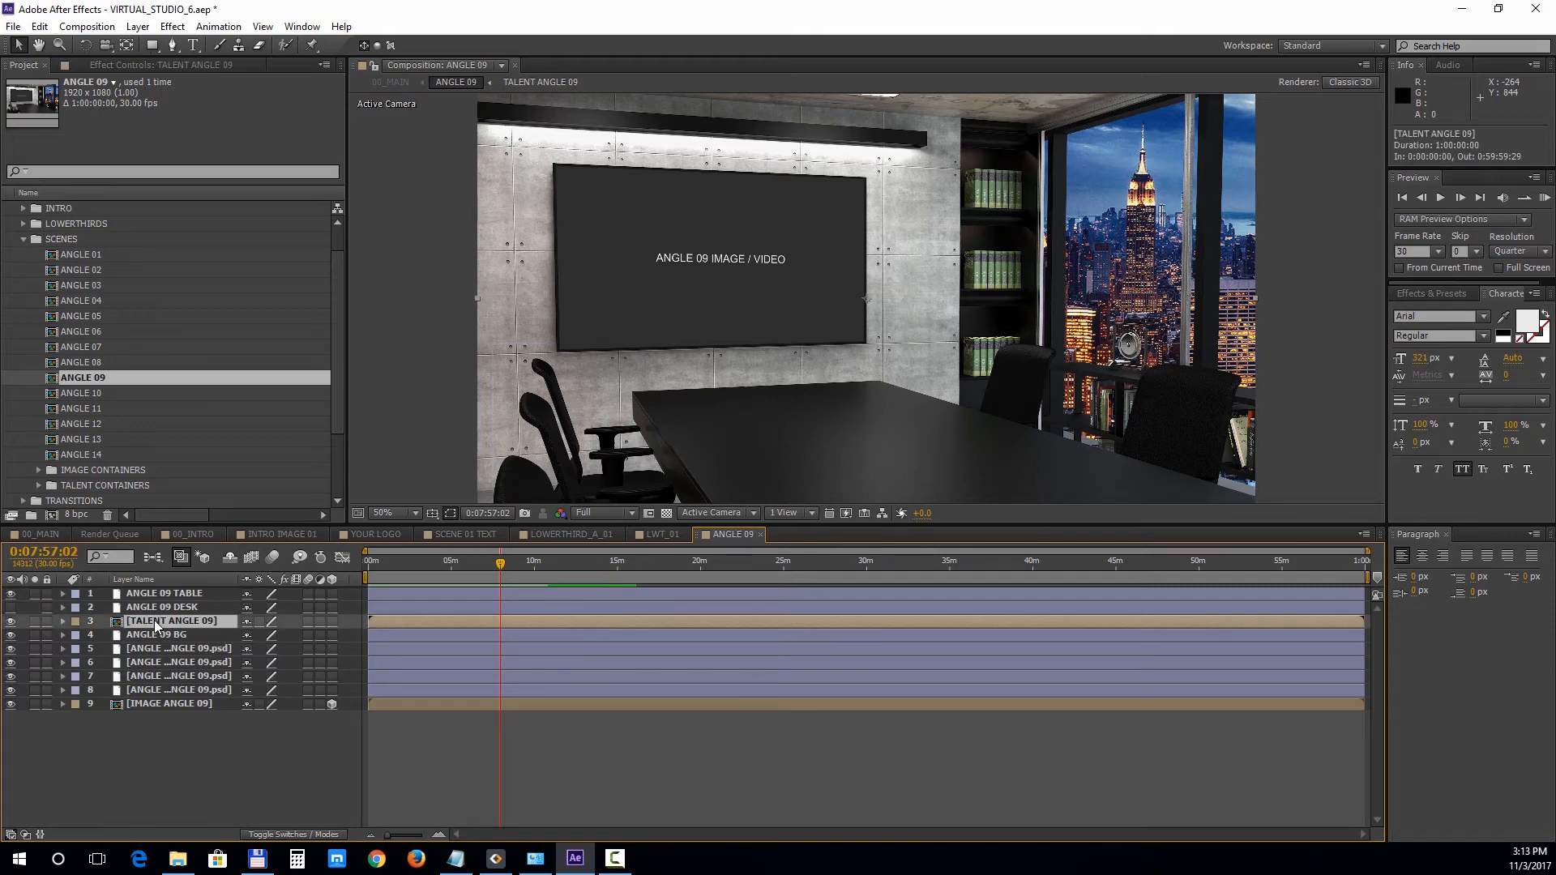
Step: Import MICHAEL.mov into TALENT ANGLE 09 above FULL BODY.png with transparency shown
double_click(172, 621)
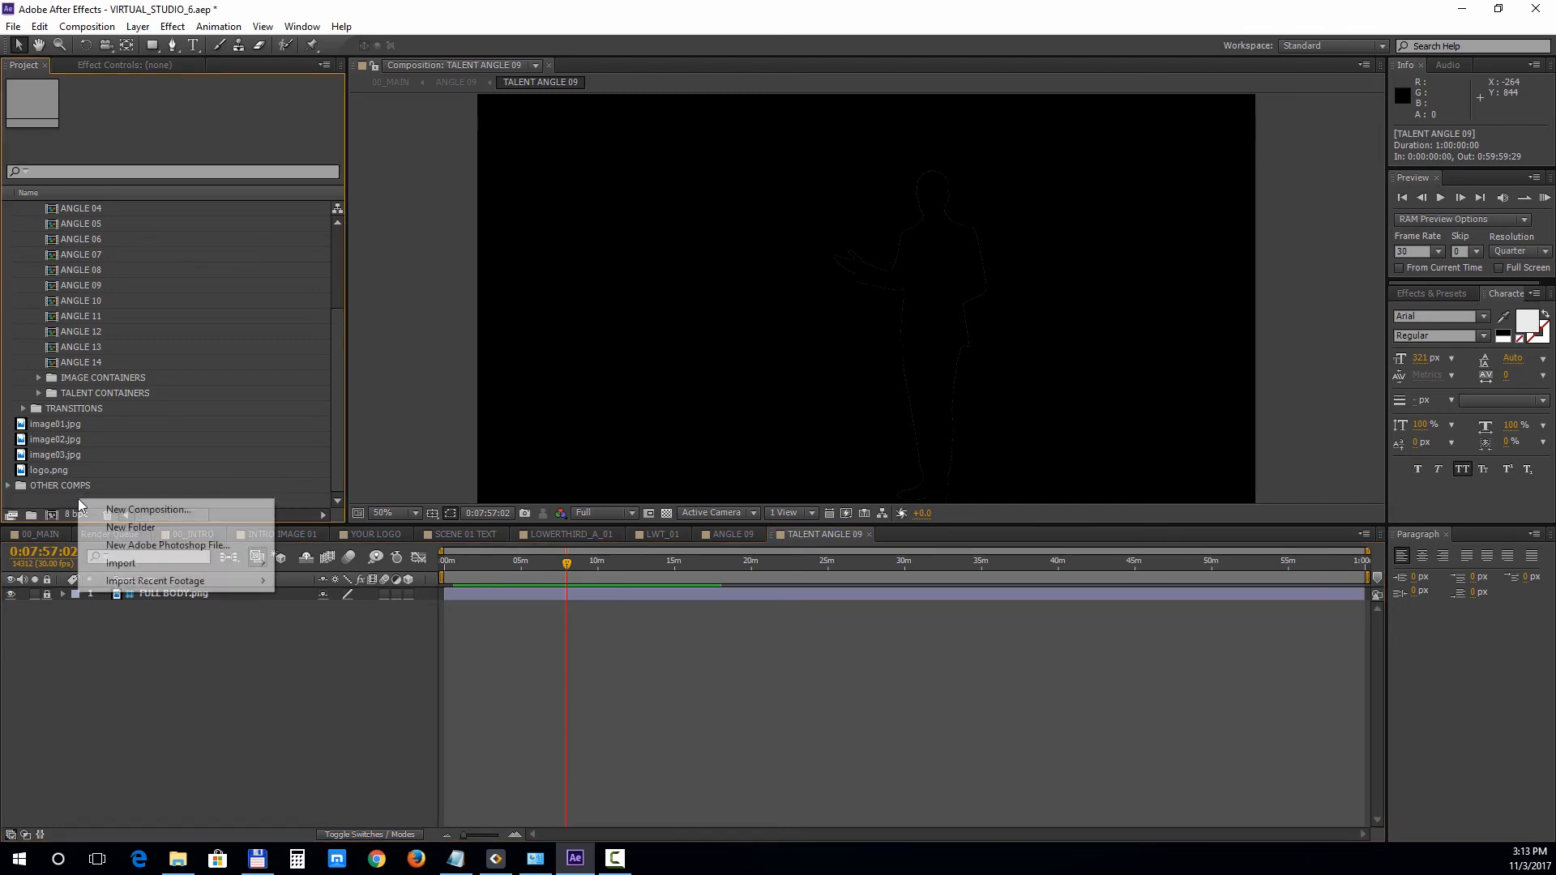
click(407, 430)
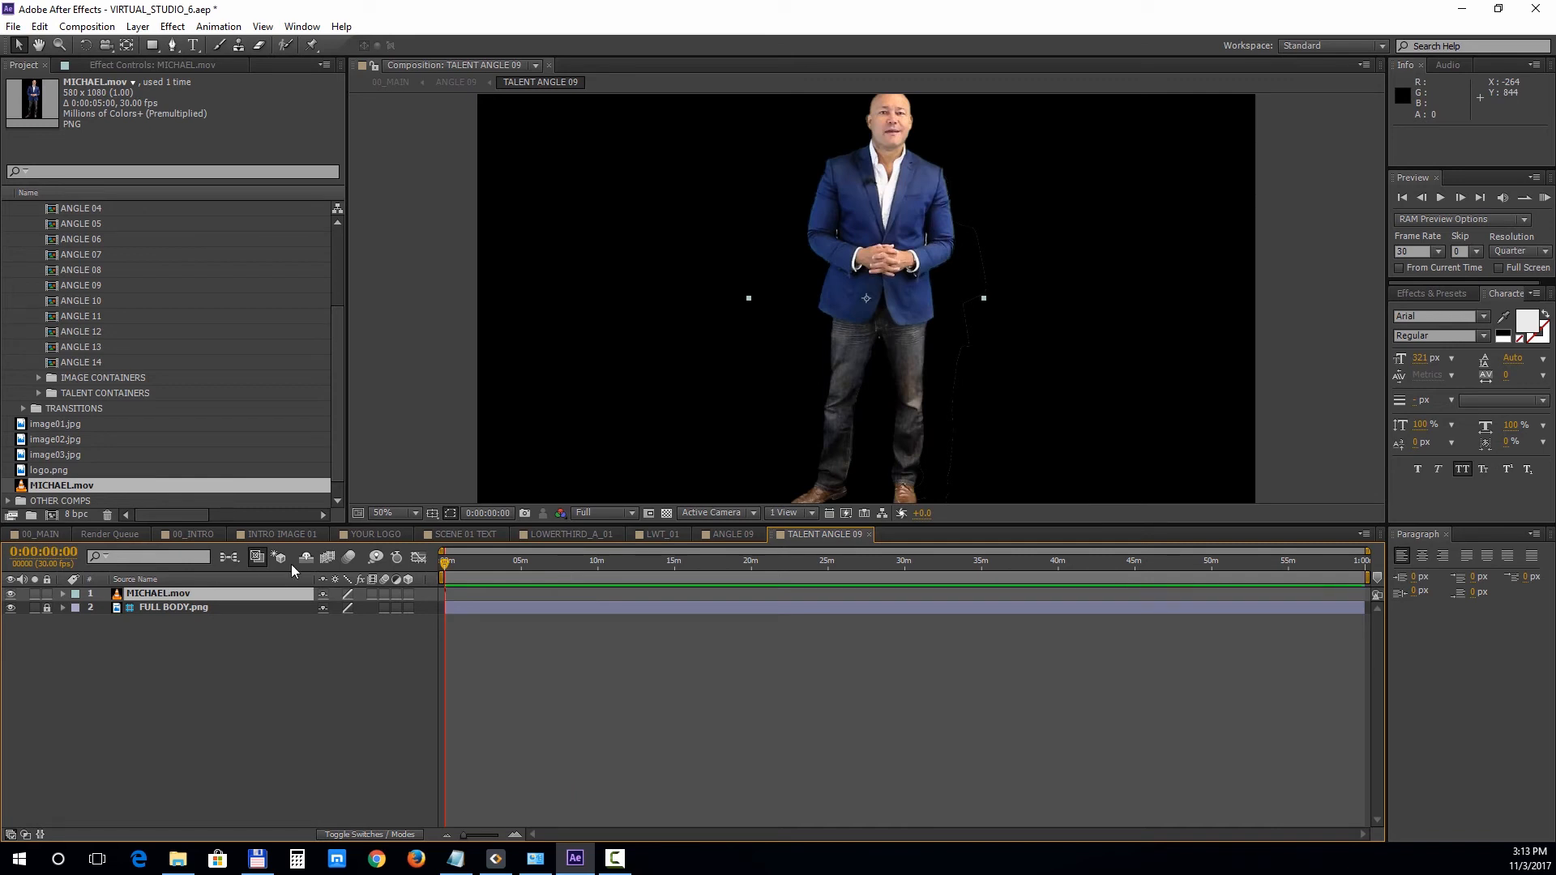
click(665, 514)
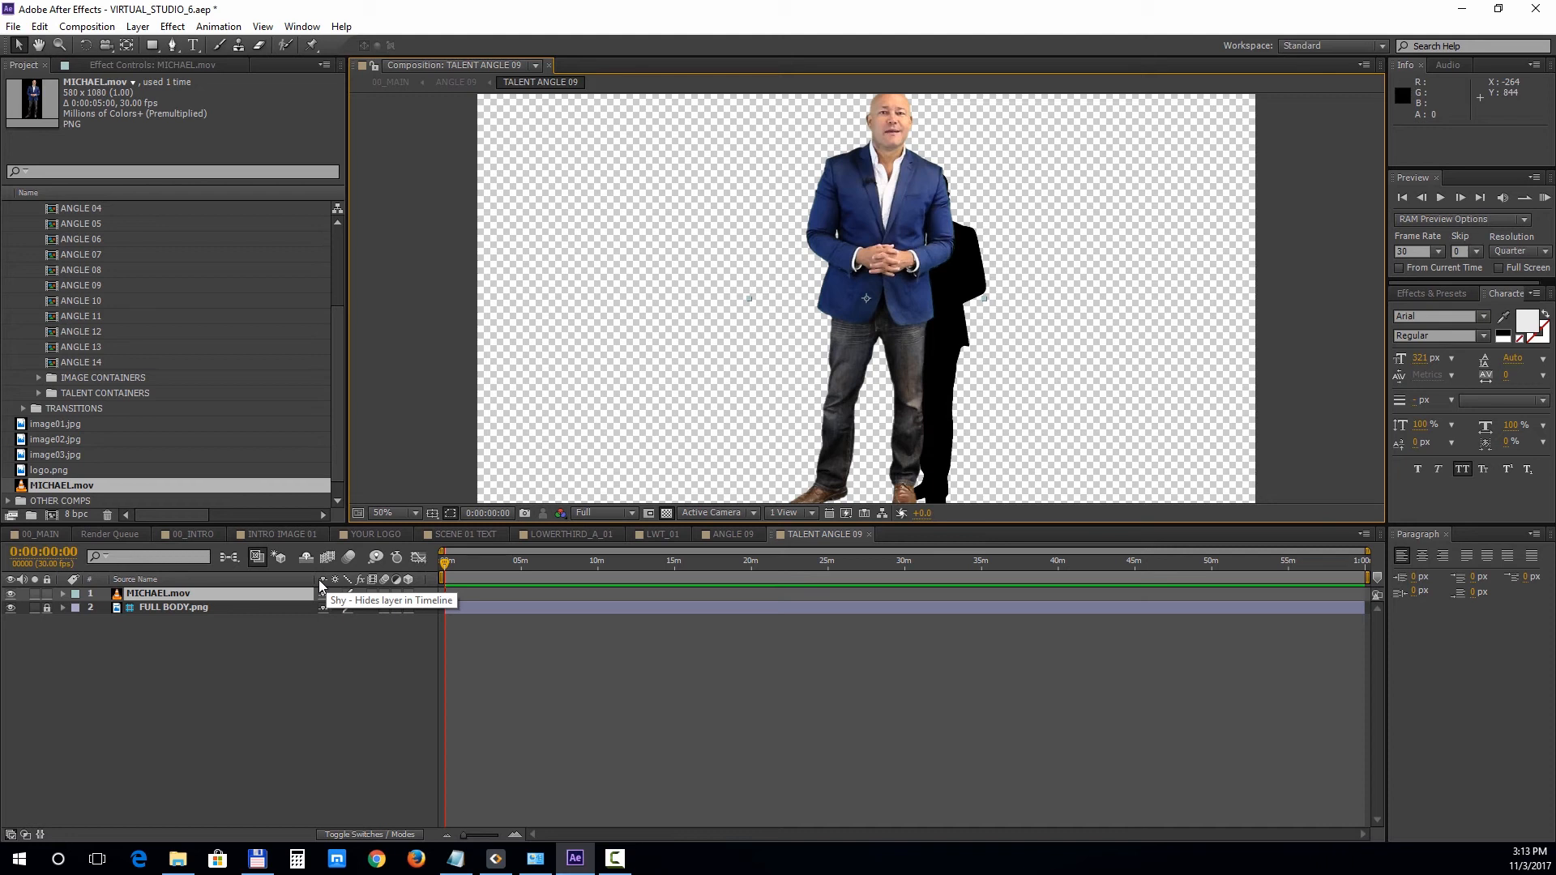
mouse_move(264, 606)
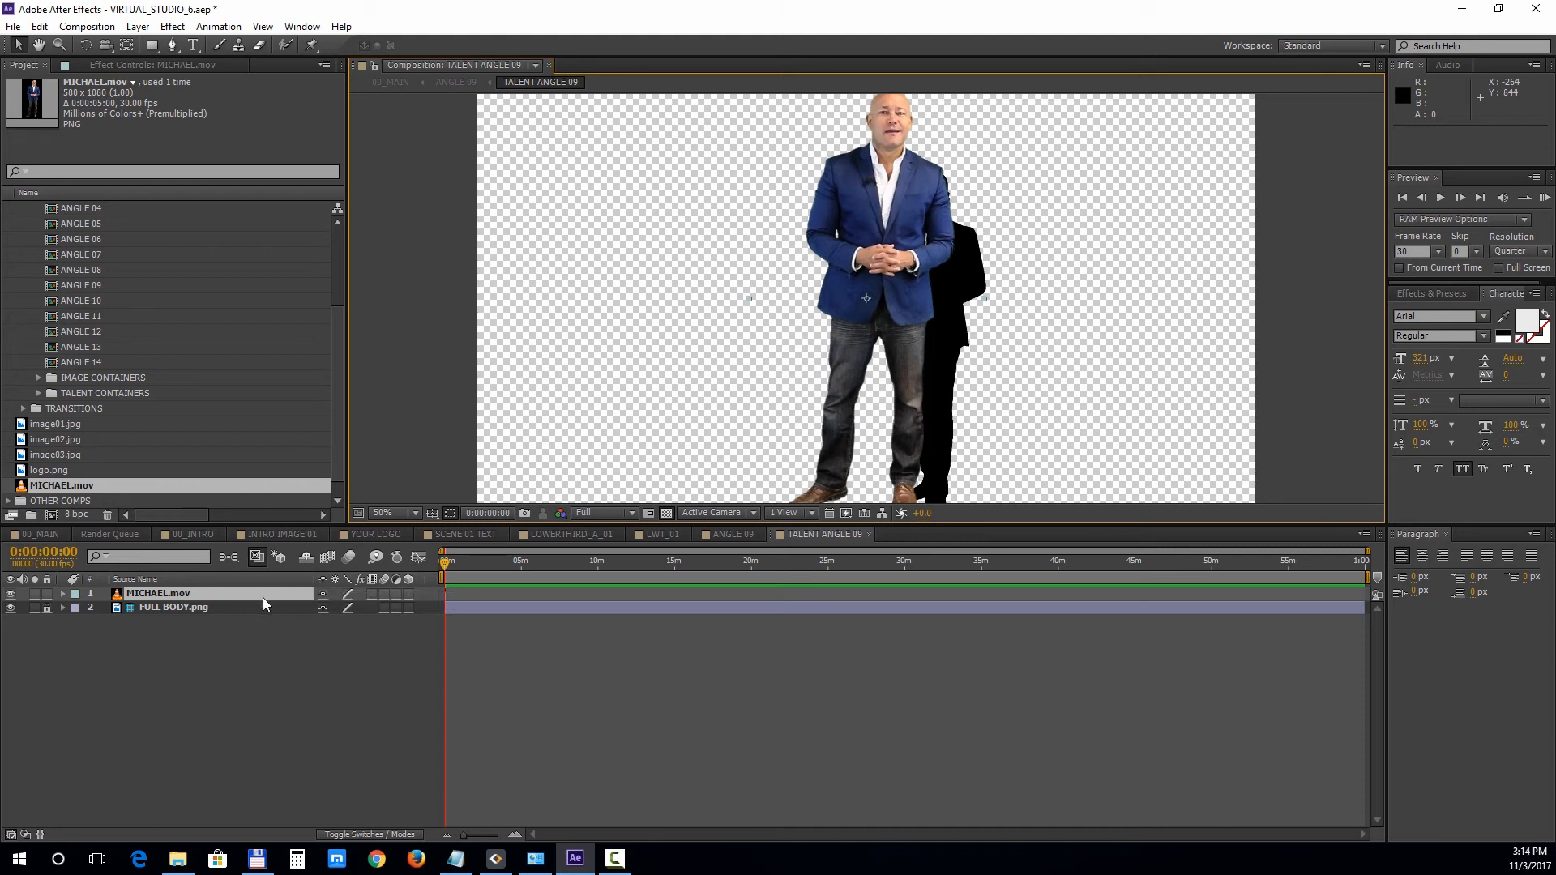
mouse_move(859, 228)
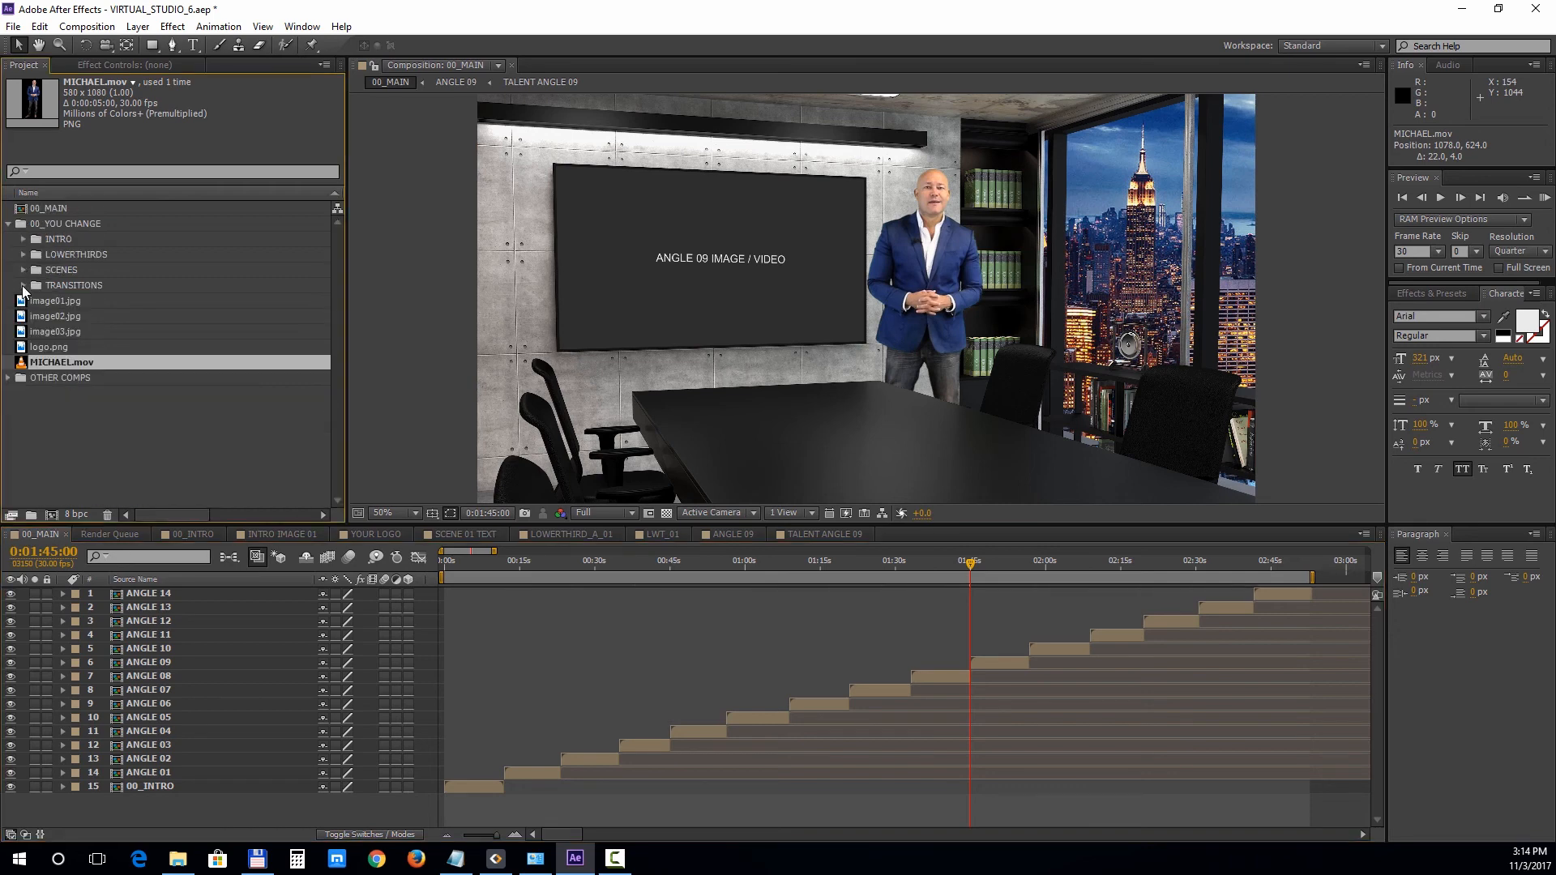
Step: Place TRANSITION_01.mov from the TRANSITIONS folder into 00_MAIN near 1:48, above ANGLE 10
click(24, 285)
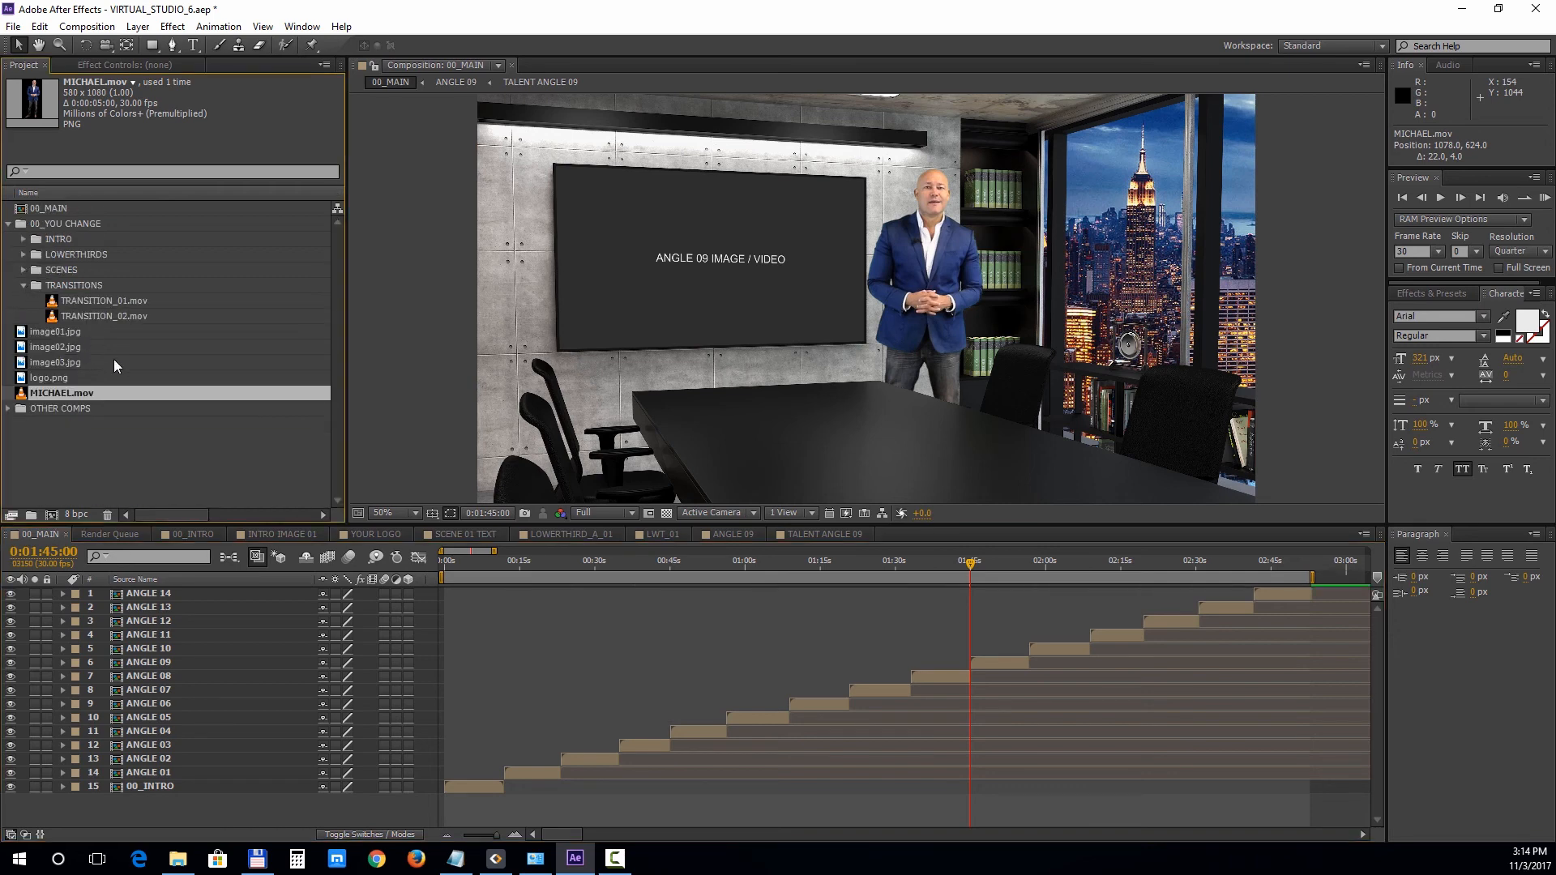
click(104, 299)
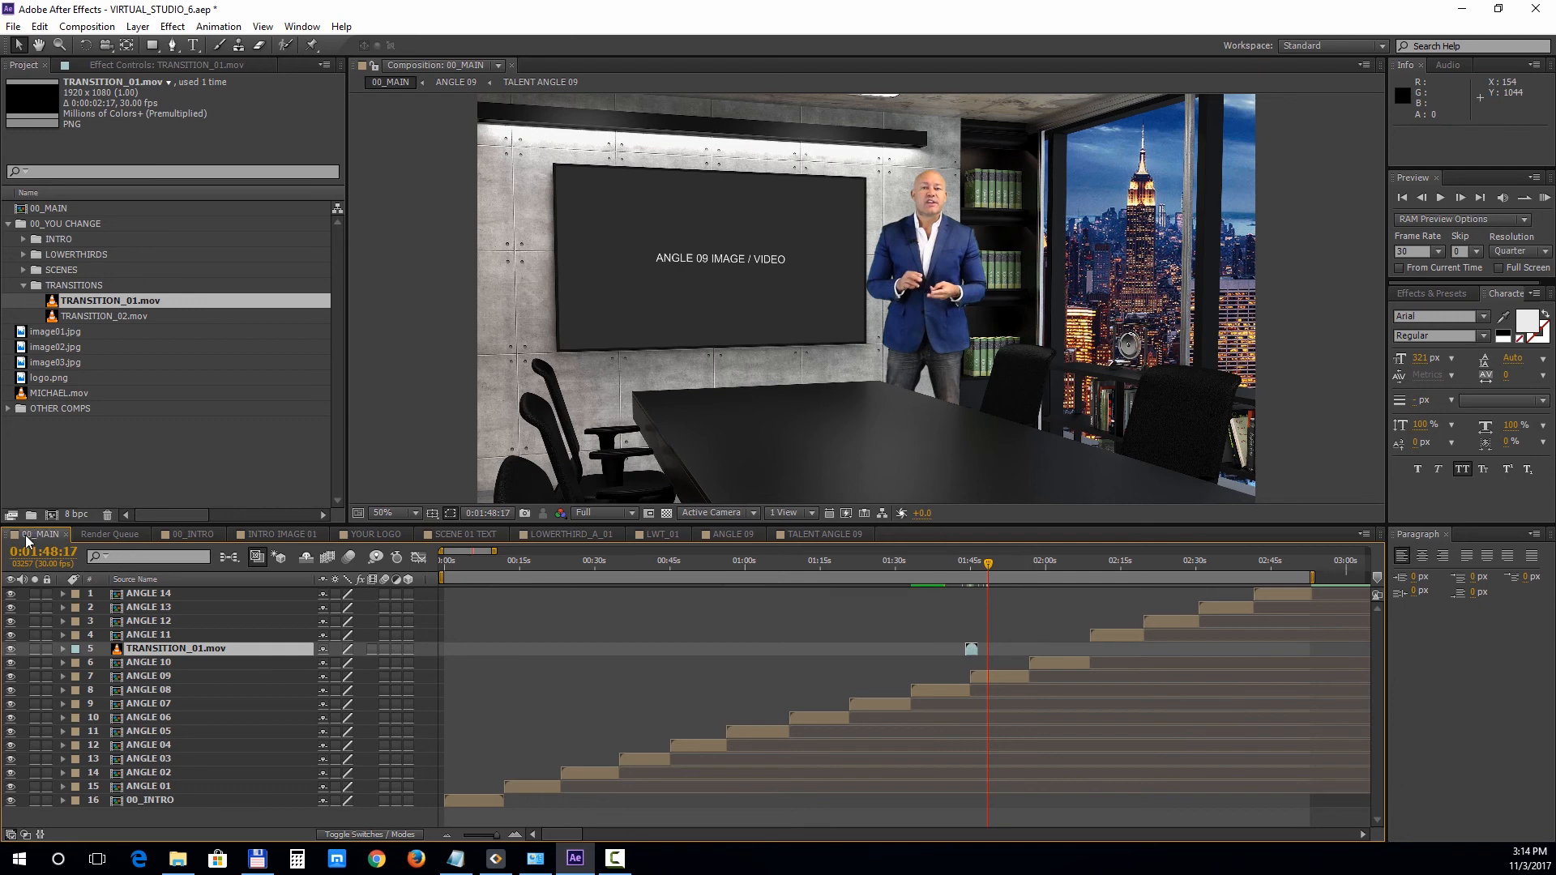
Step: Add 00_MAIN to the Render Queue via Composition > Add to Render Queue
click(86, 26)
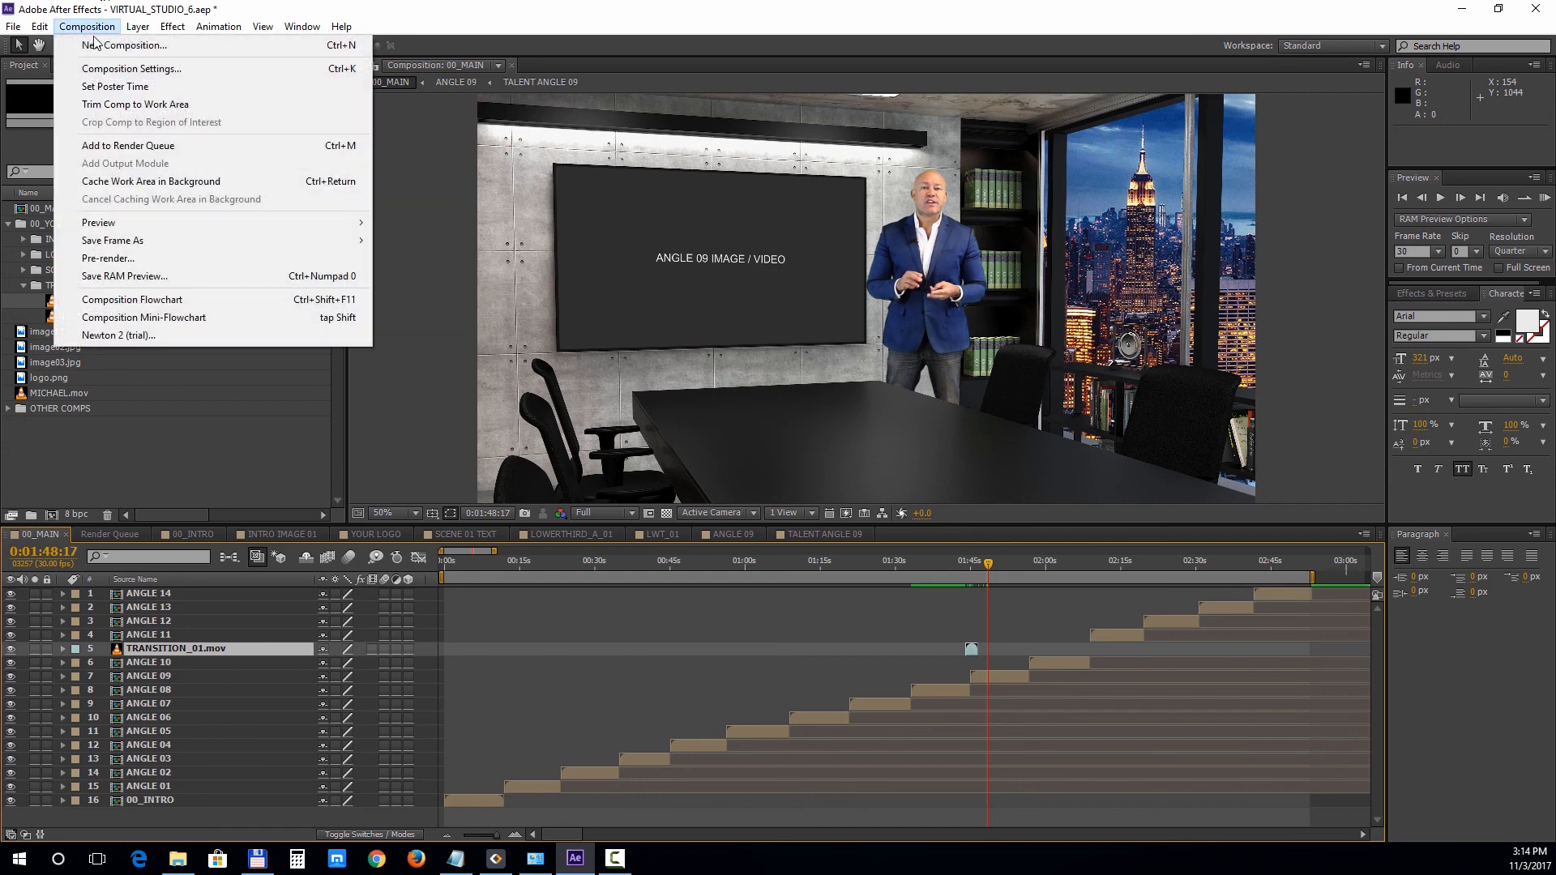
click(127, 146)
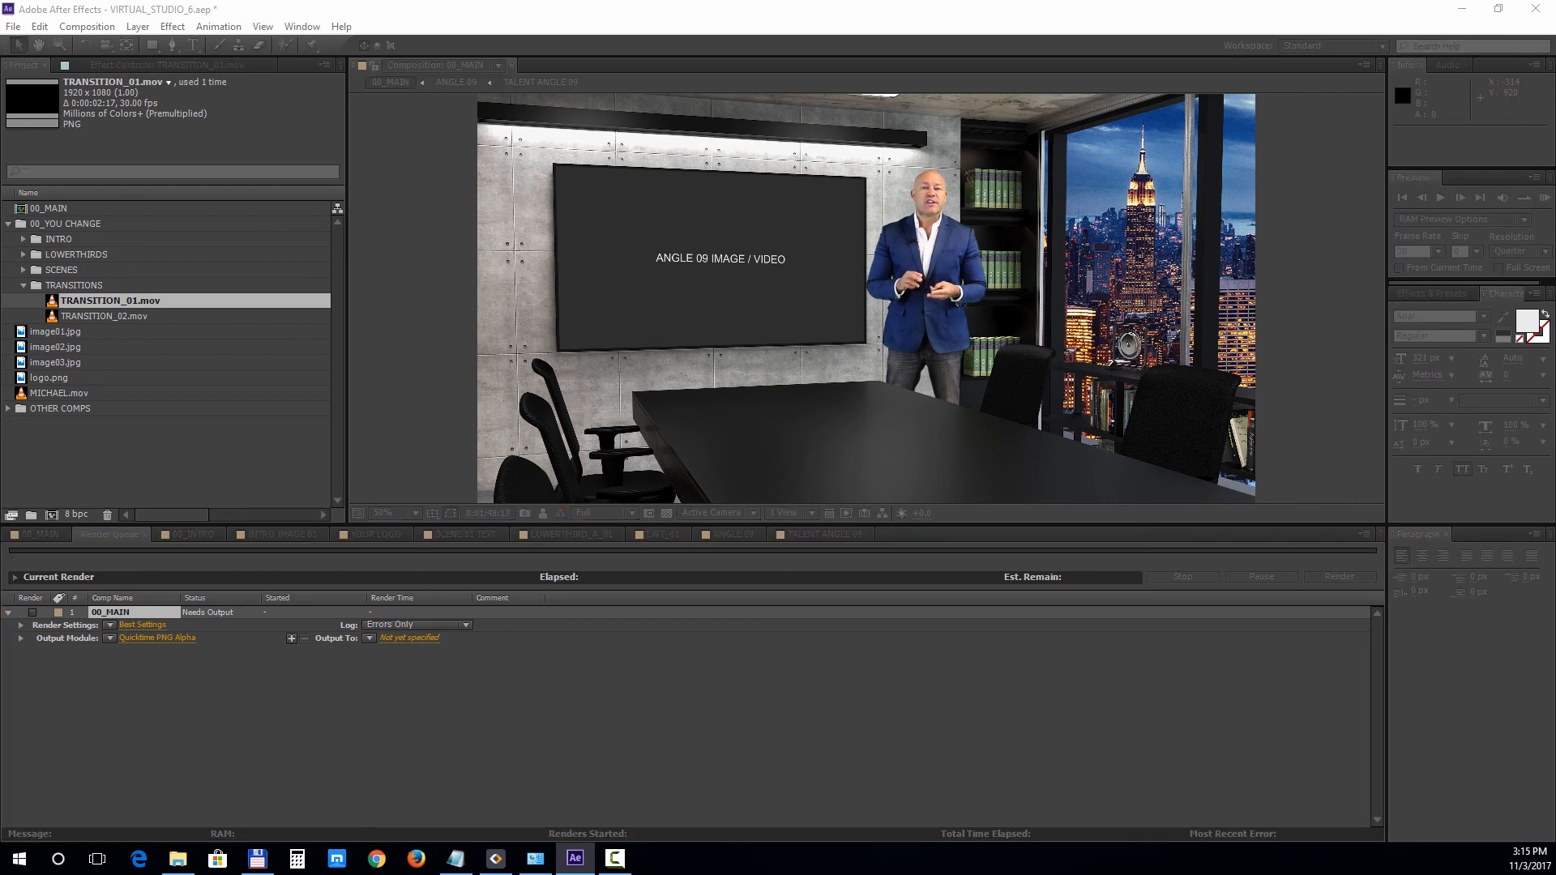
Step: Set the output module to QuickTime with Photo - JPEG codec and RGB channels
click(158, 637)
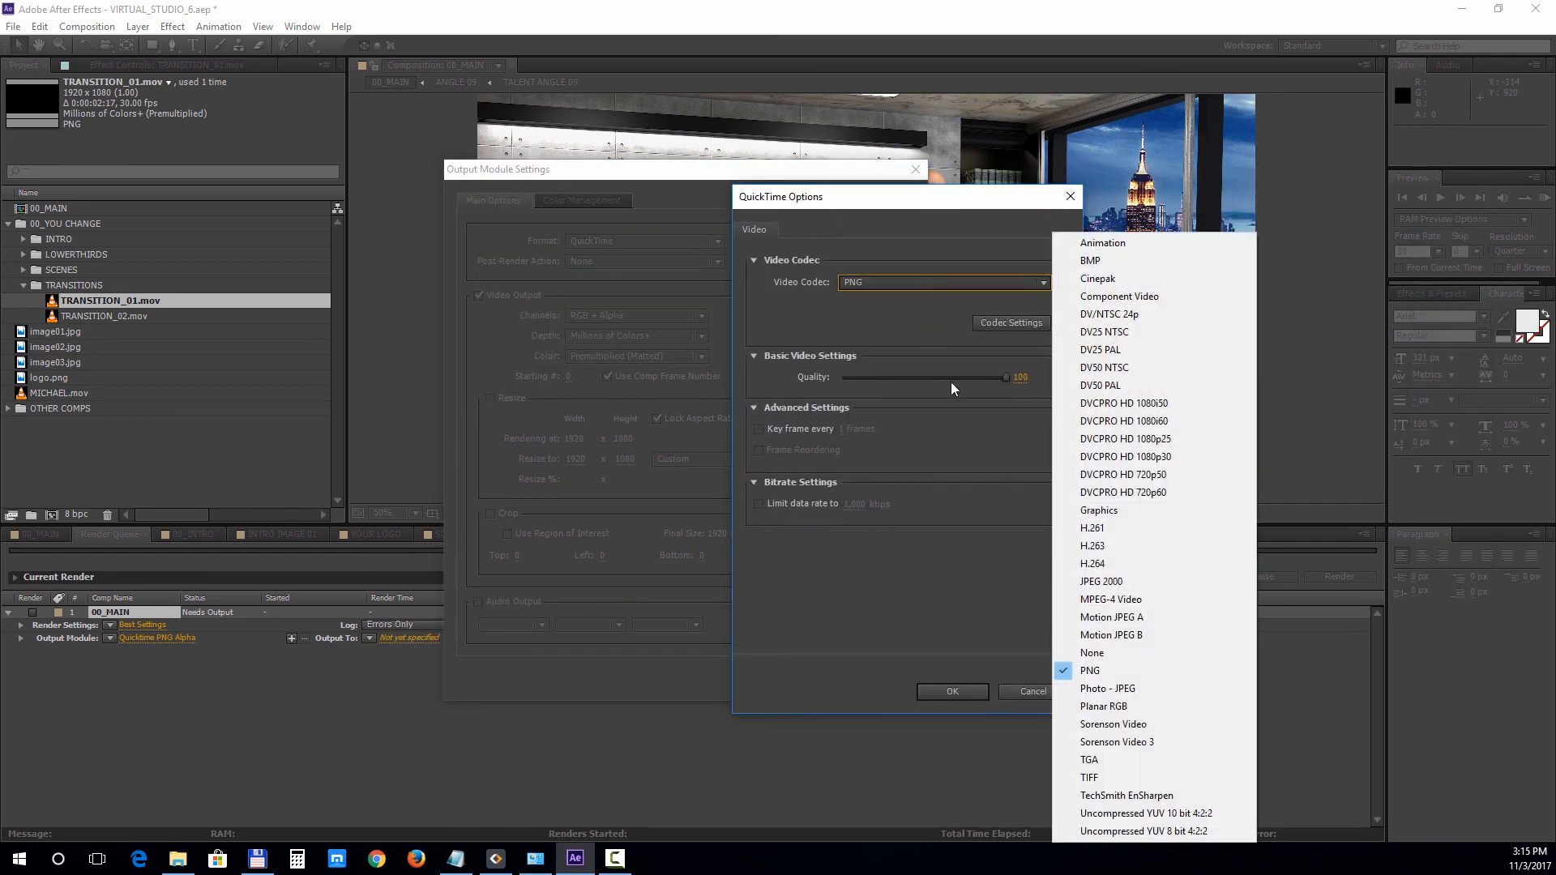
click(1108, 687)
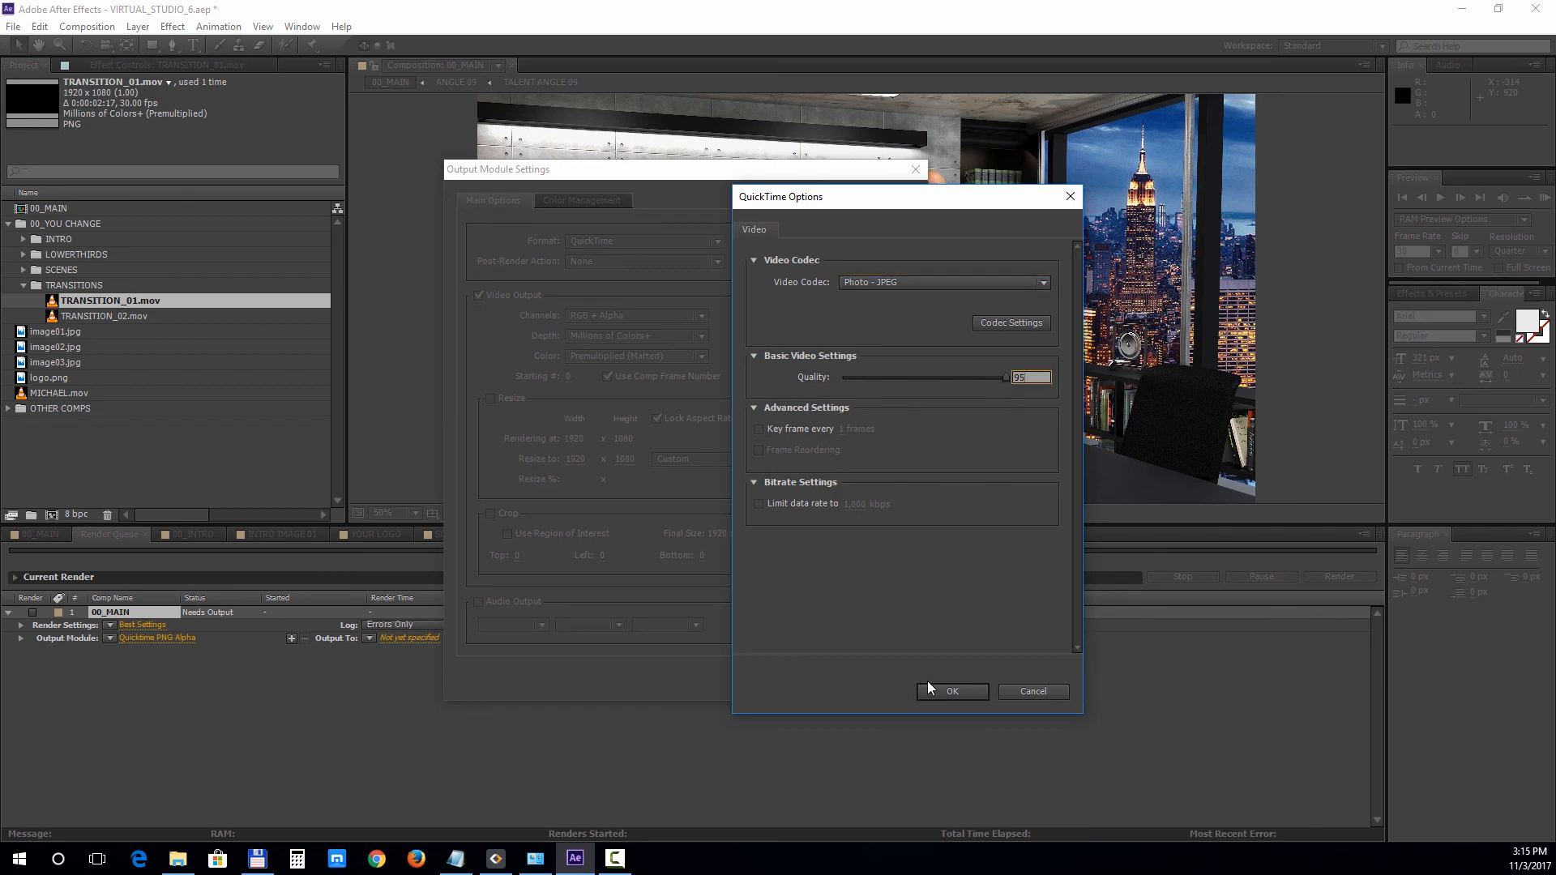
click(952, 692)
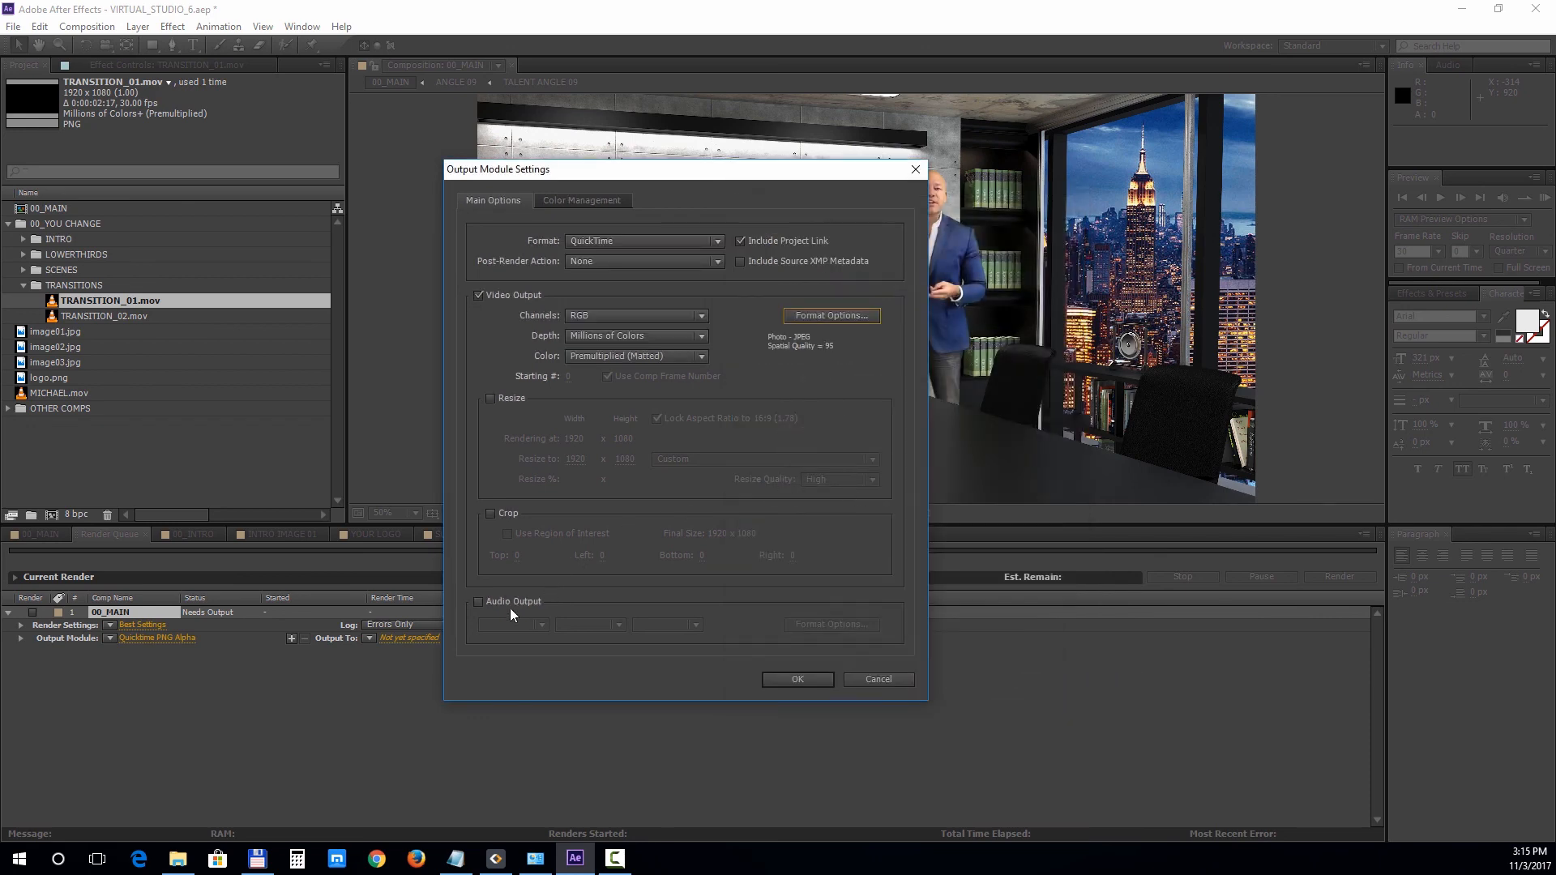
click(797, 679)
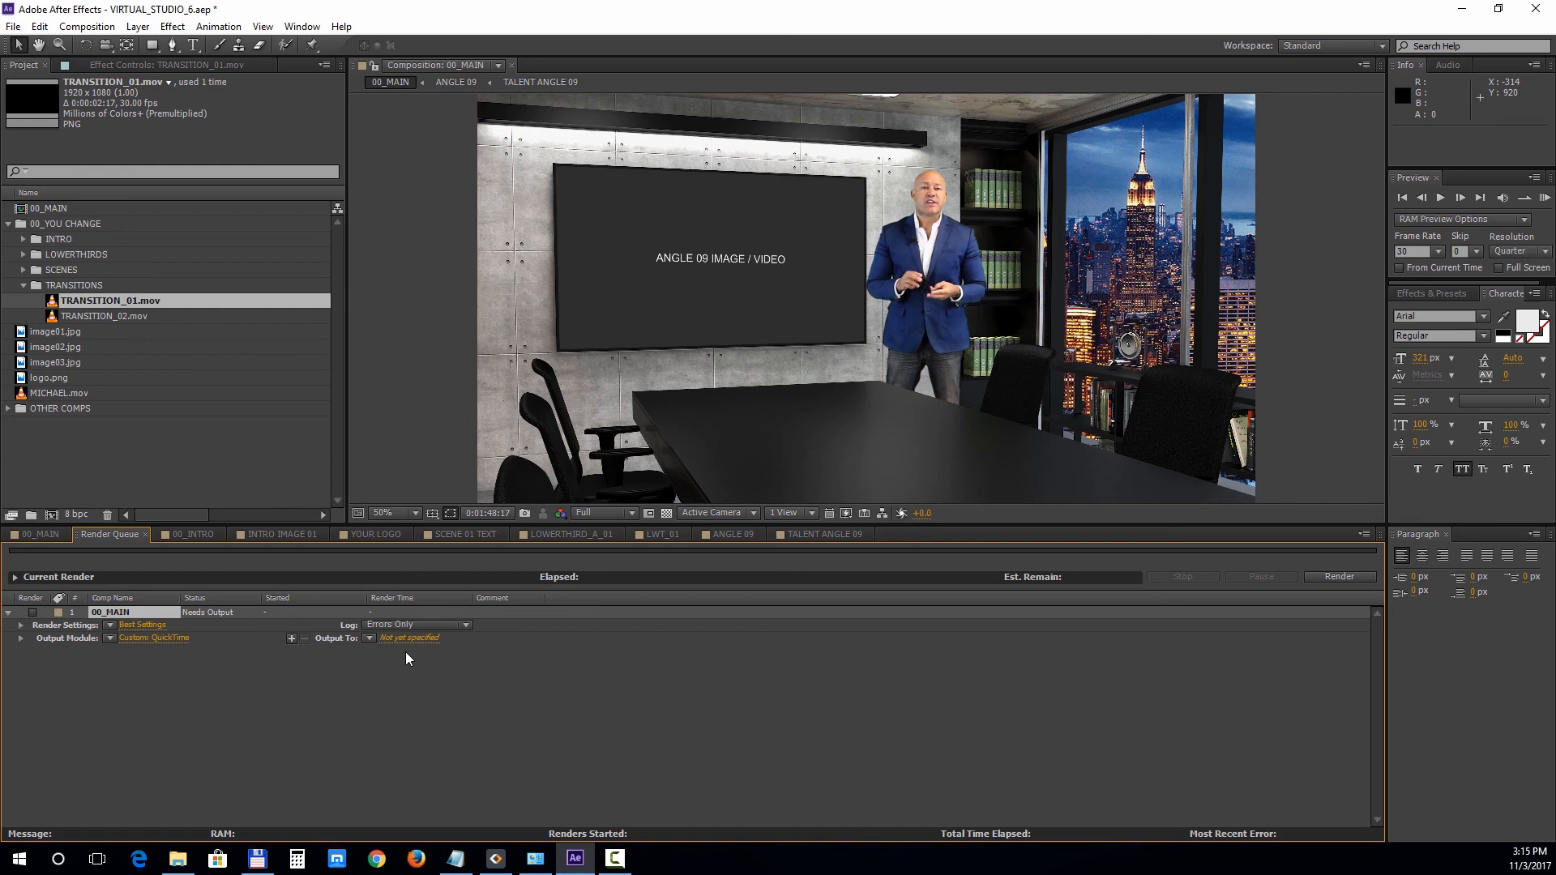
mouse_move(1305, 616)
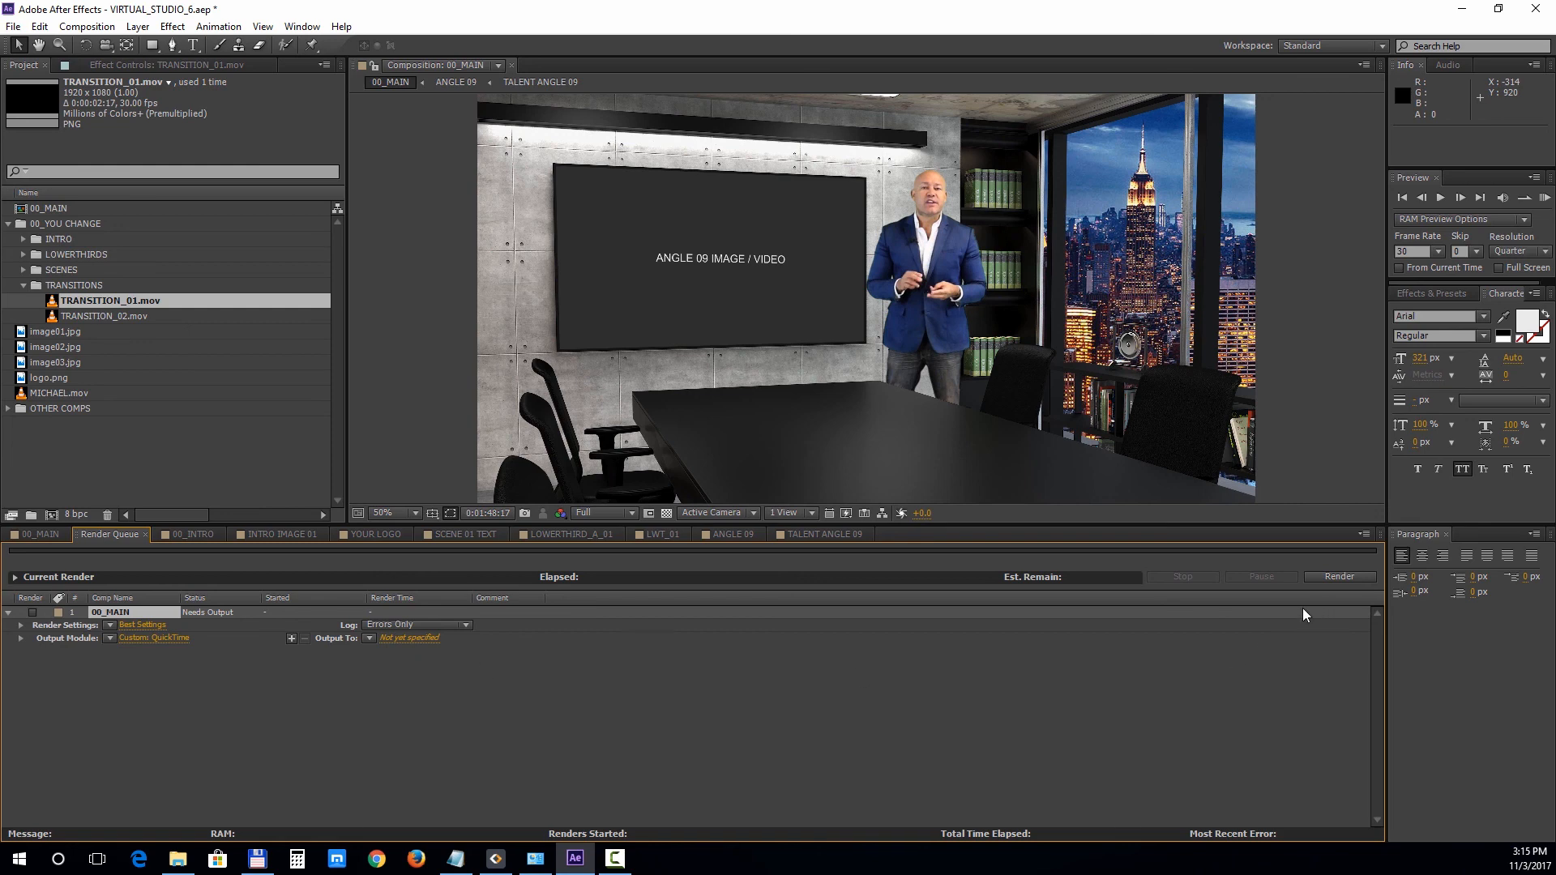
mouse_move(1261, 647)
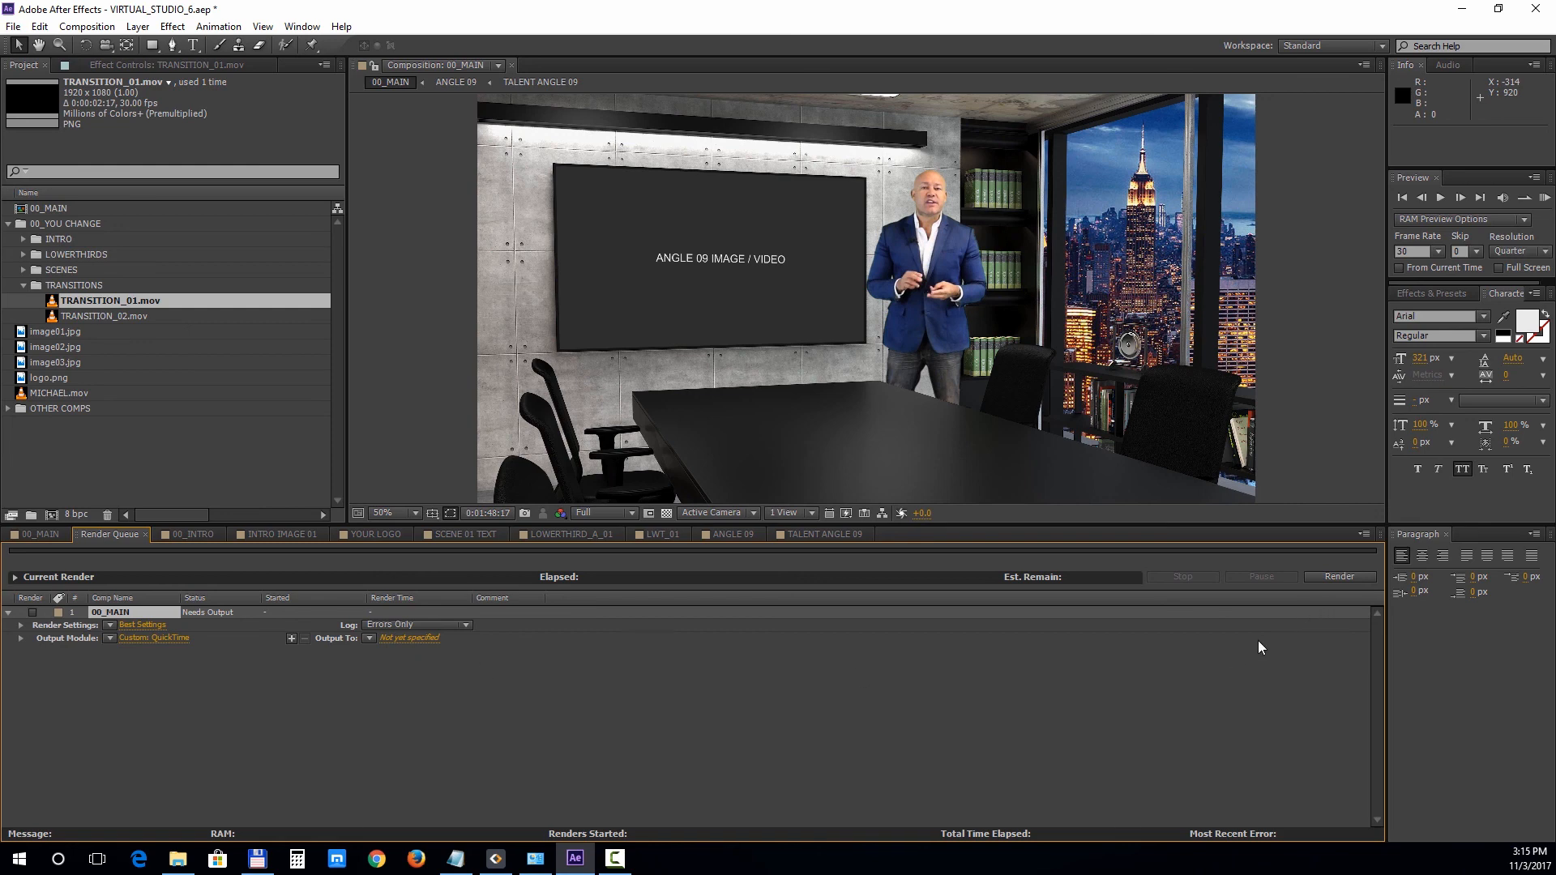